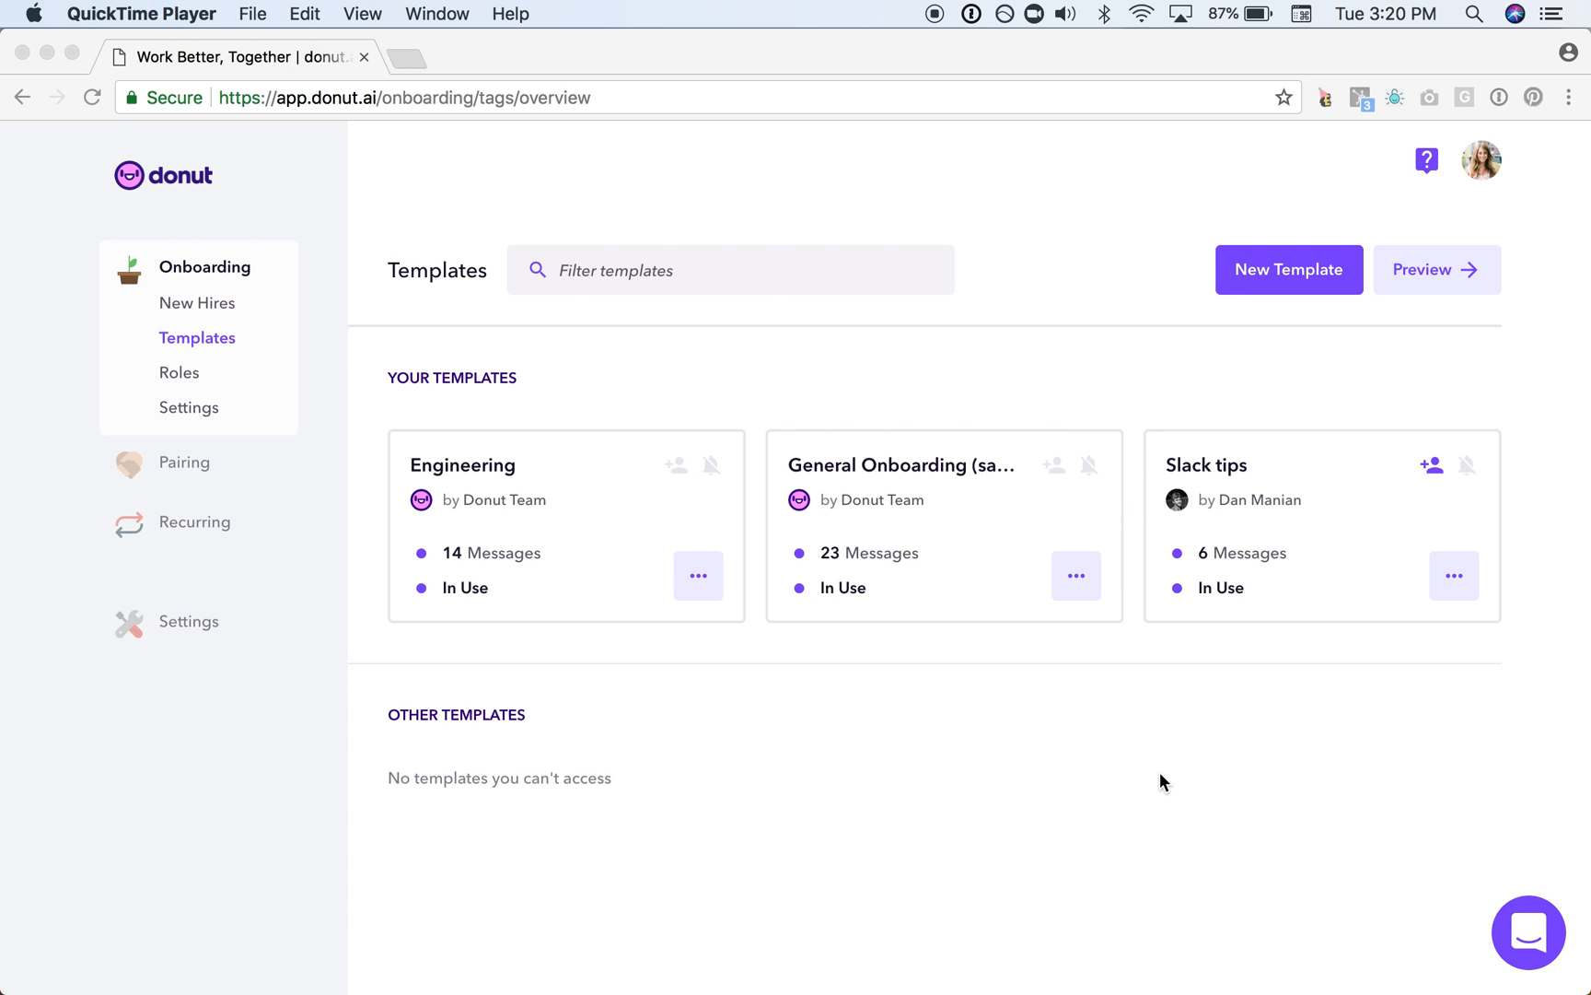
pyautogui.moveTo(1459, 863)
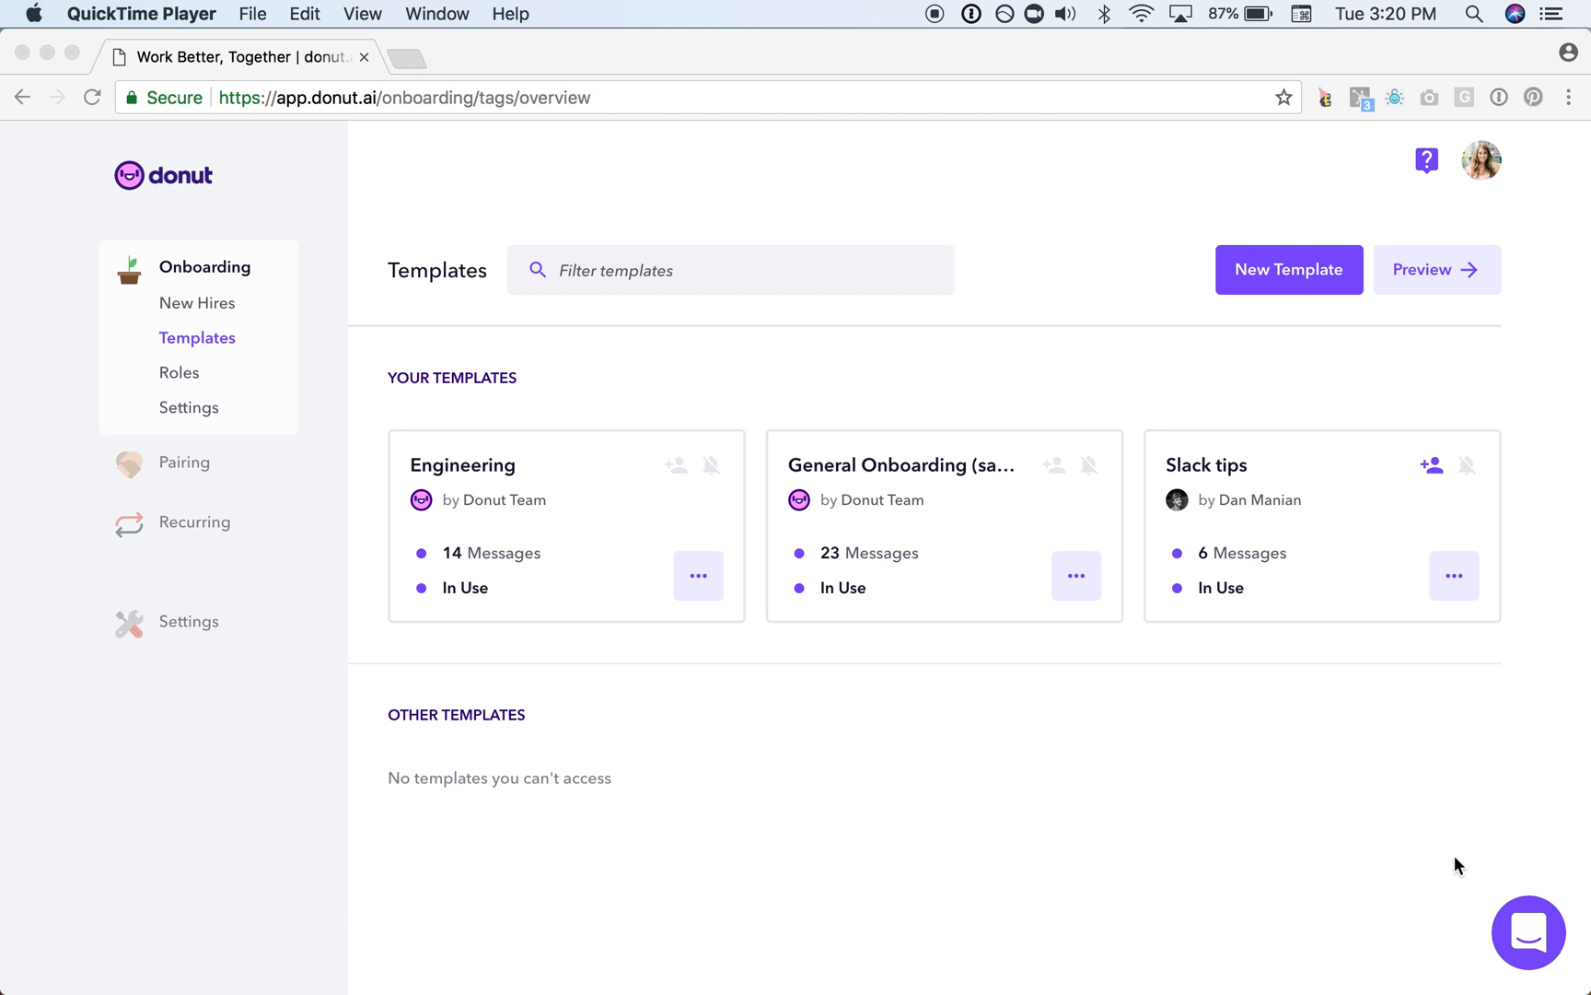
pyautogui.moveTo(1448, 967)
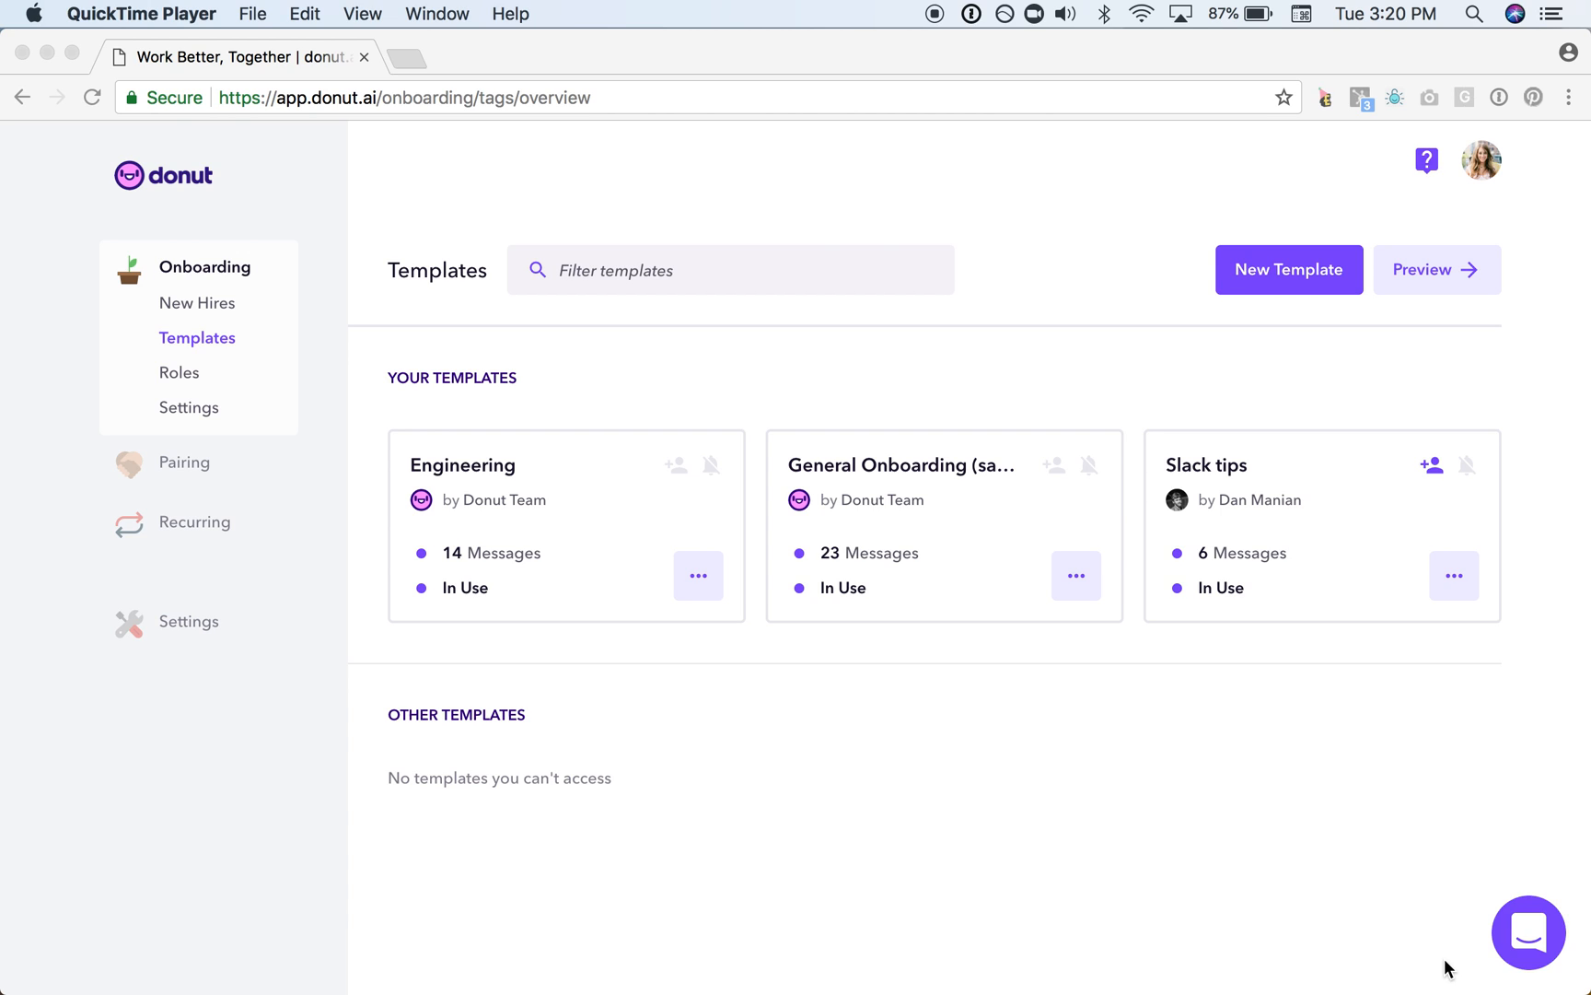
pyautogui.moveTo(1260, 836)
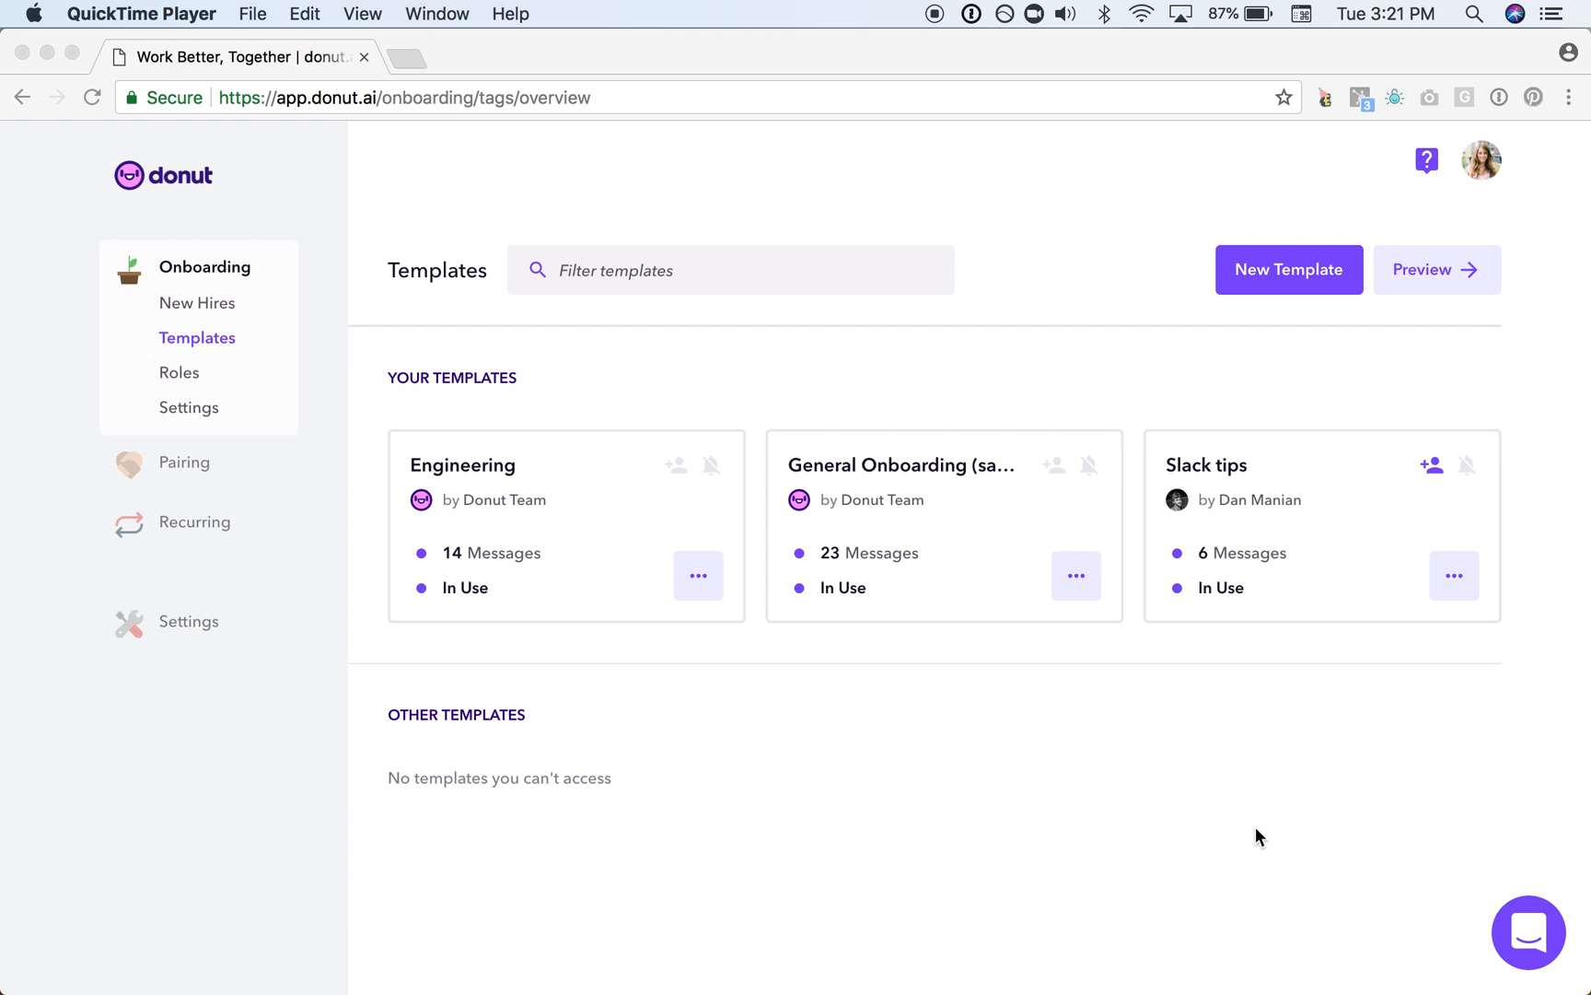
pyautogui.moveTo(983, 620)
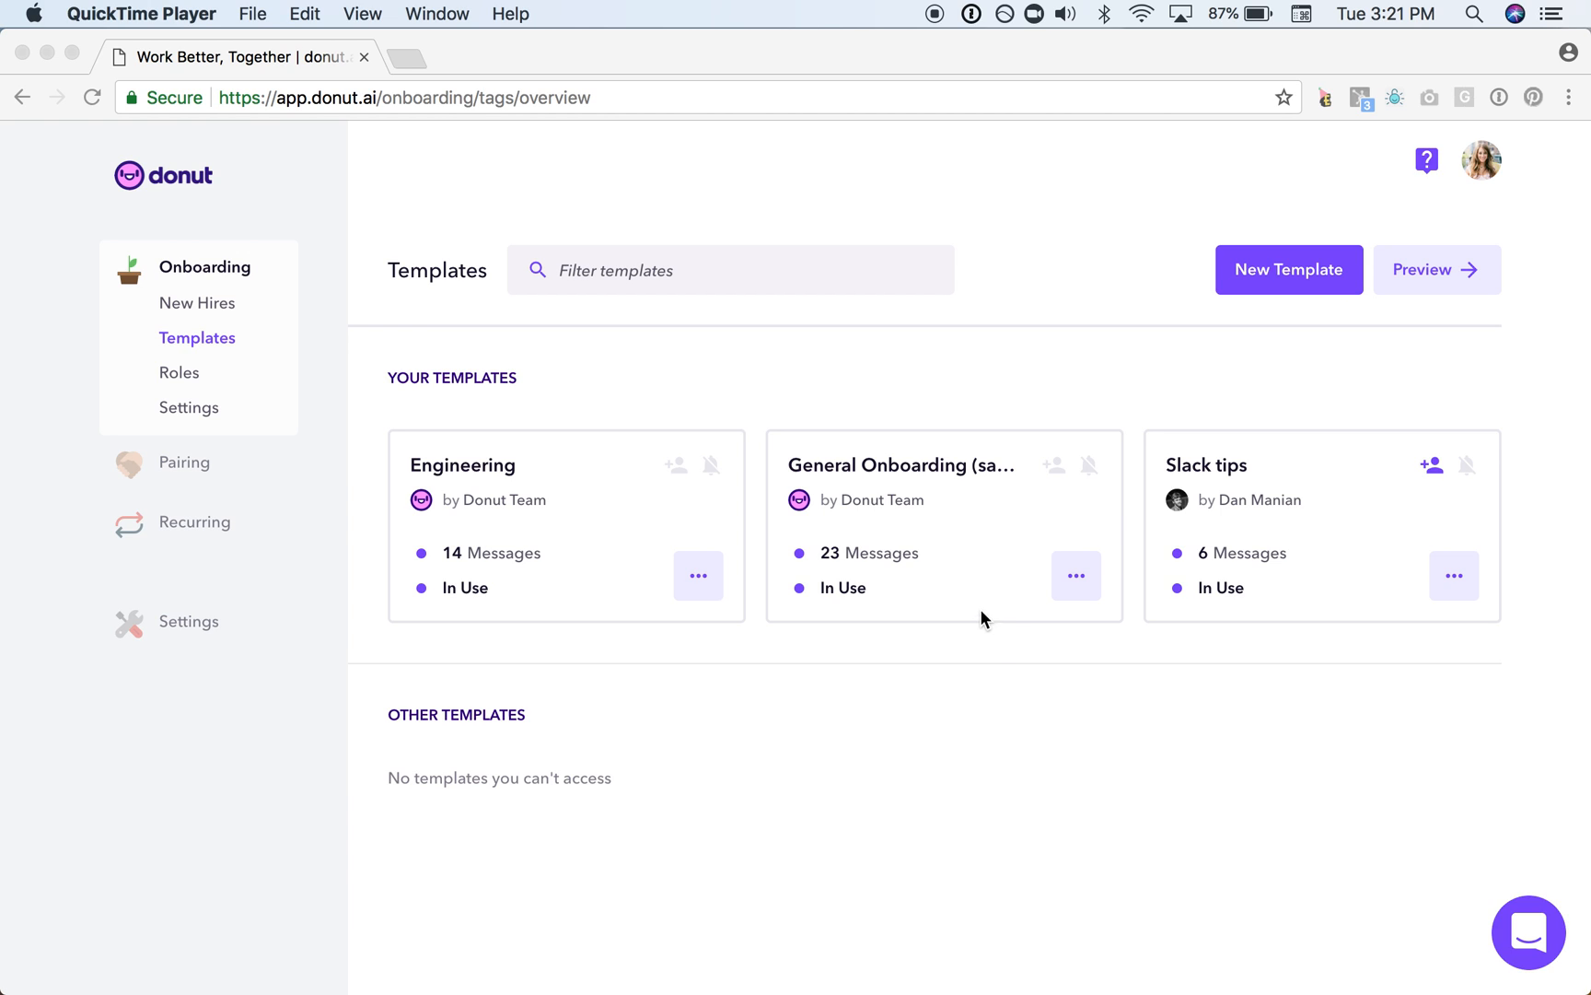
# Open the General Onboarding (sample) template and scroll through its messages in list view.
pyautogui.click(902, 466)
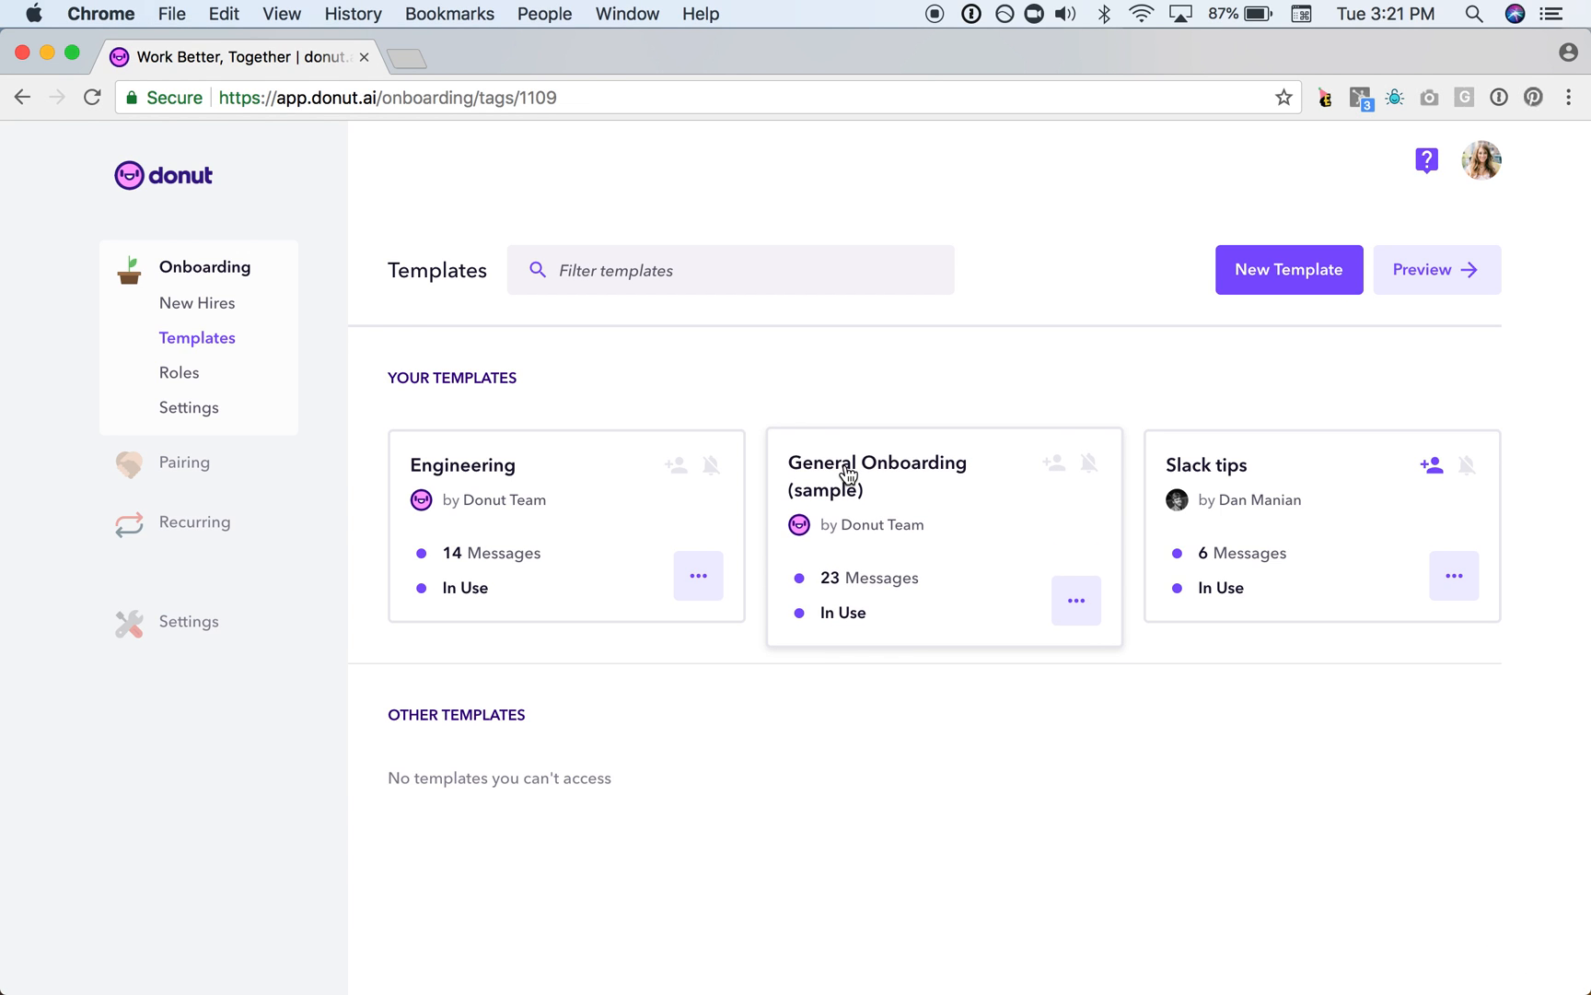
pyautogui.click(877, 475)
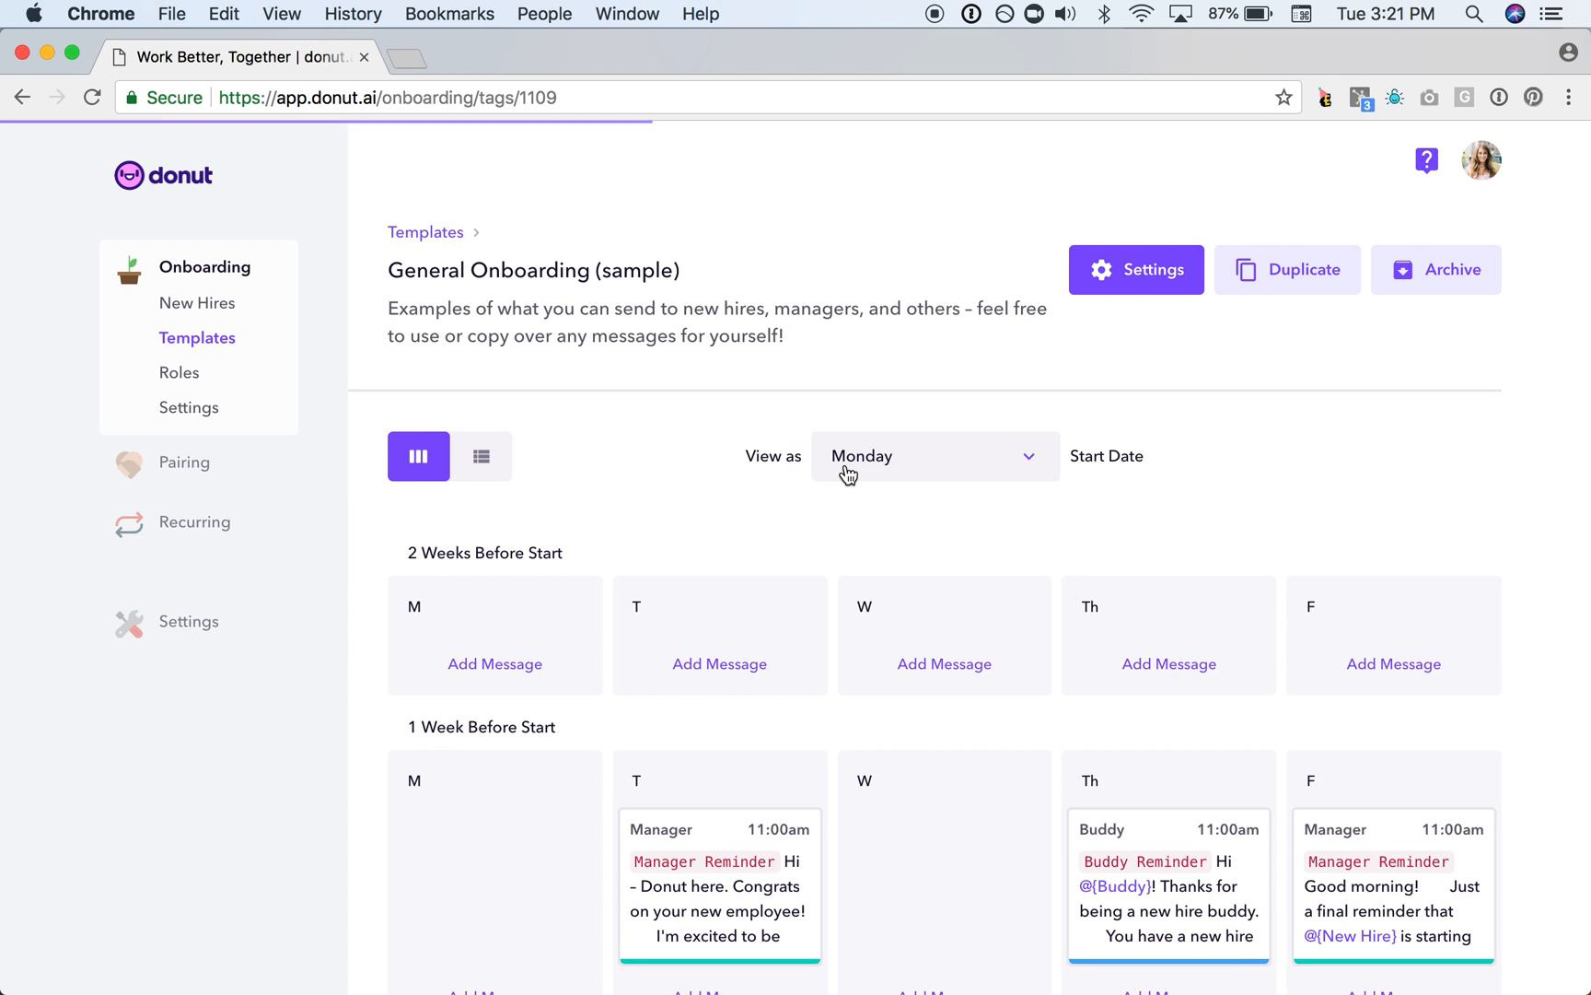
pyautogui.scroll(-3)
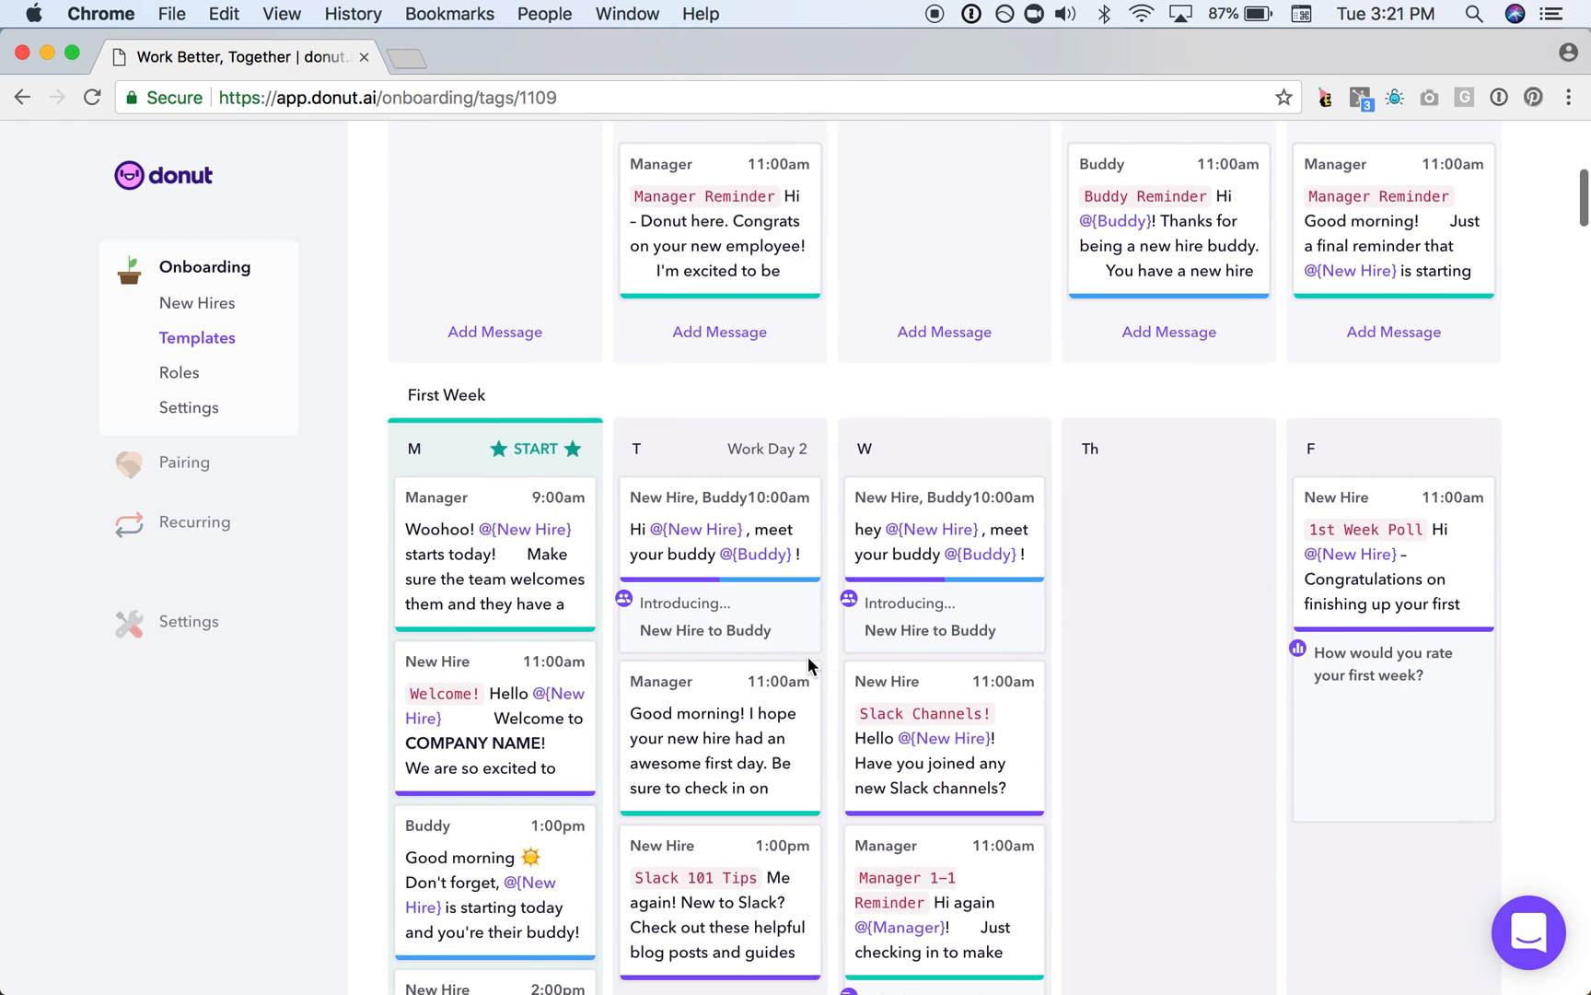
pyautogui.scroll(-3)
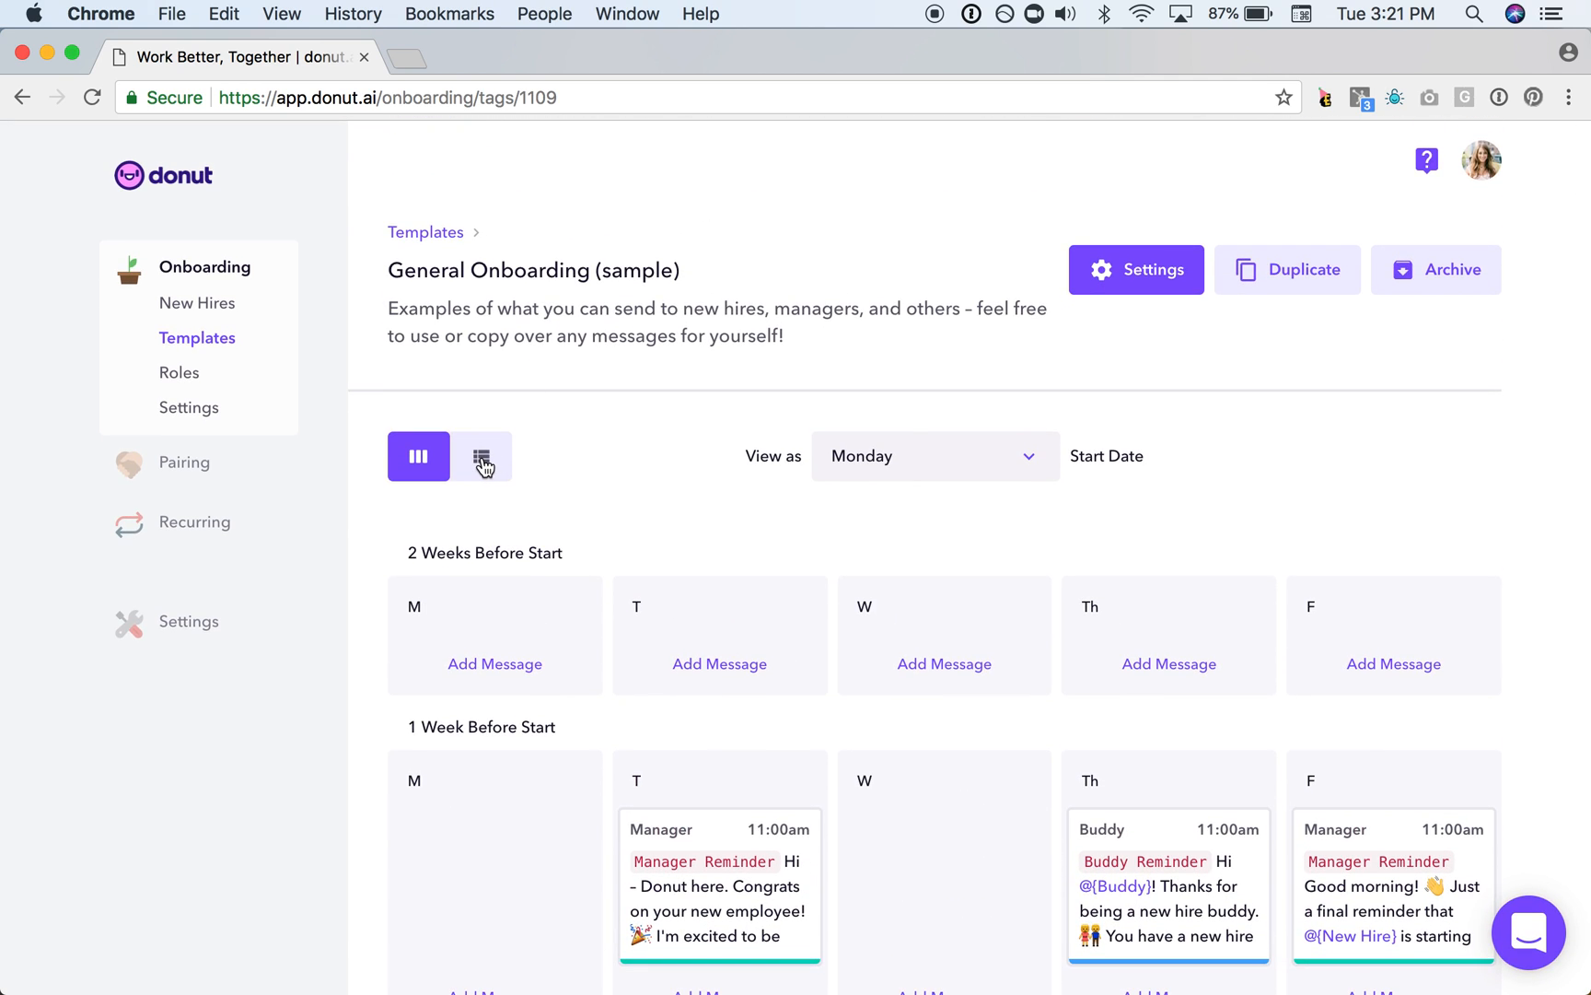
pyautogui.click(481, 455)
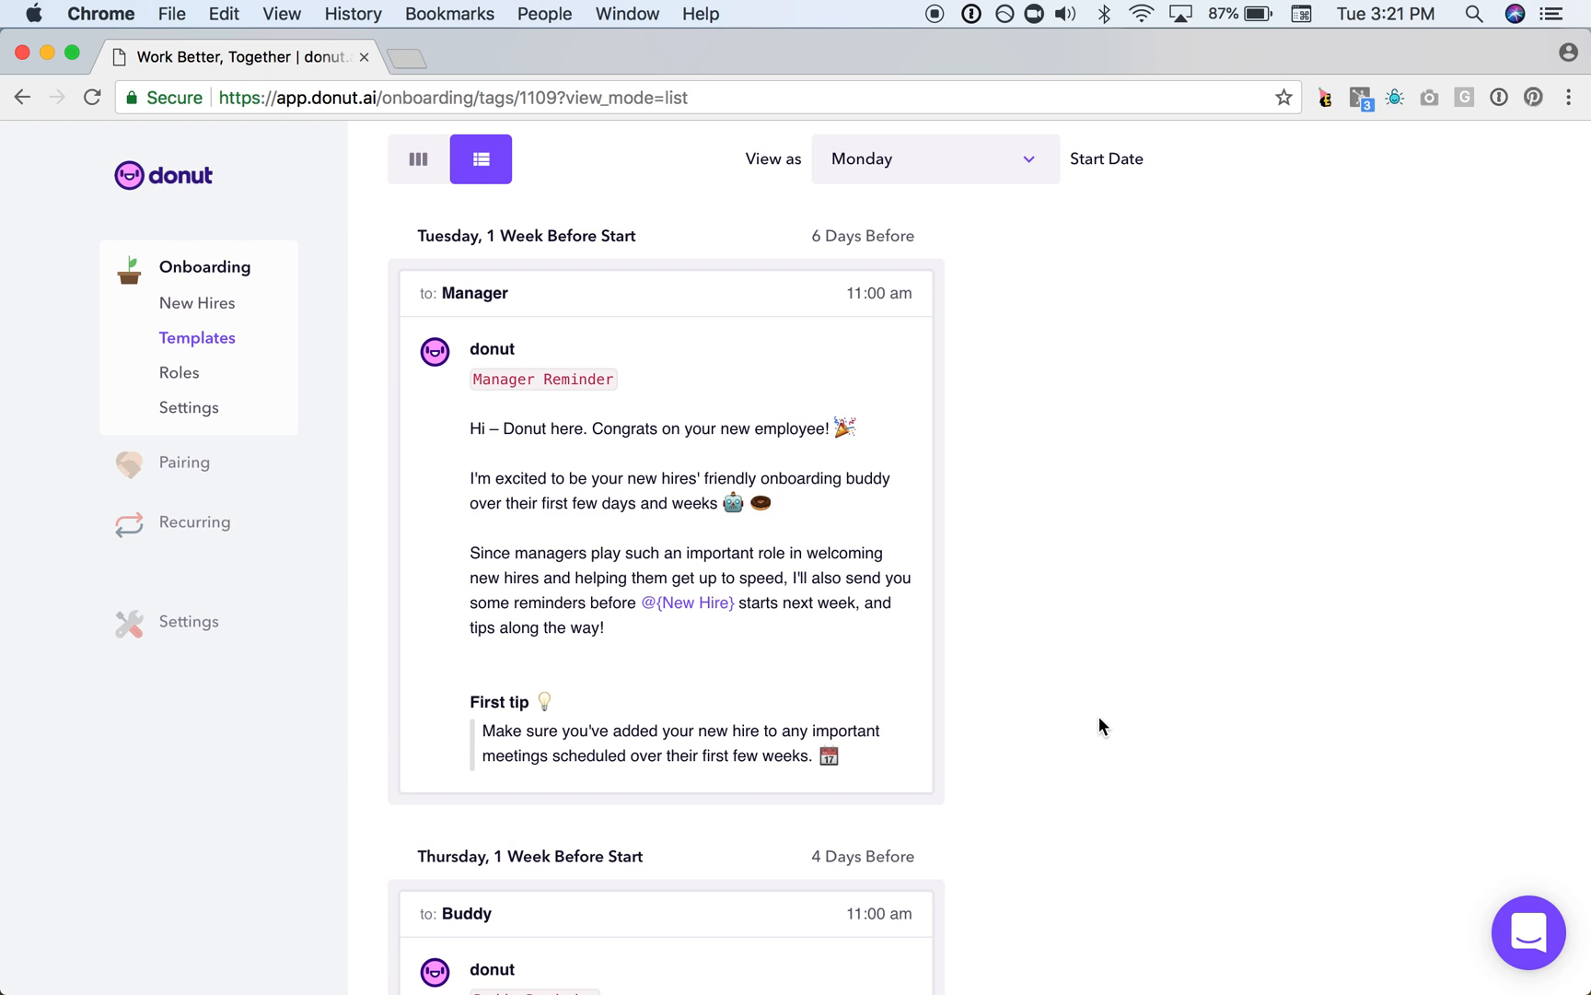
pyautogui.scroll(-3)
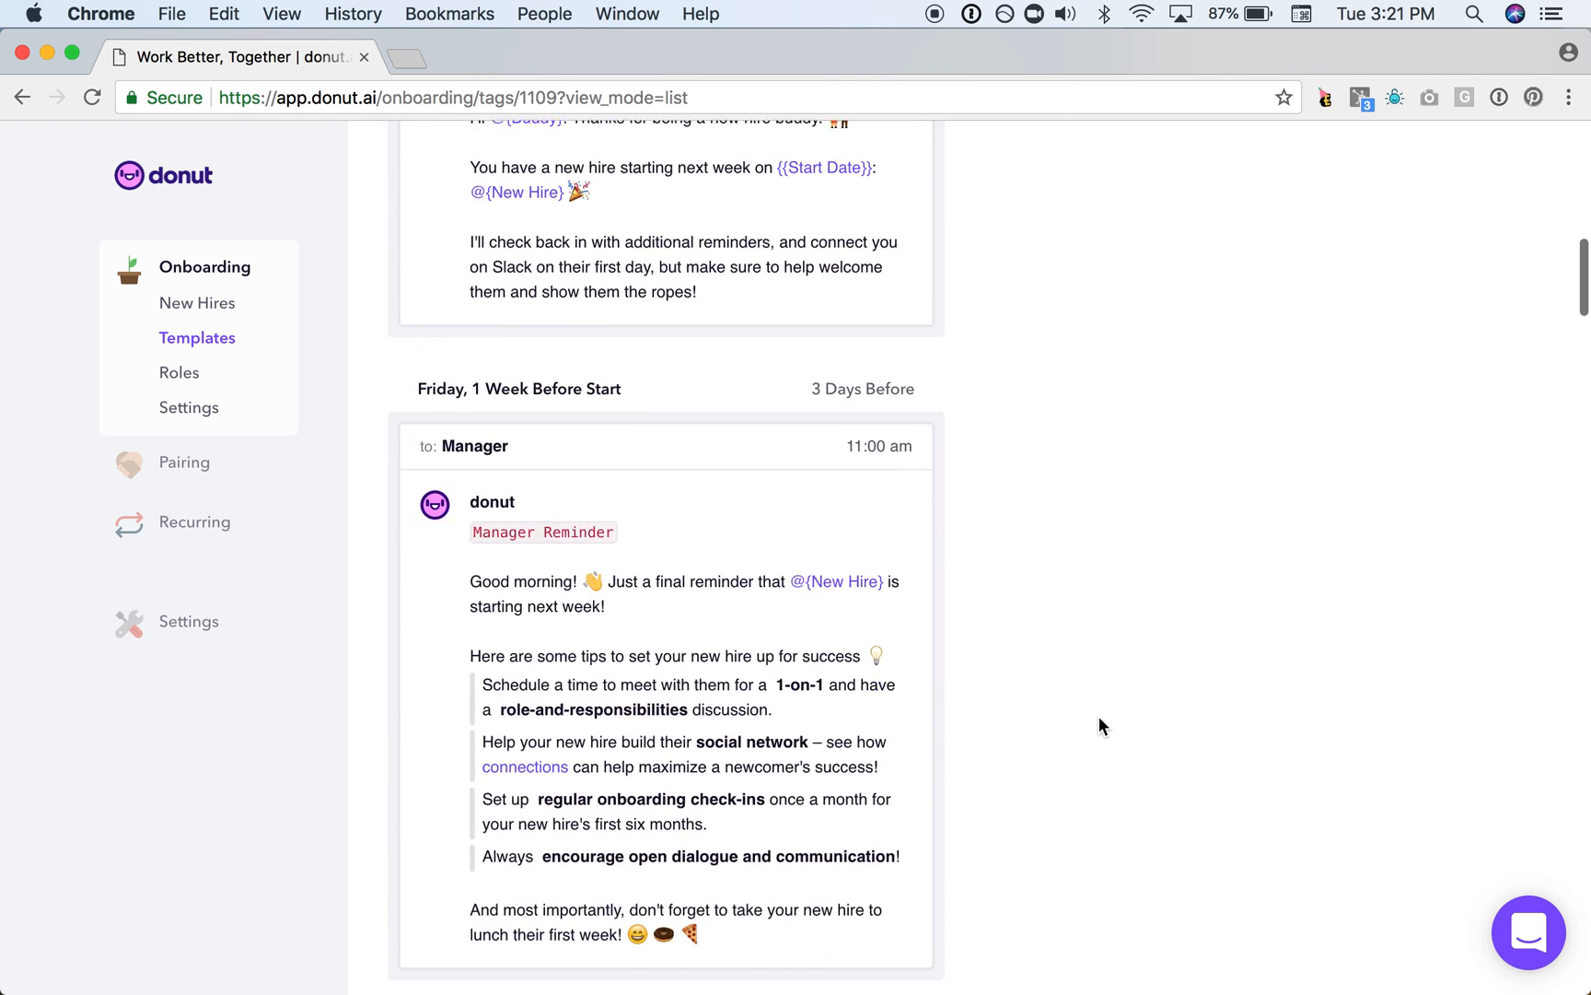
pyautogui.scroll(-3)
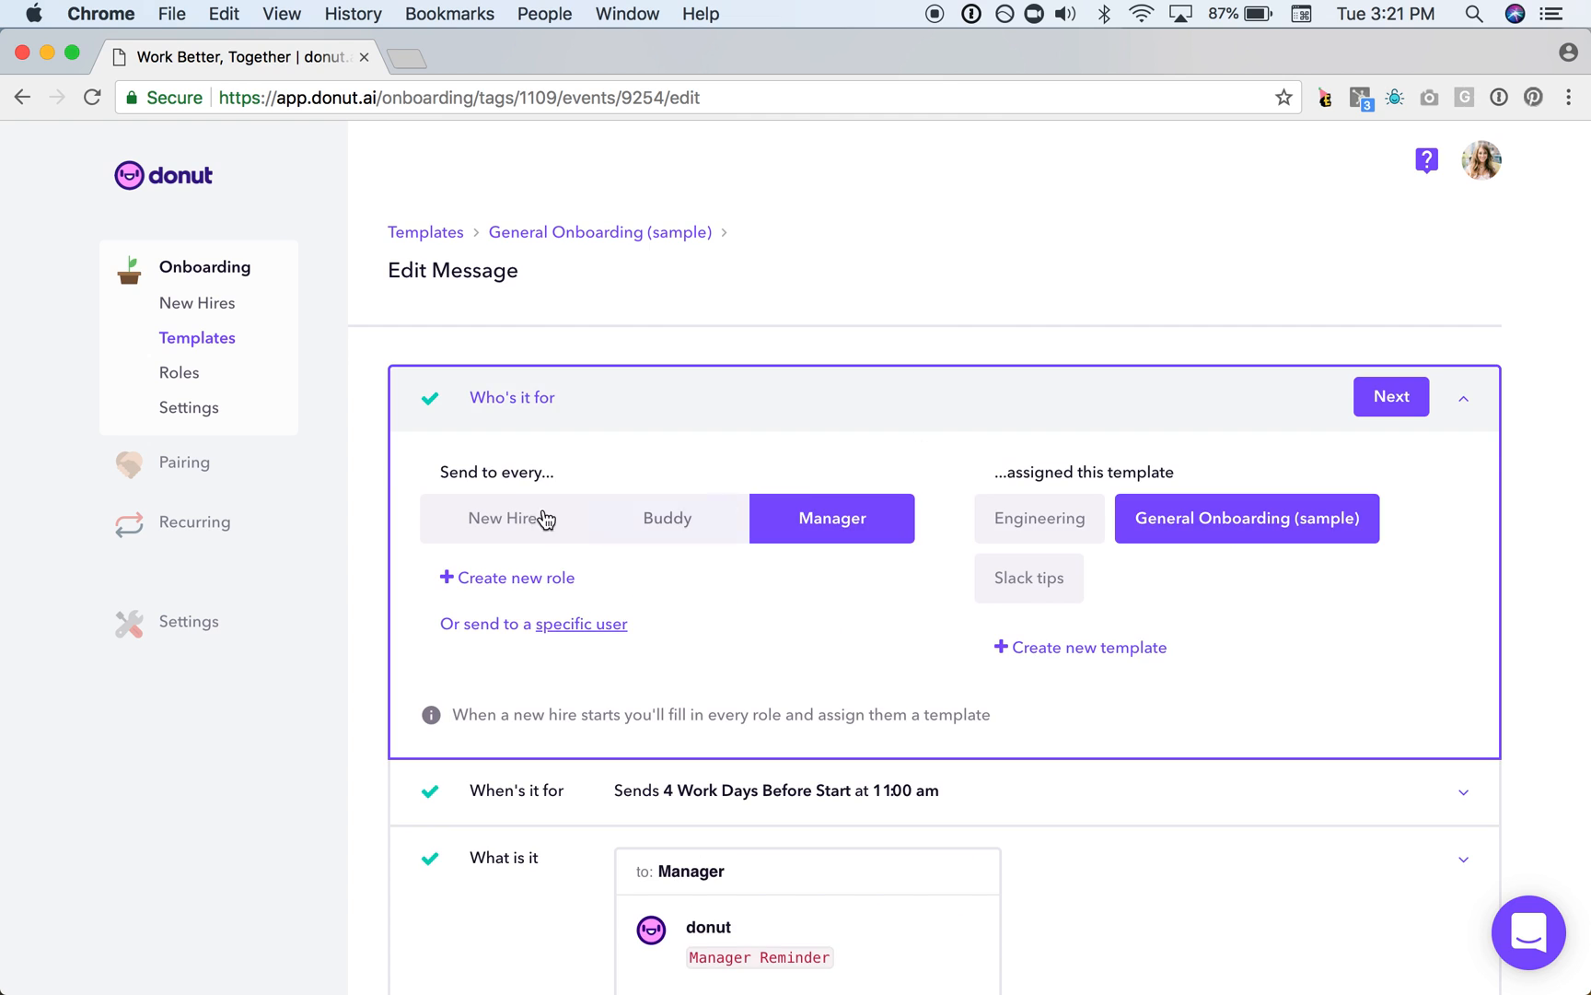
# Review the Manager Reminder's four-work-days-before send time and text, then save it.
pyautogui.scroll(-3)
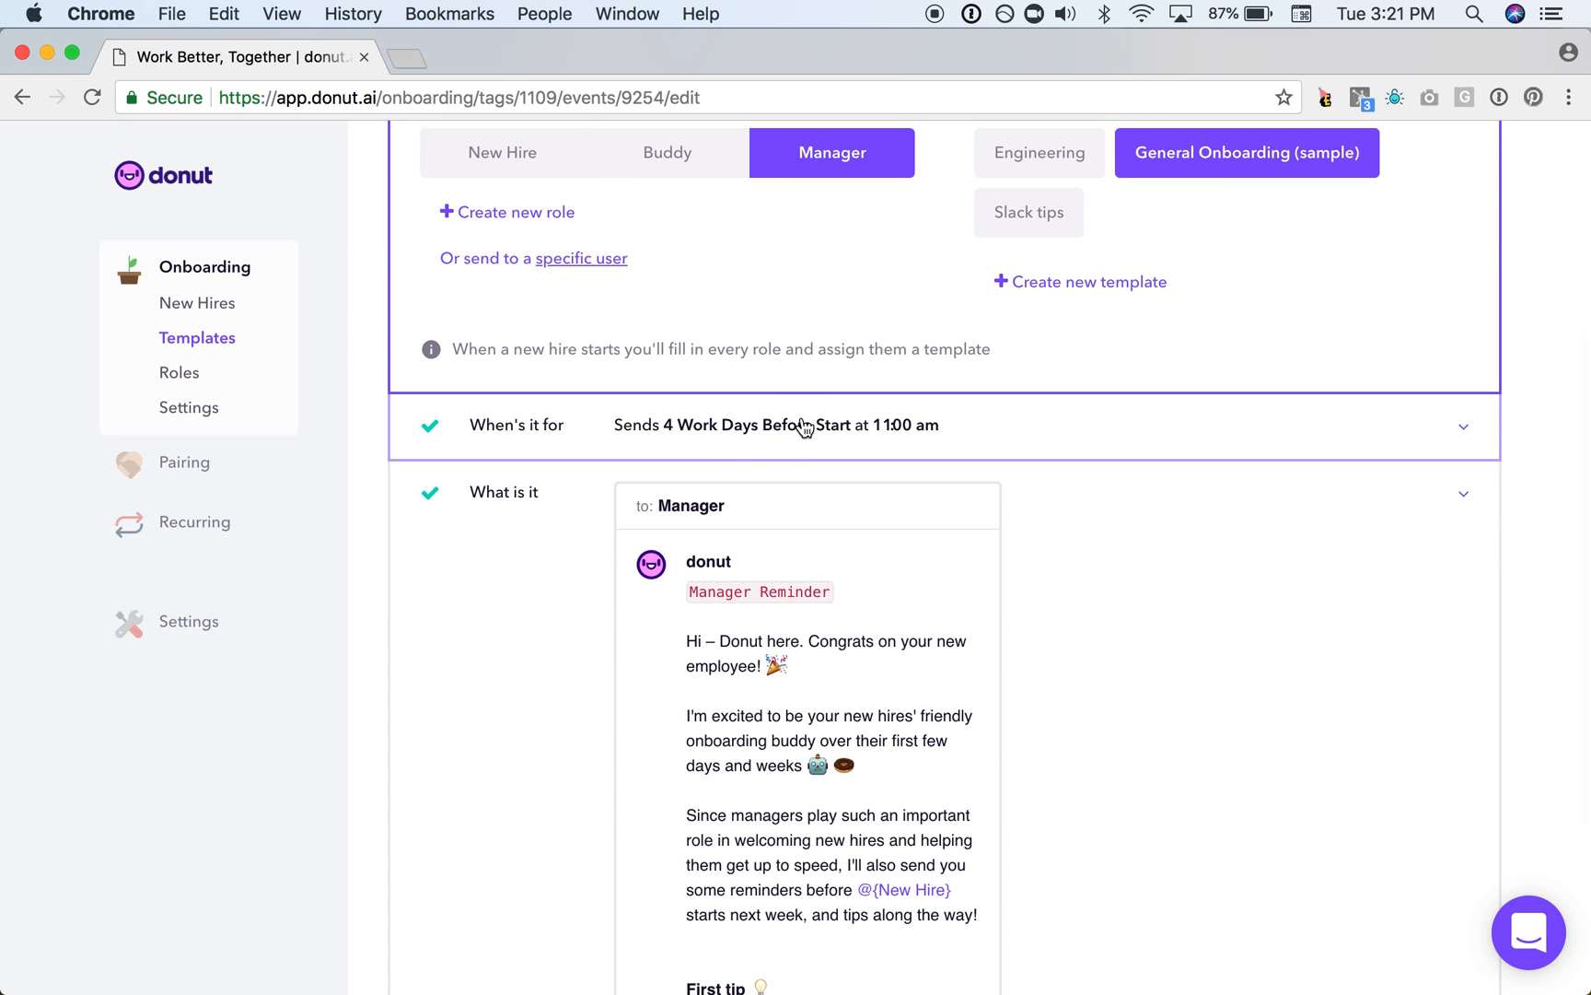
pyautogui.click(516, 425)
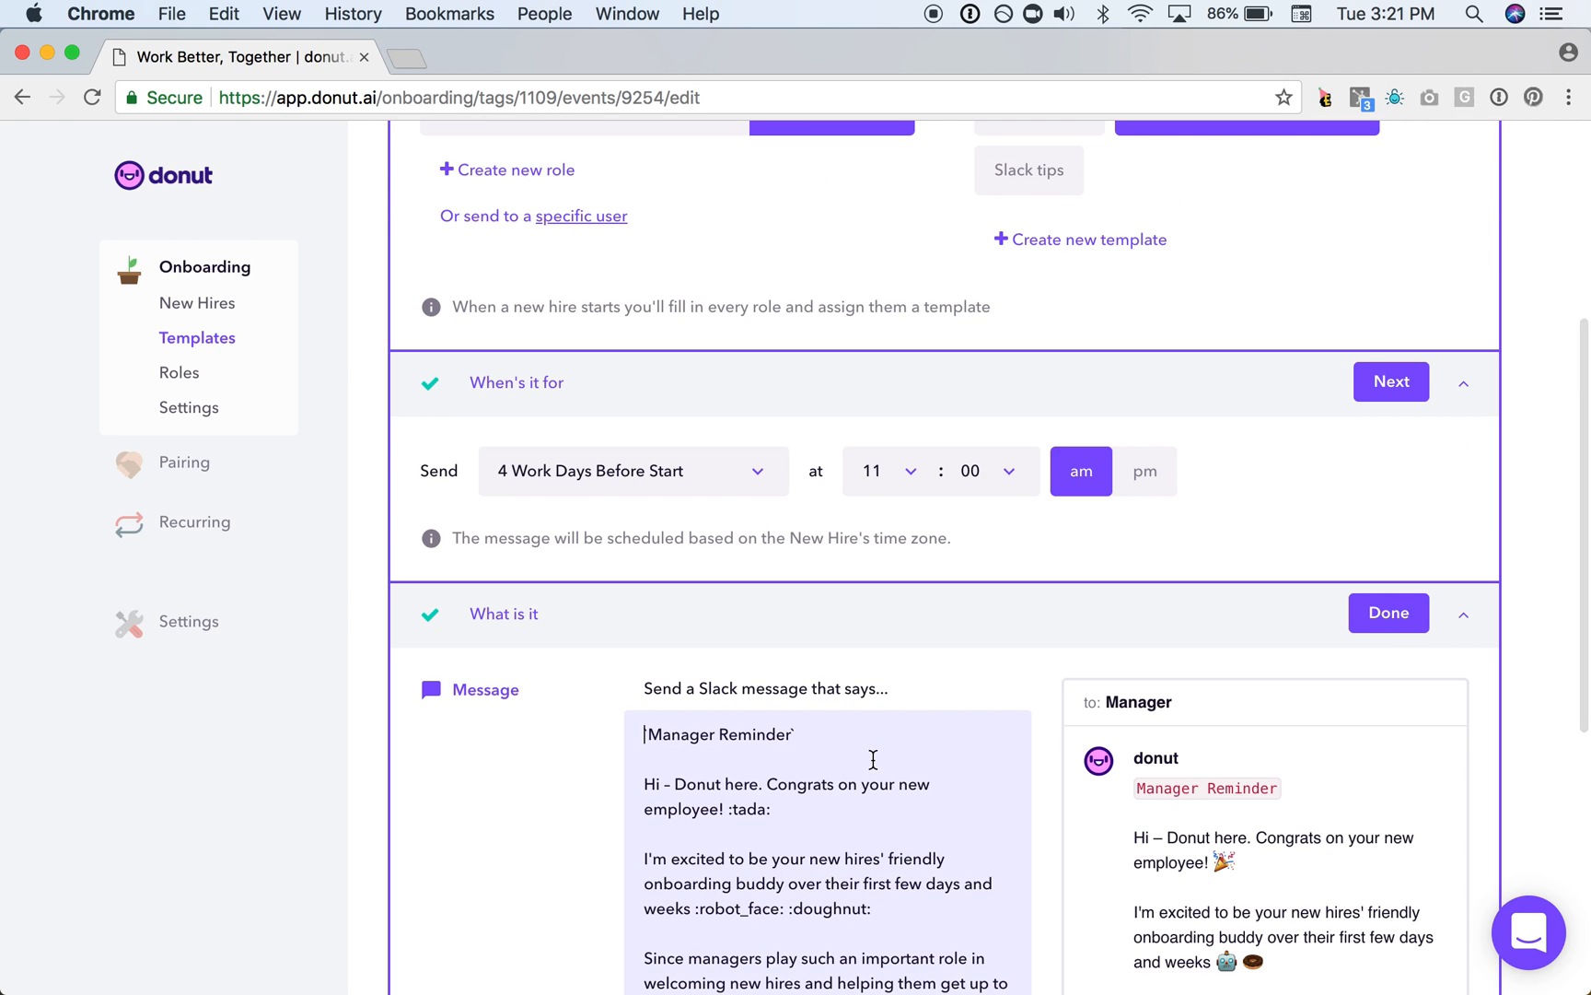
pyautogui.scroll(-3)
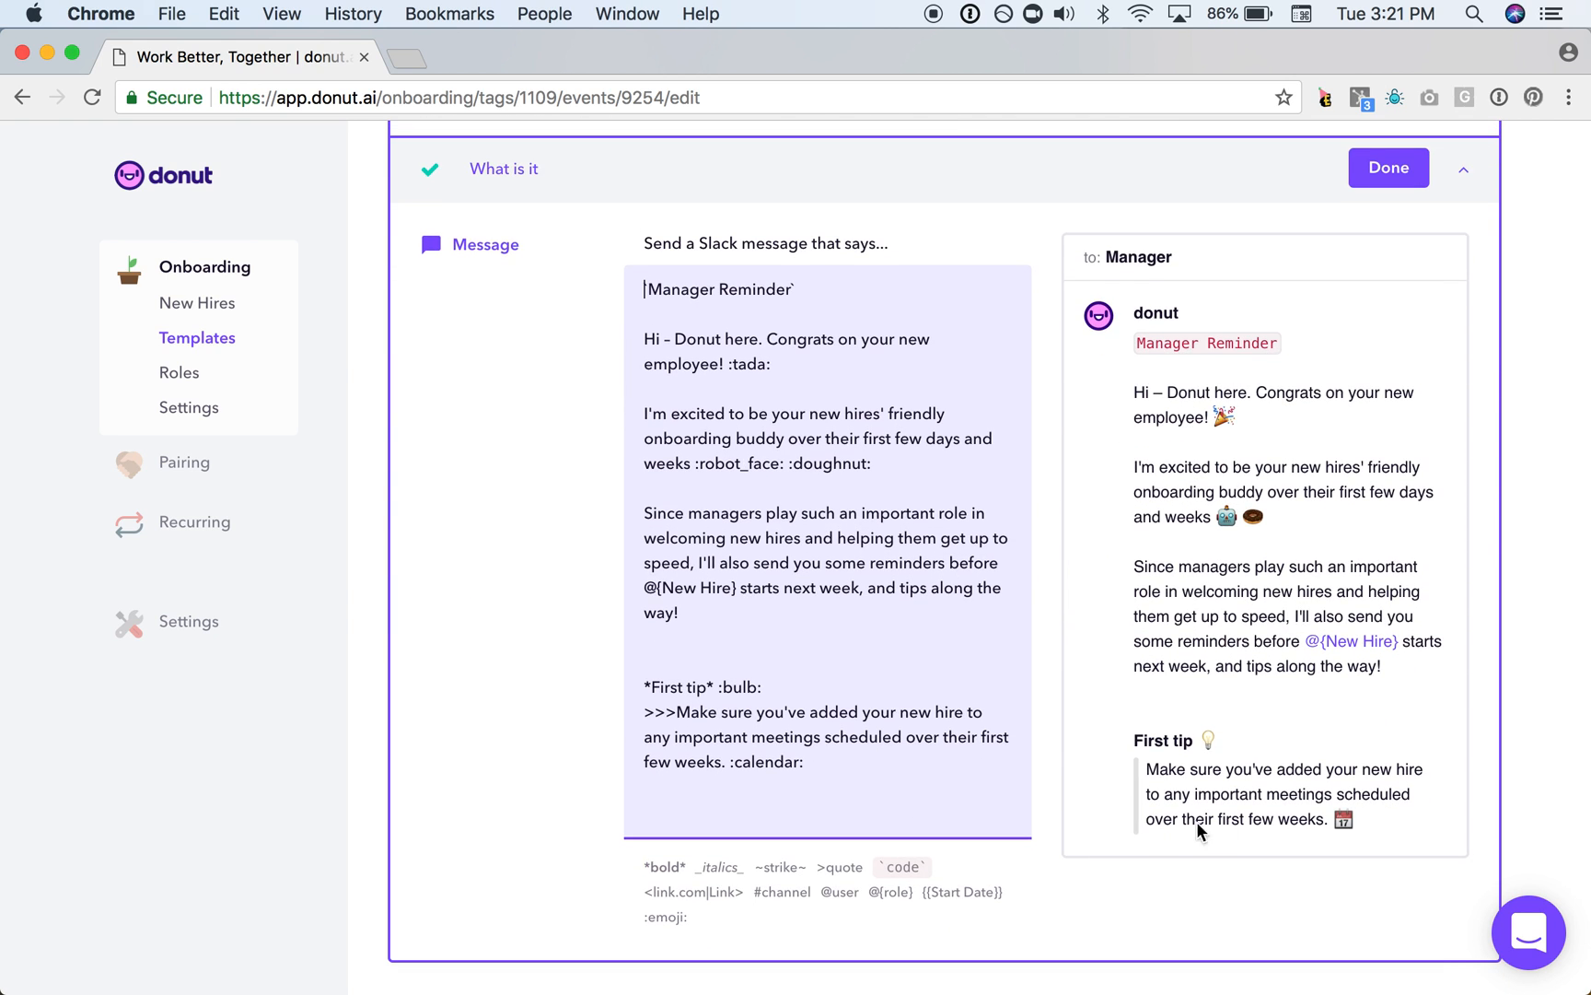
pyautogui.moveTo(1296, 790)
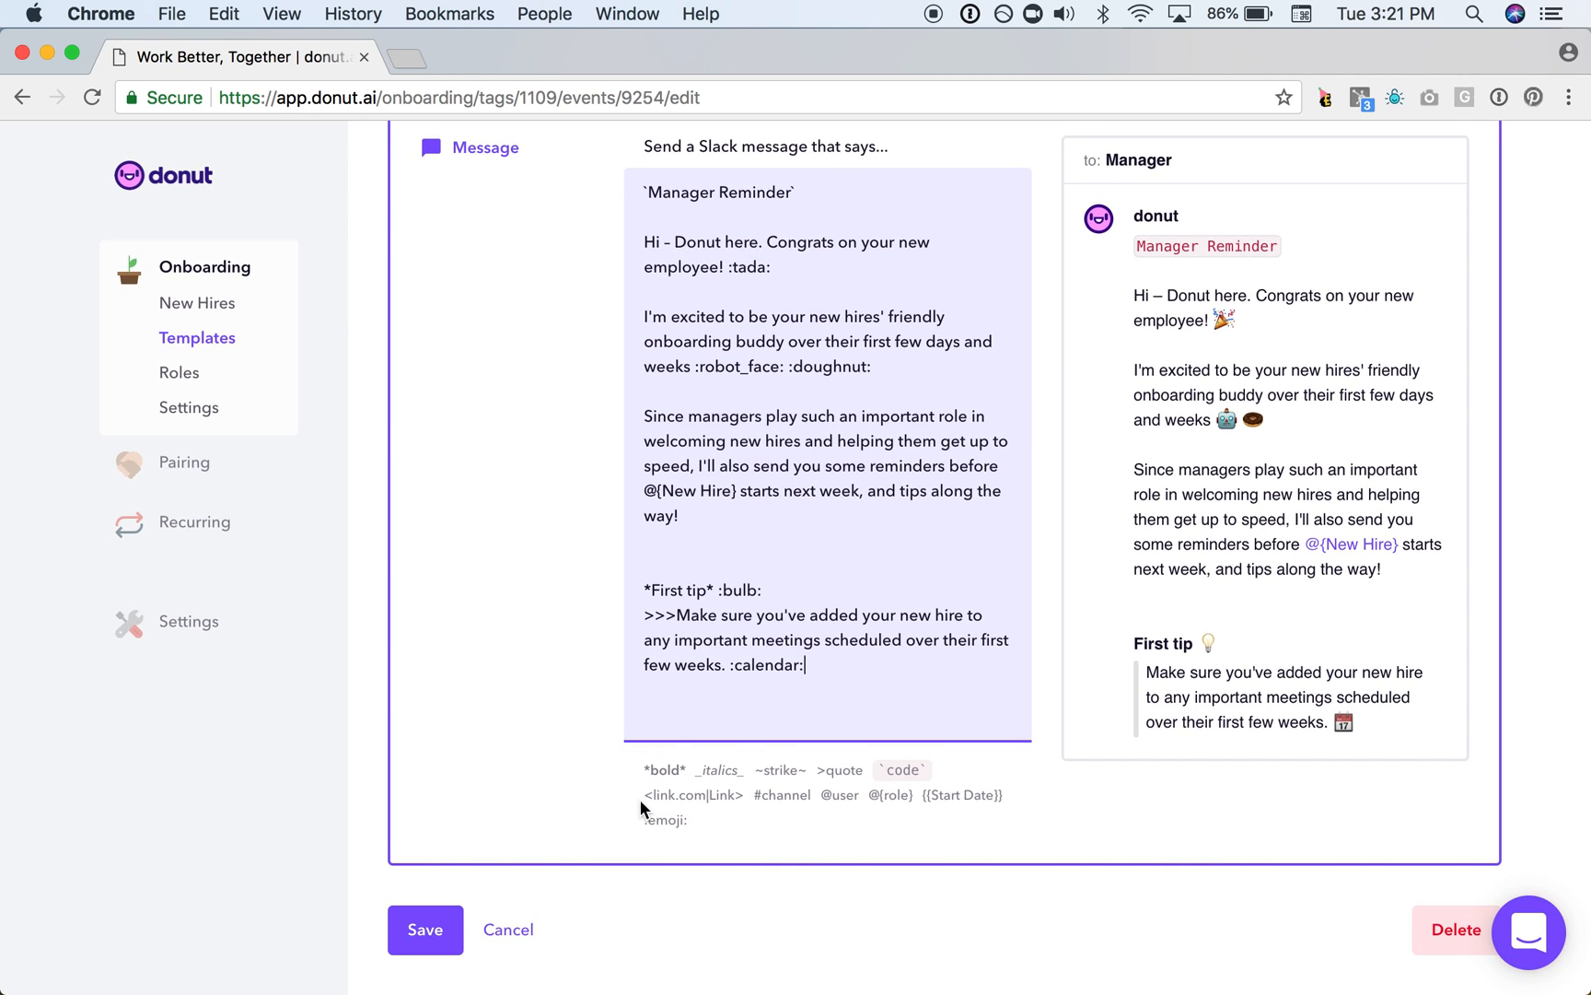
pyautogui.moveTo(735, 838)
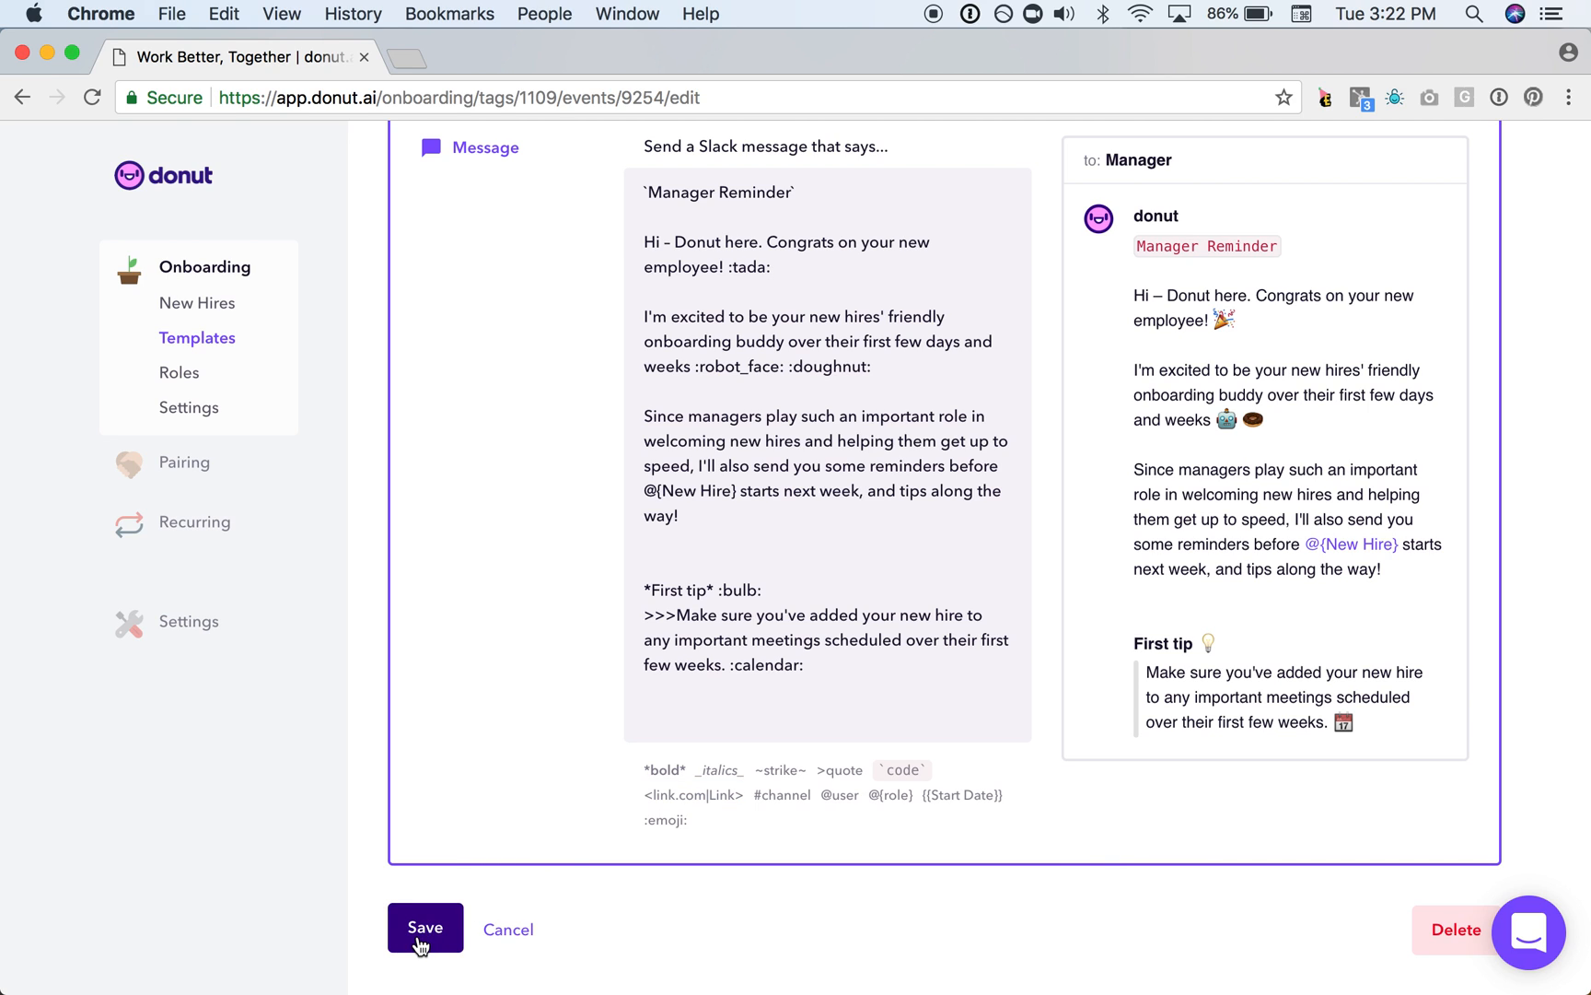
pyautogui.click(425, 927)
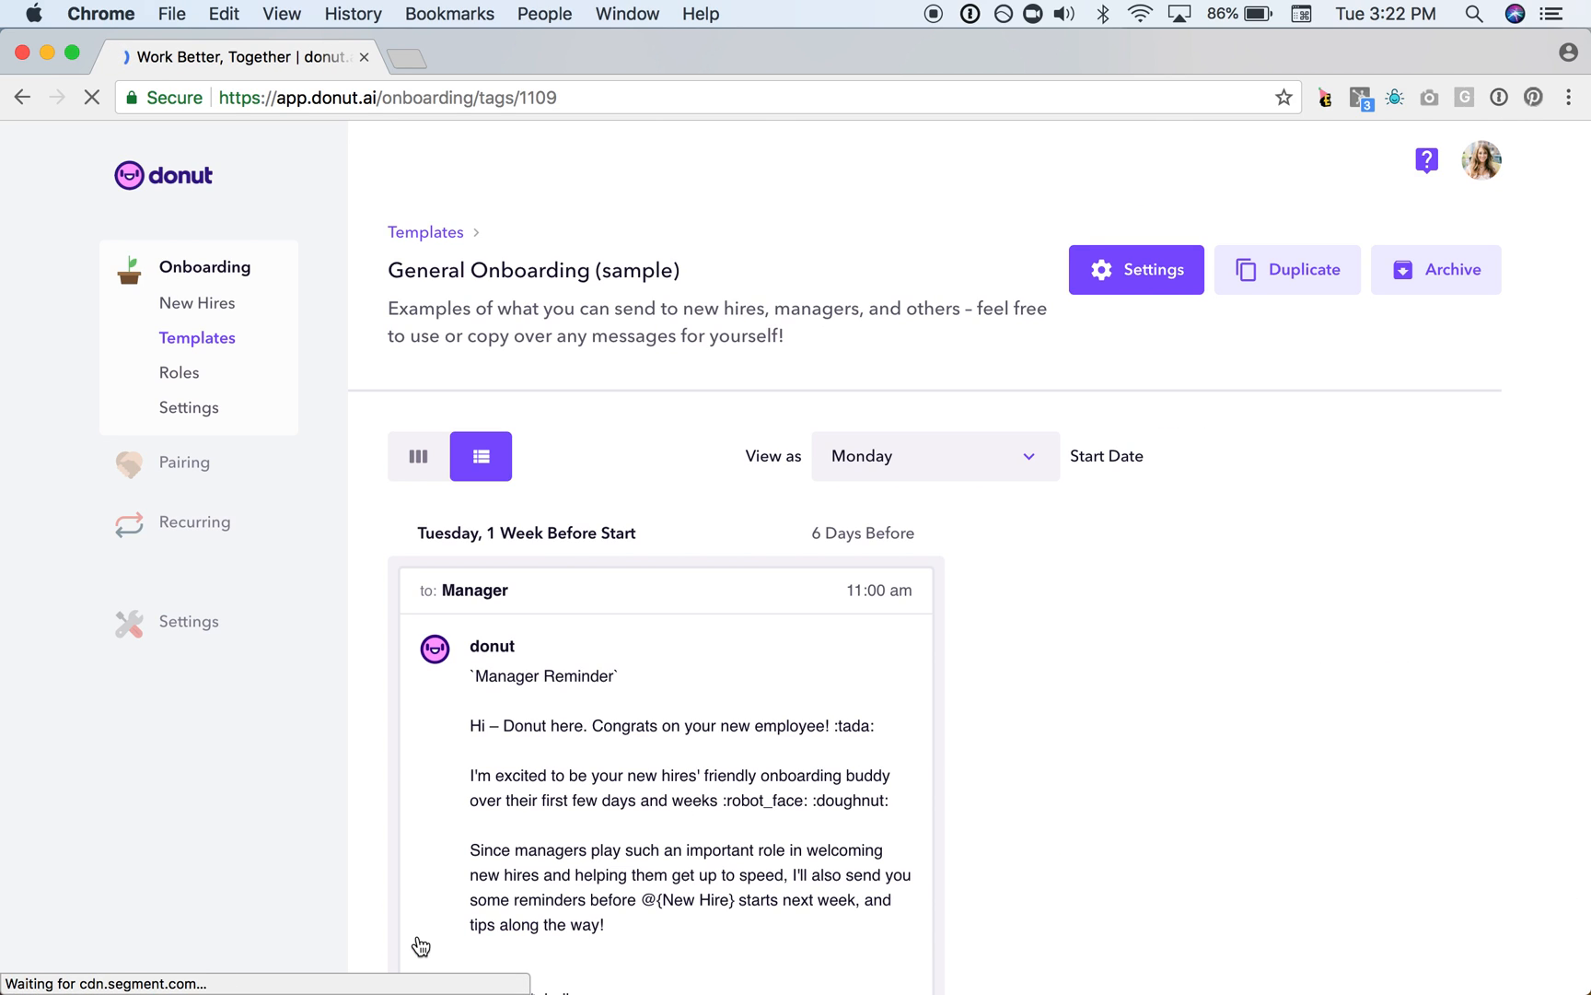
# From the weekly calendar, add a New Hires message scheduled for the Start Date at 10:00 am.
pyautogui.click(418, 456)
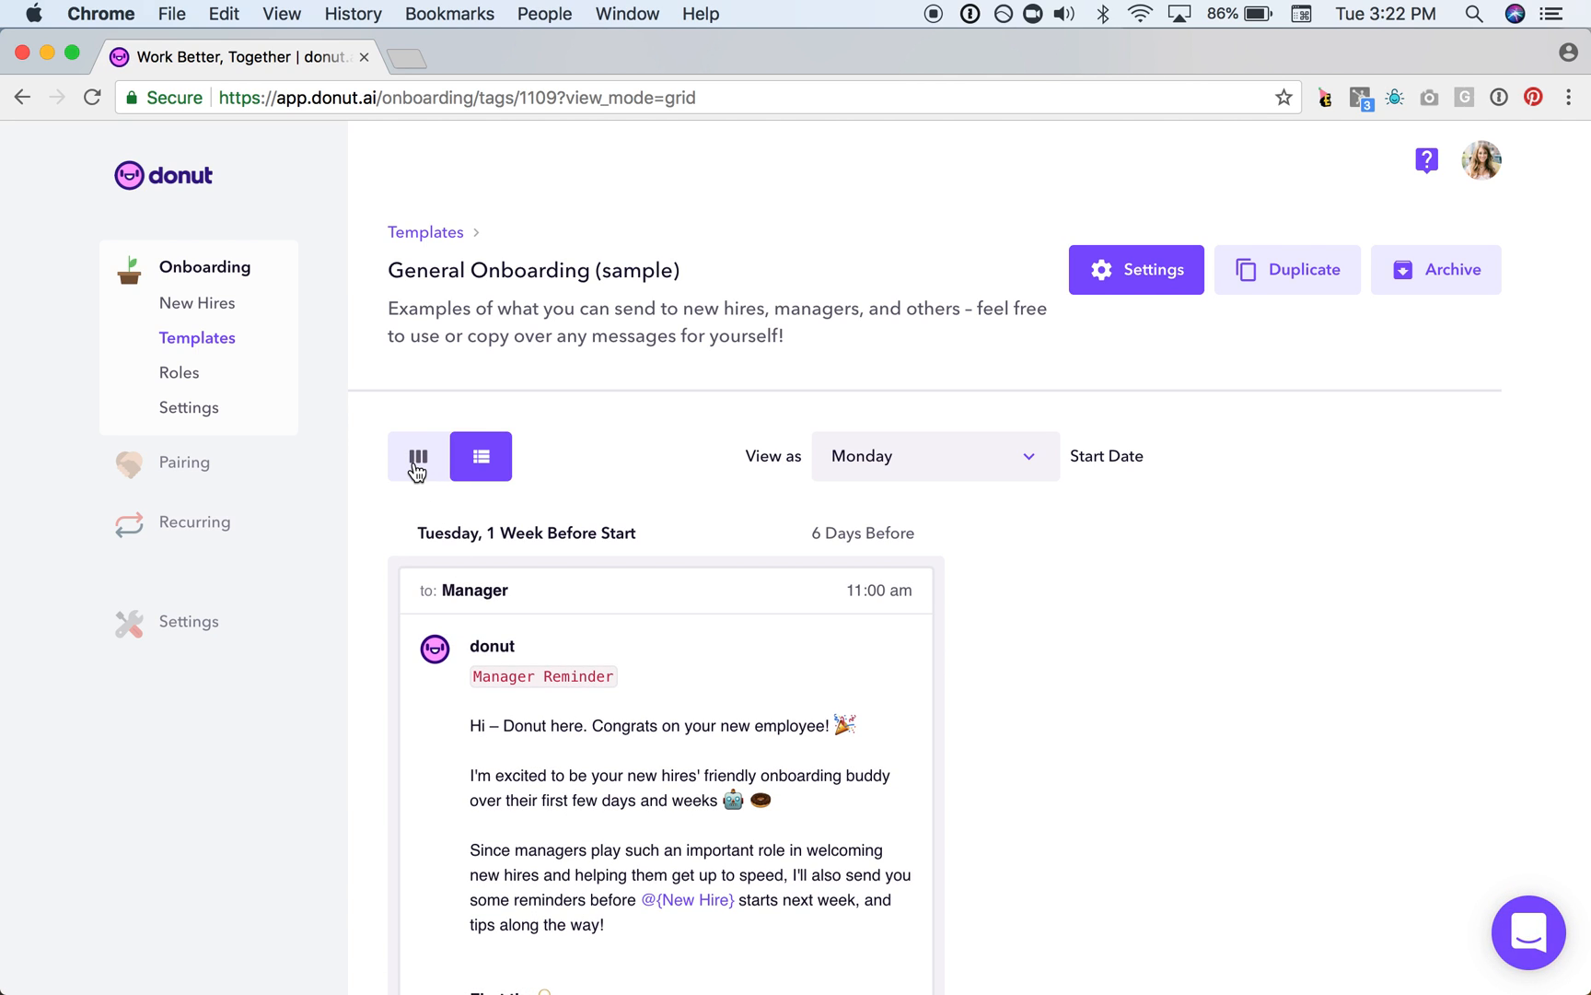
pyautogui.click(417, 456)
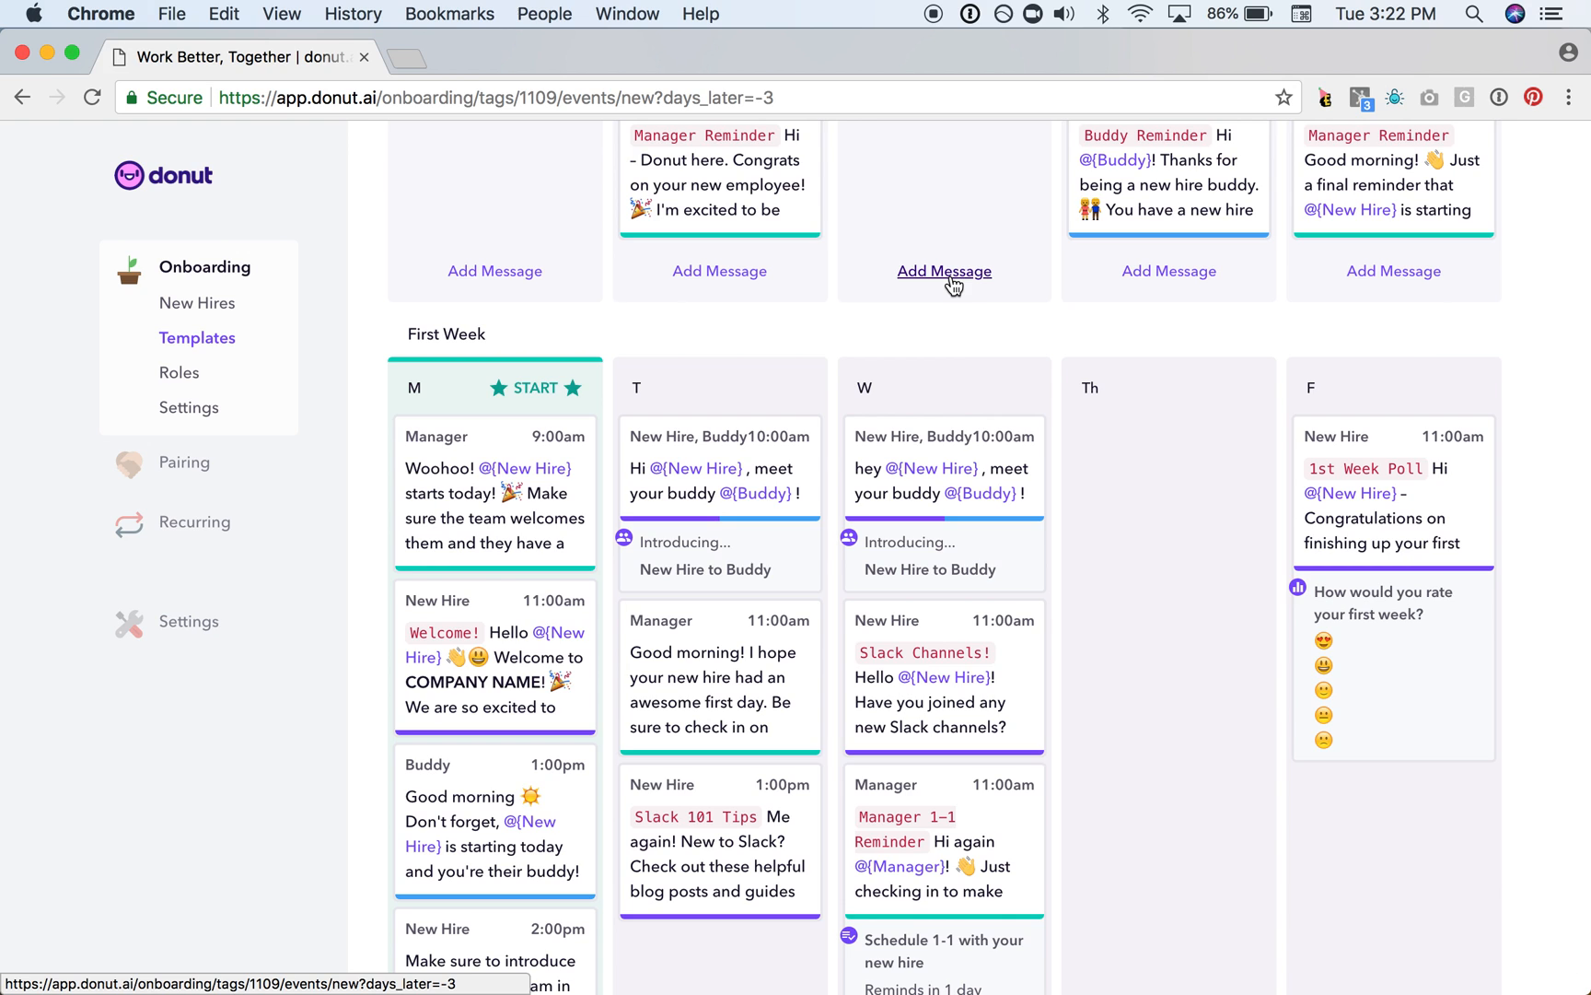
pyautogui.click(944, 270)
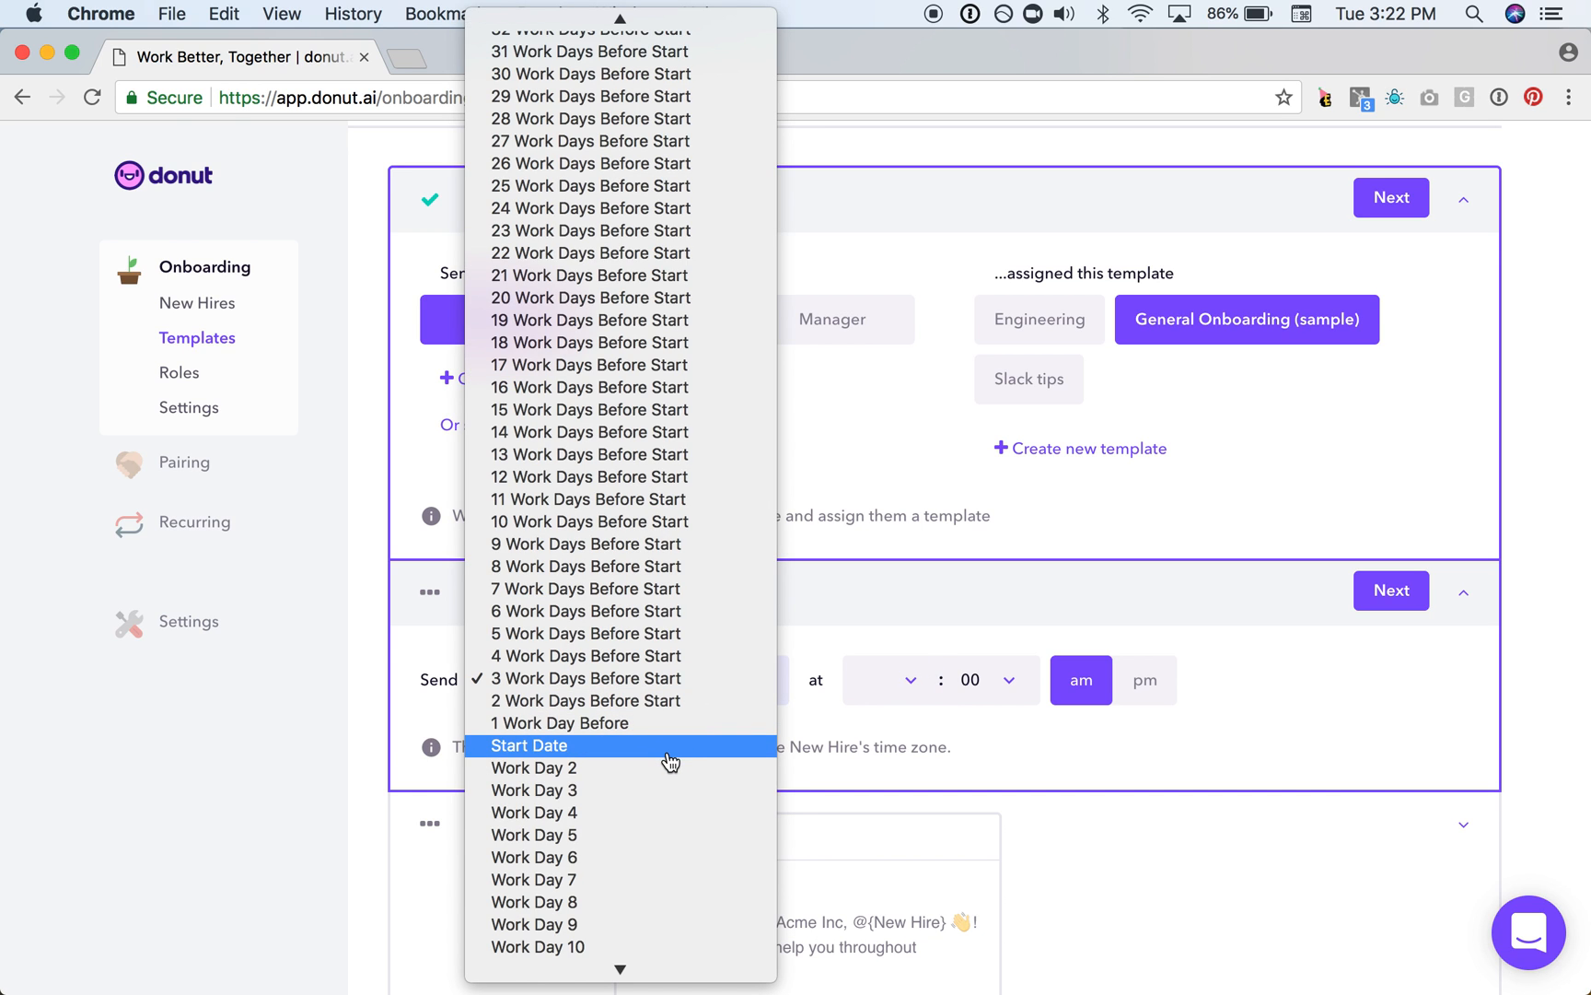
pyautogui.click(528, 746)
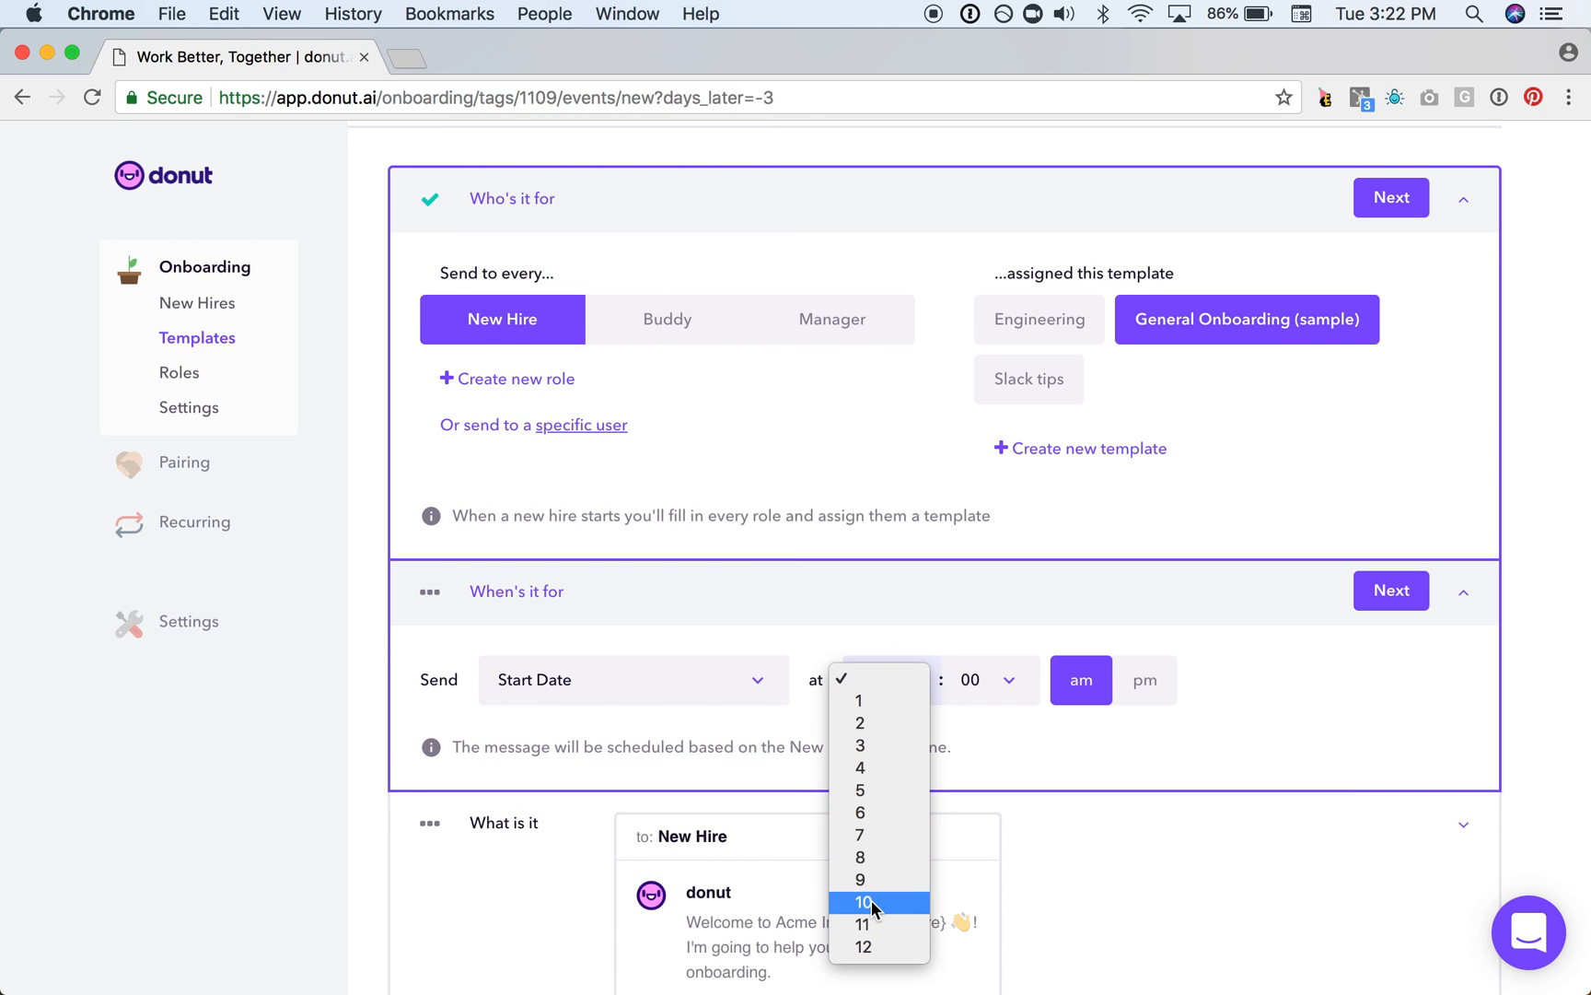
pyautogui.click(859, 903)
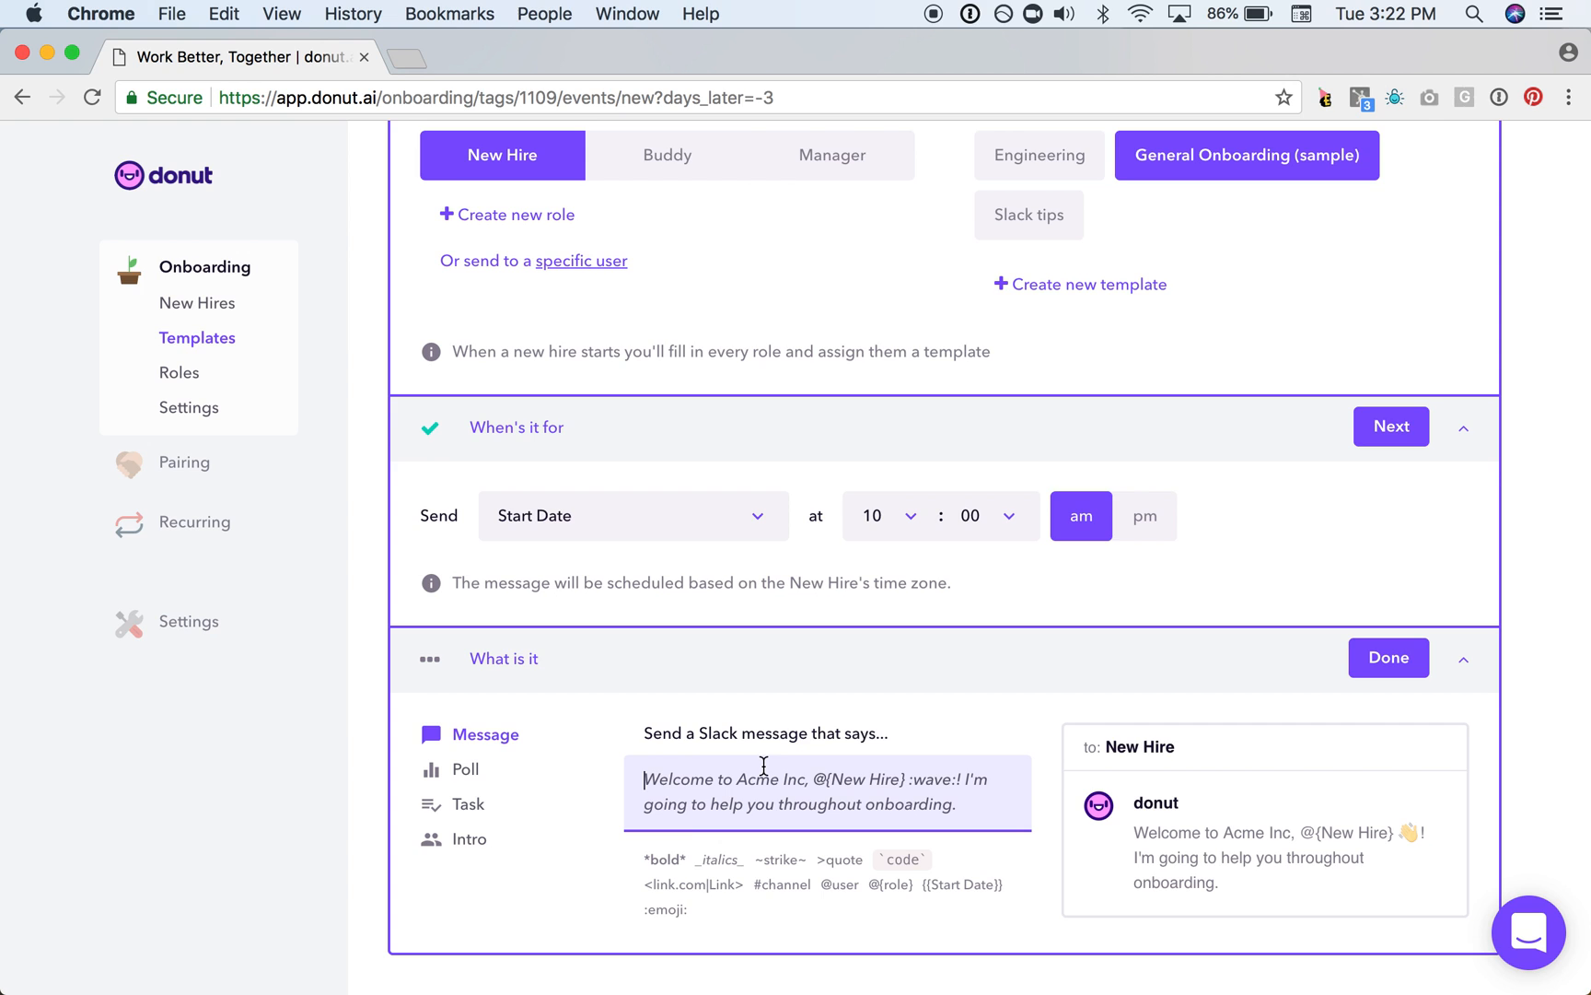
# Turn the new message into a poll on how the new hire rates their first week.
pyautogui.scroll(-3)
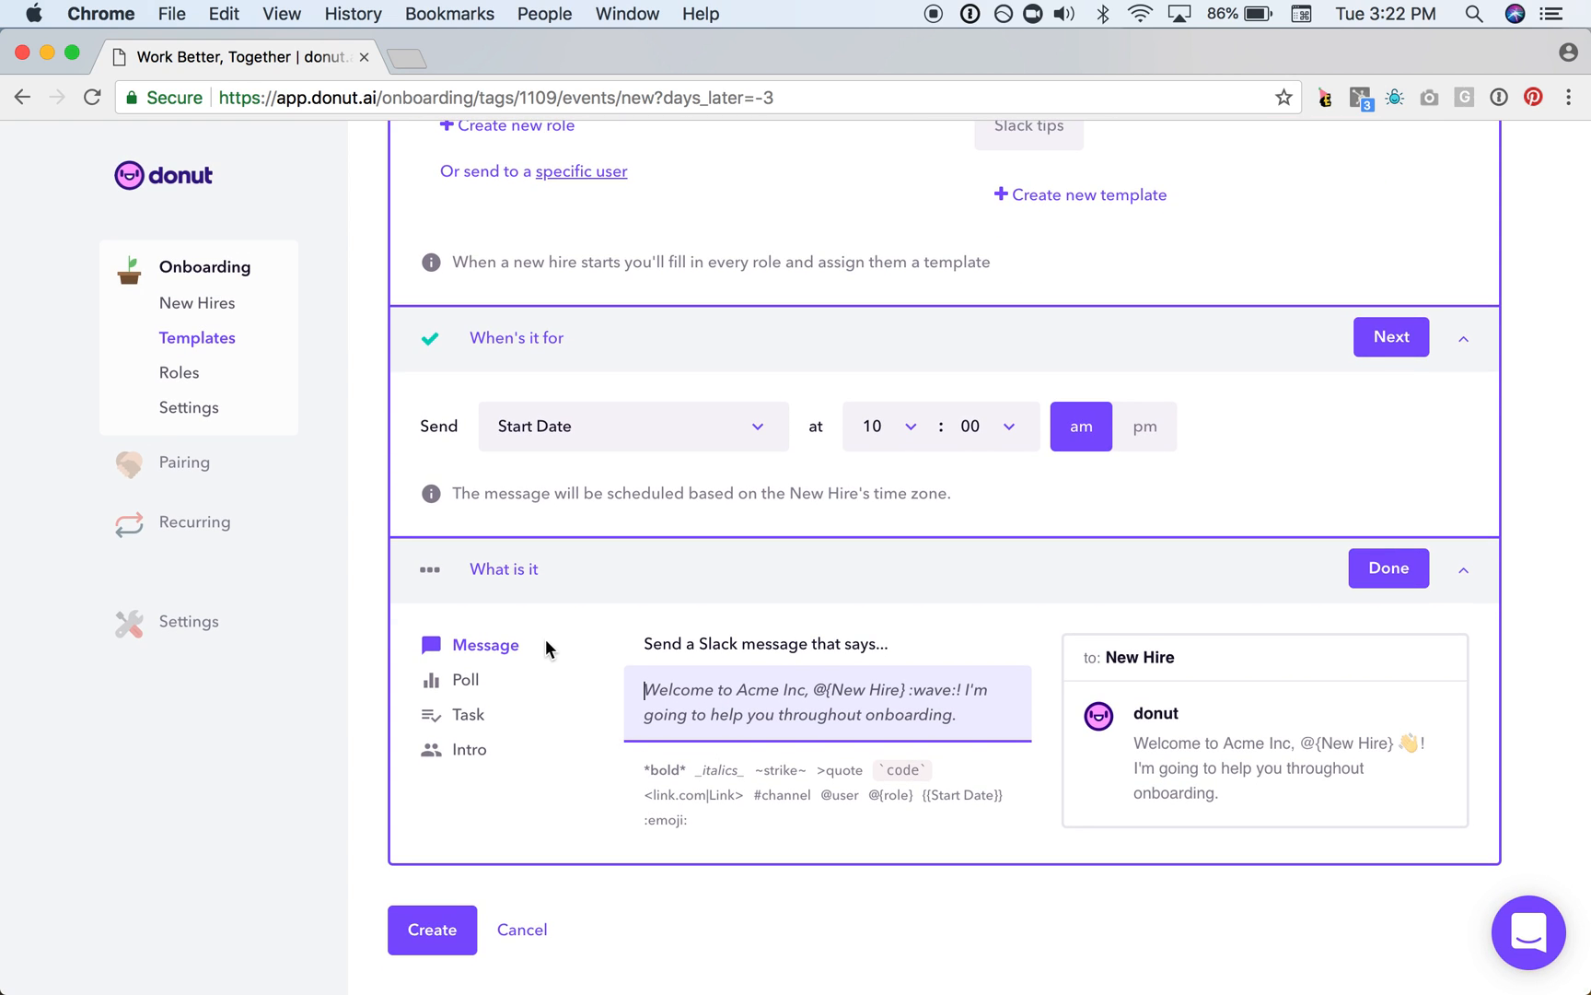
pyautogui.moveTo(535, 648)
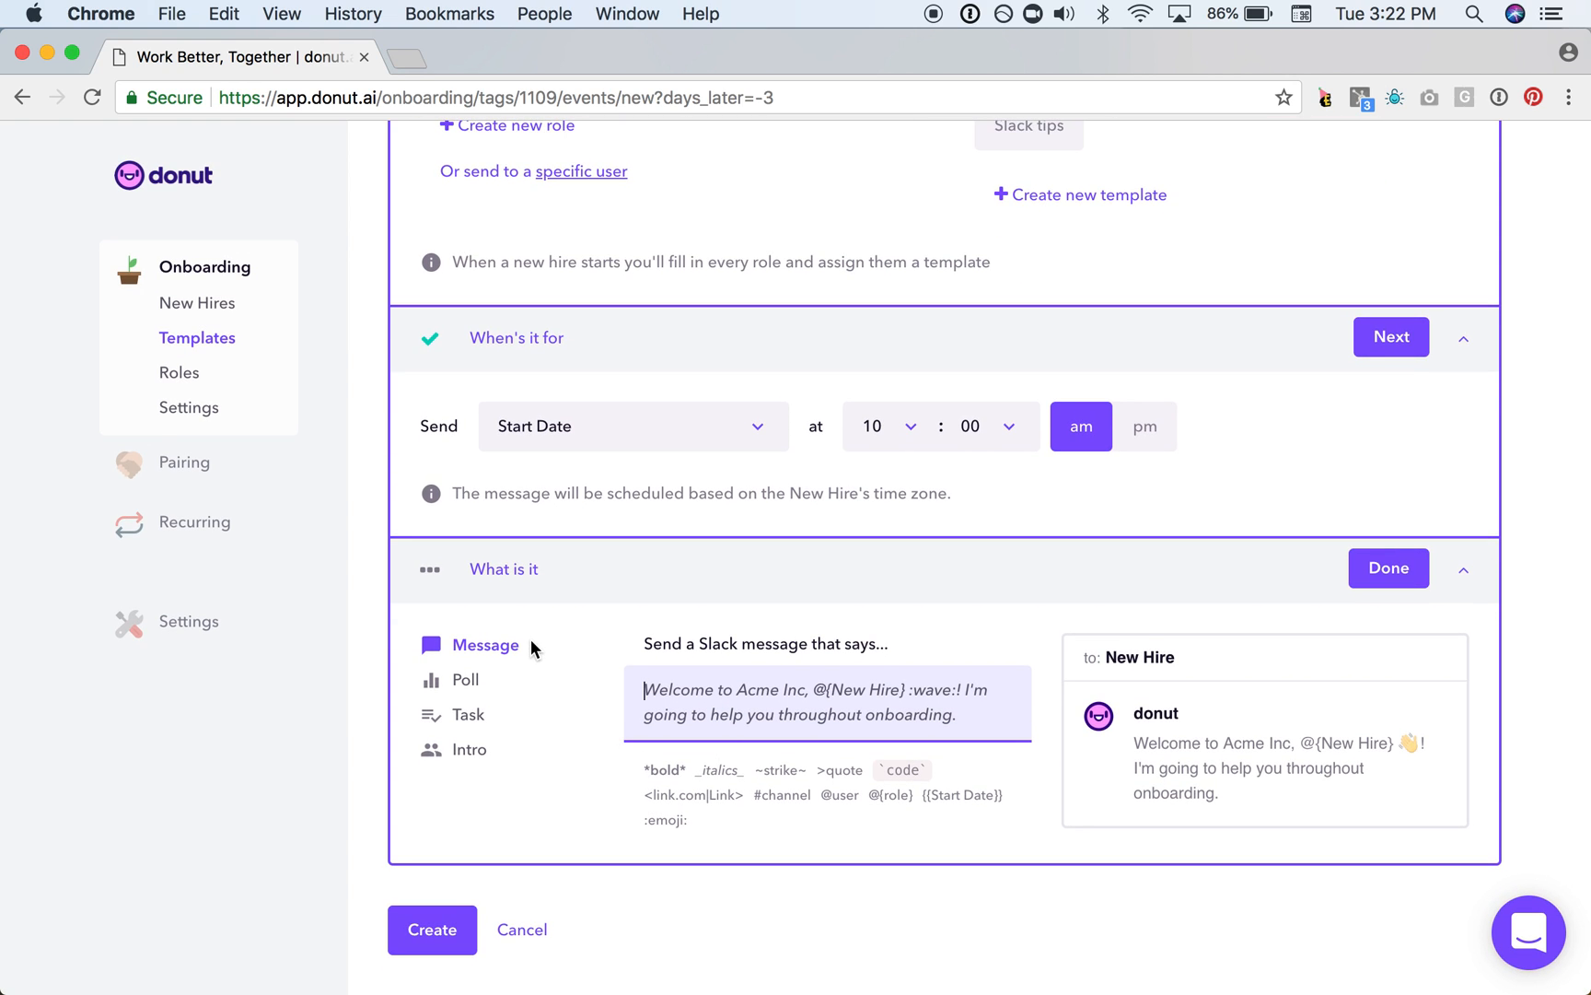
pyautogui.click(465, 679)
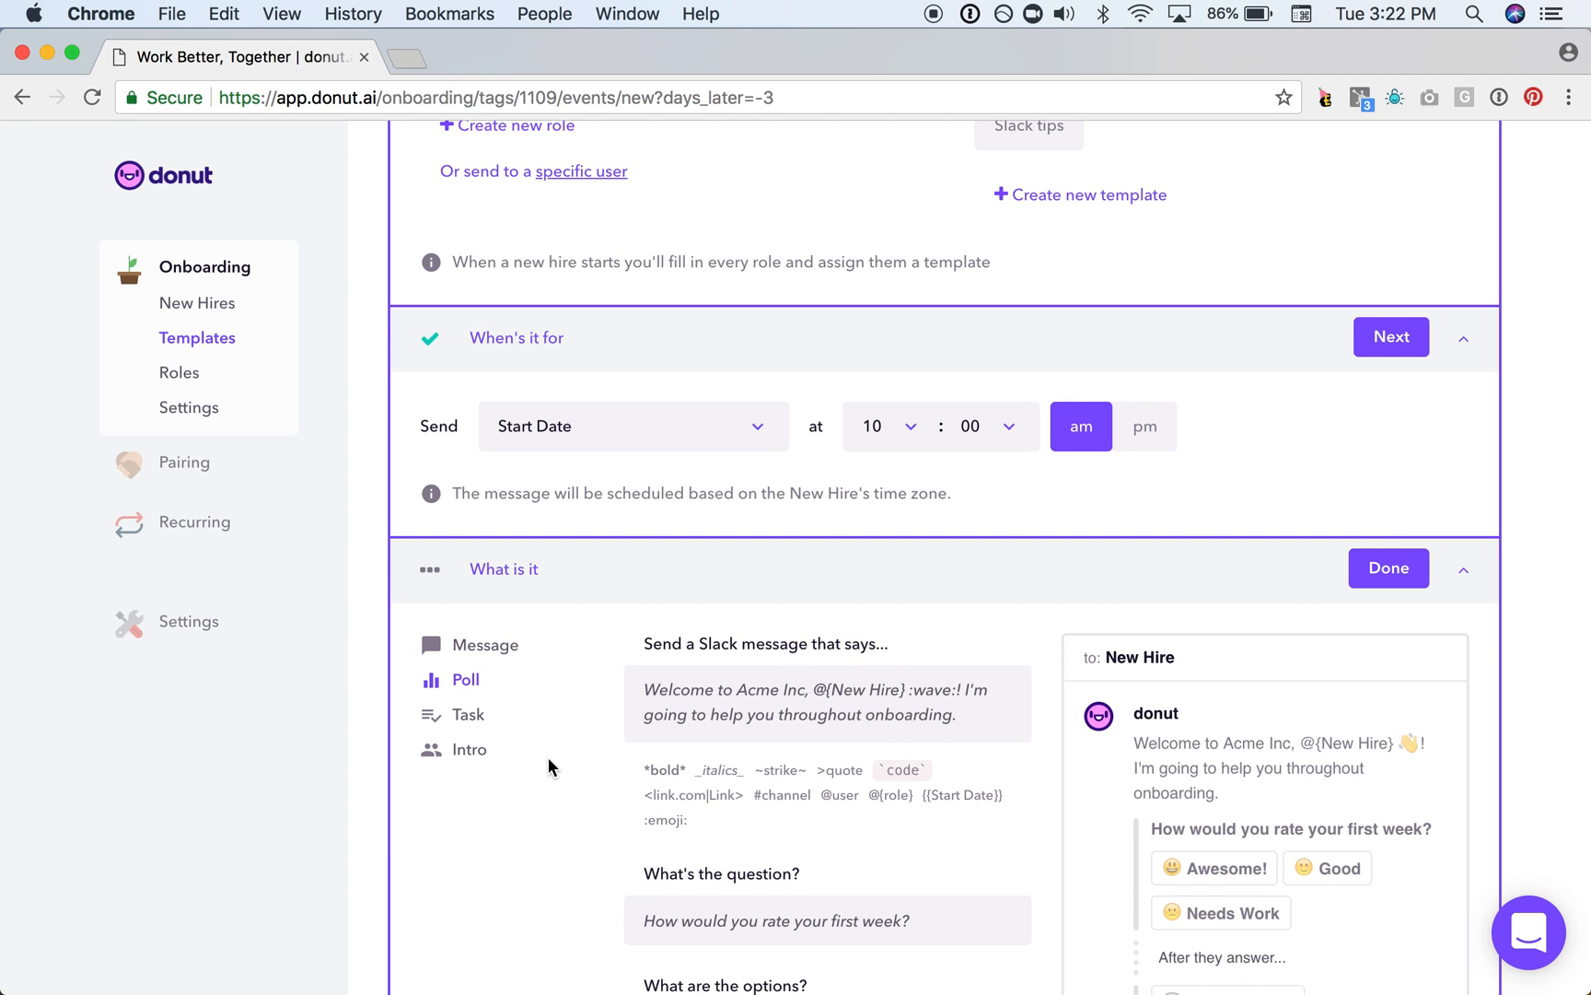
pyautogui.scroll(-3)
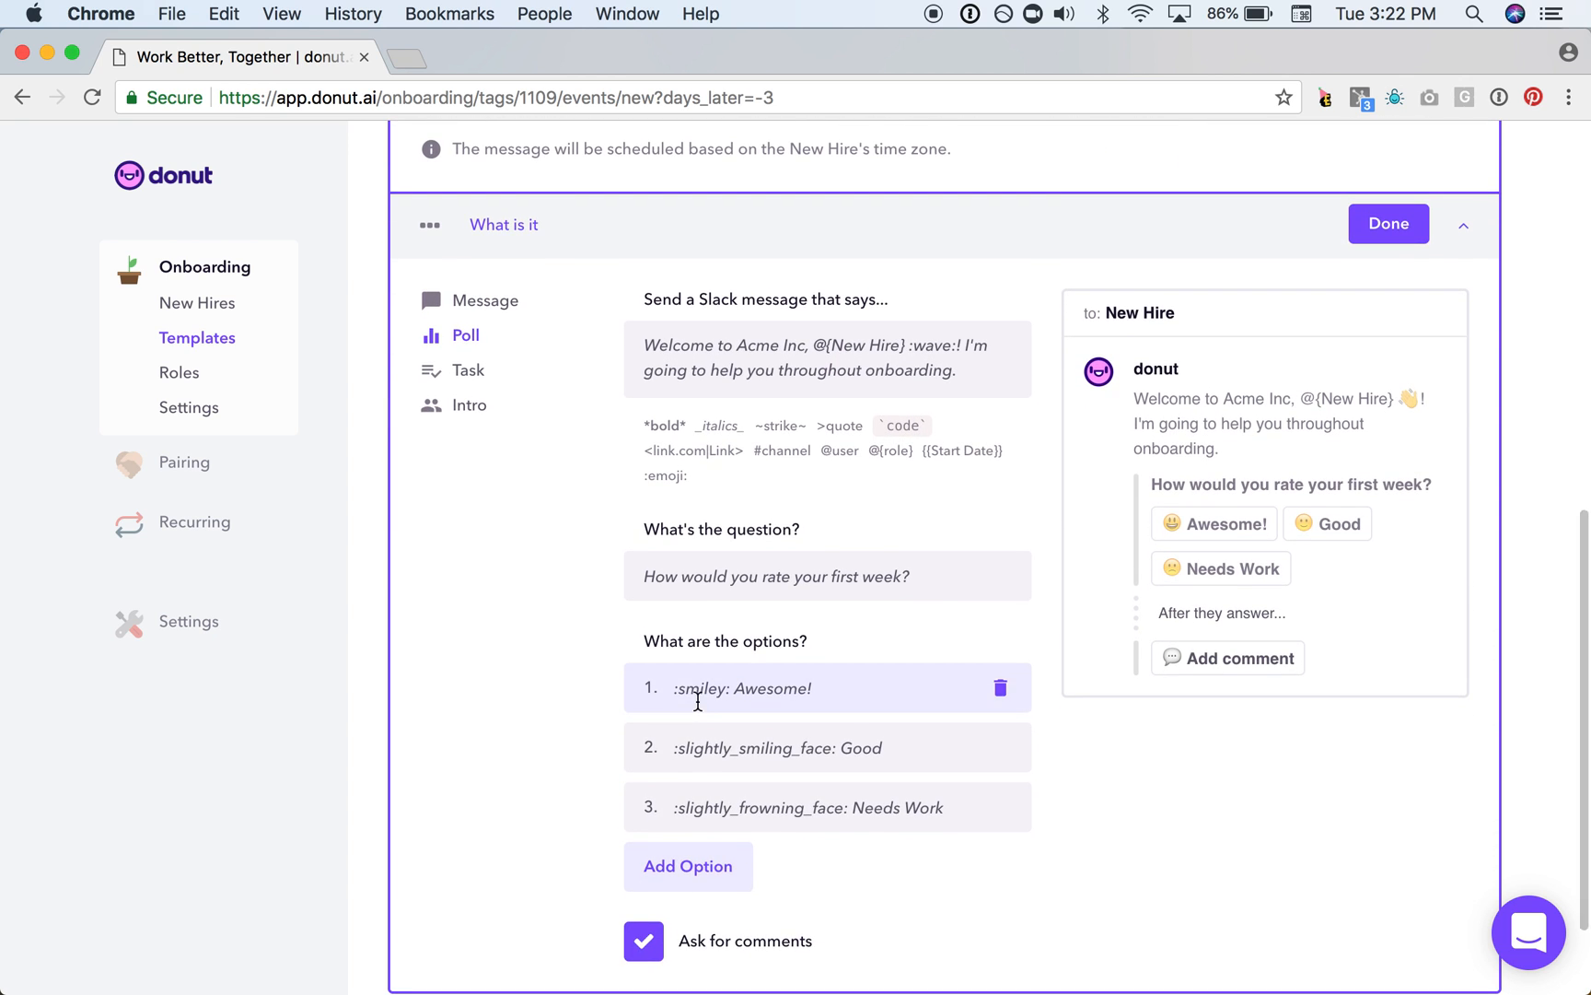
pyautogui.moveTo(705, 929)
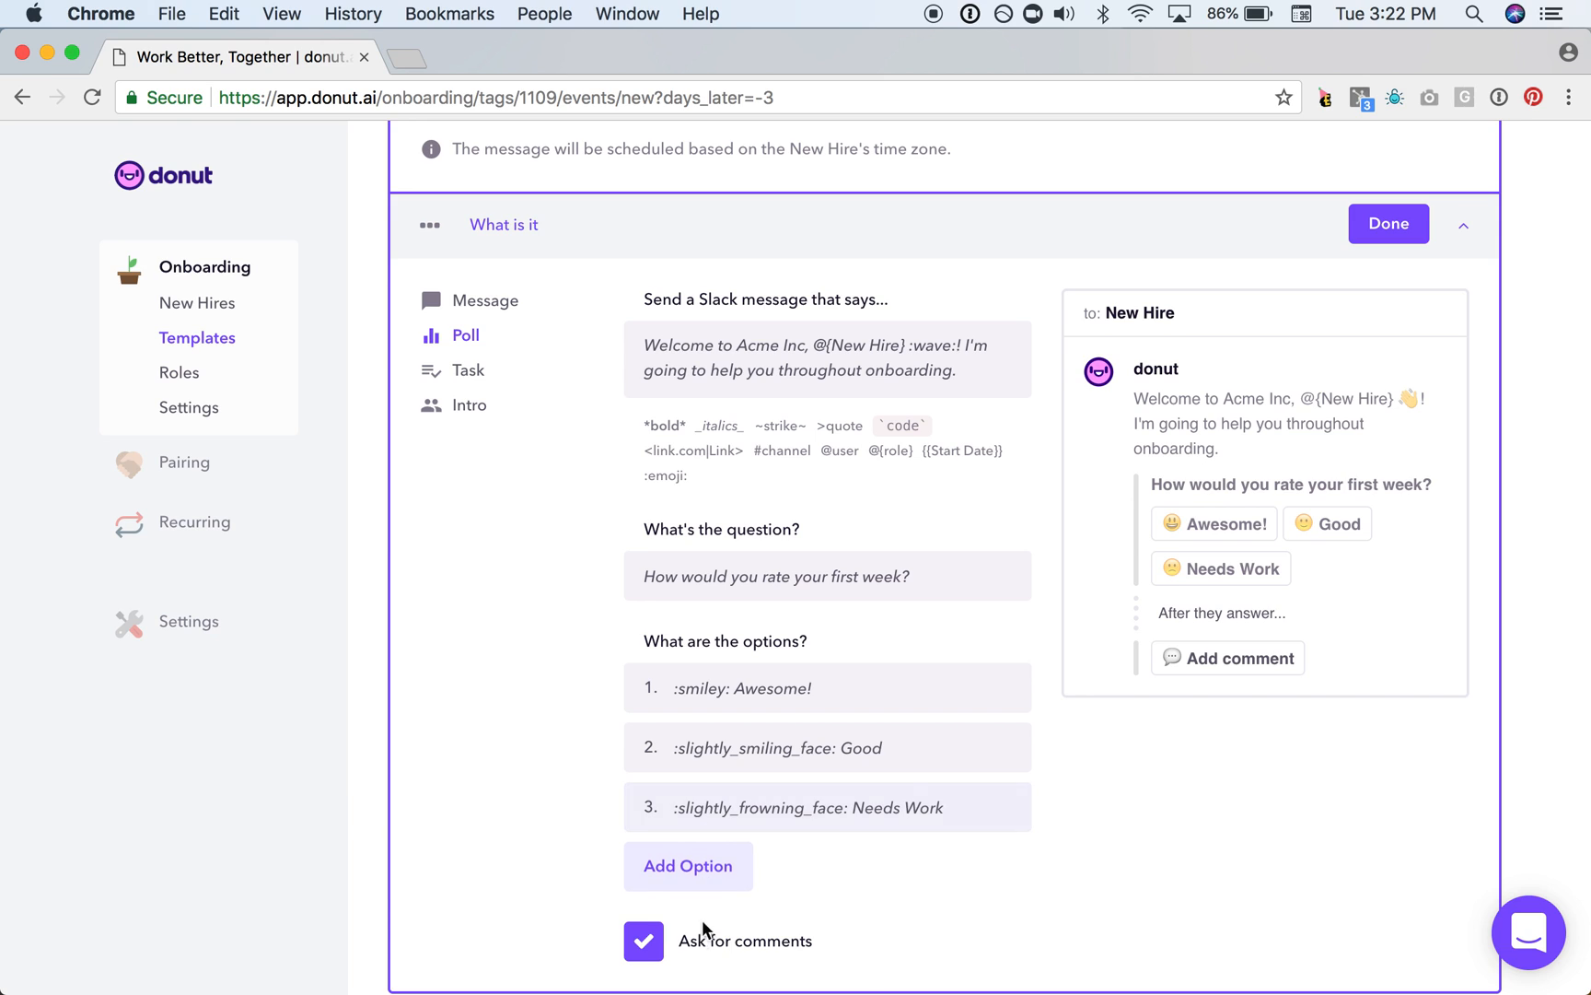
pyautogui.moveTo(672, 981)
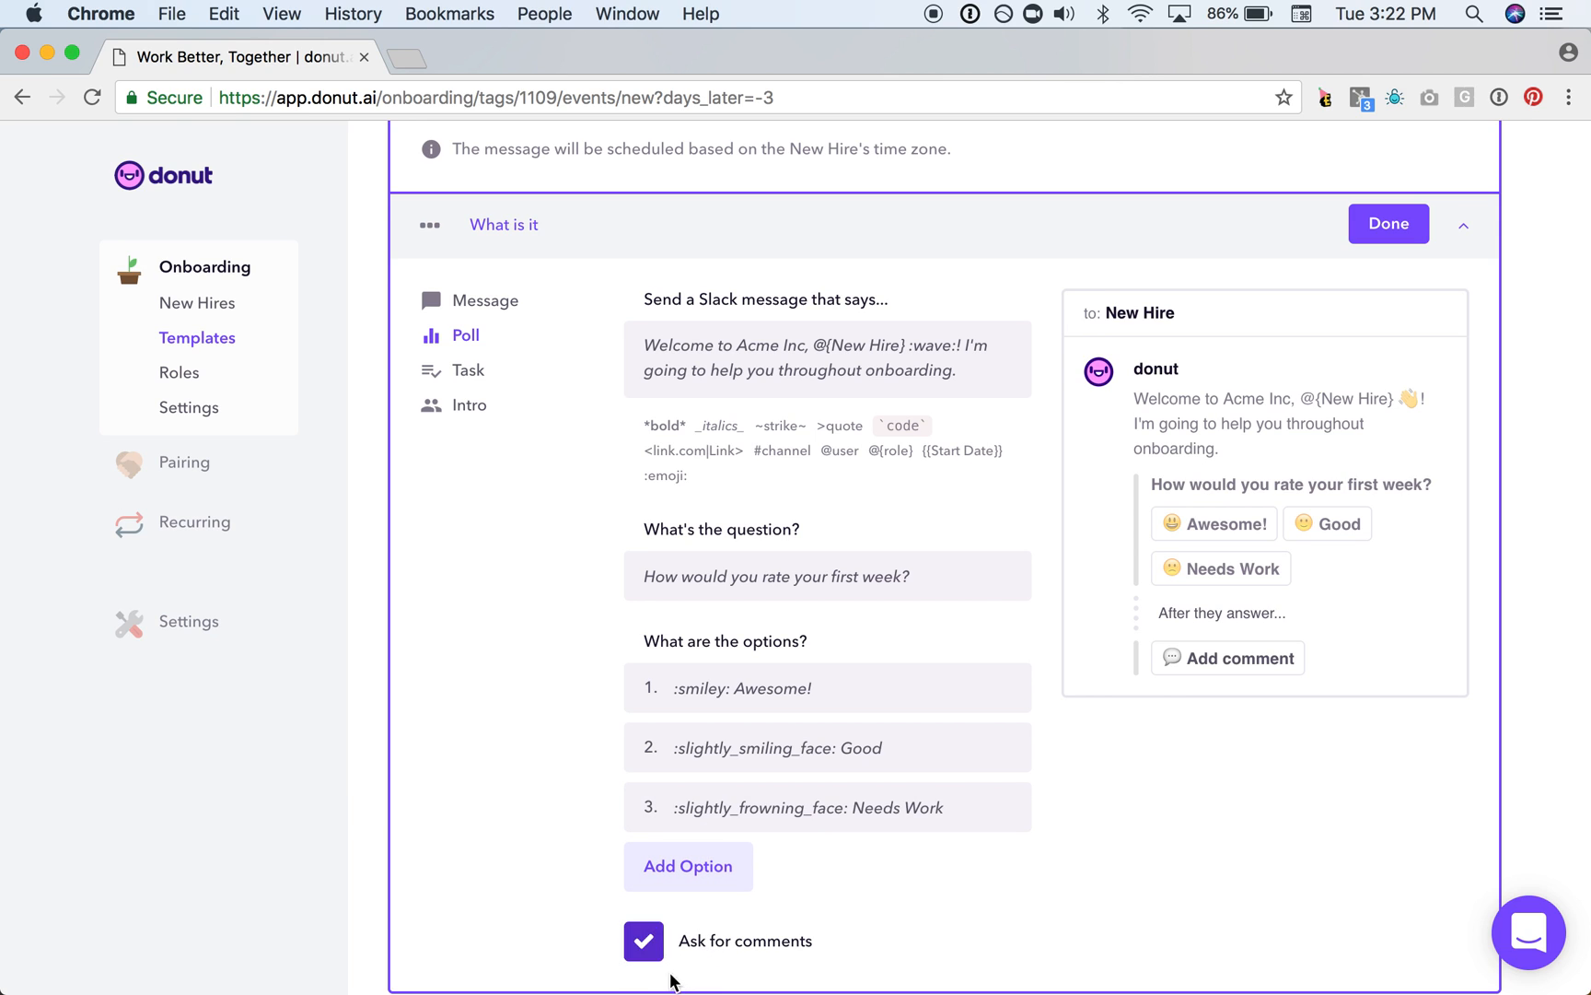
pyautogui.moveTo(604, 904)
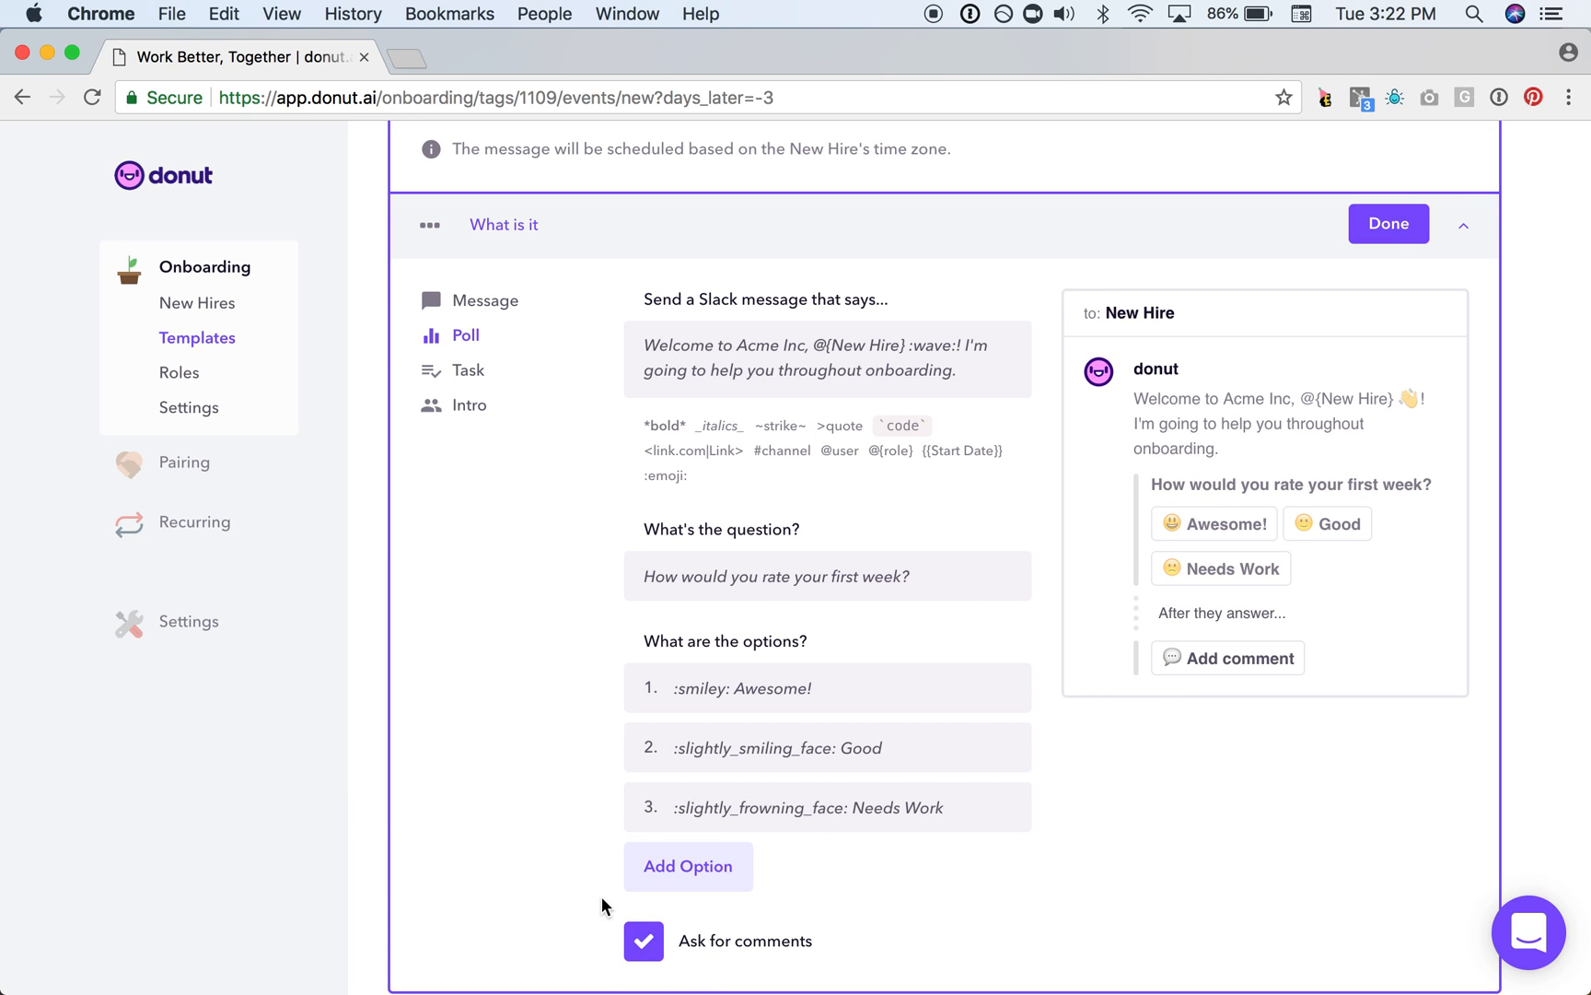
pyautogui.moveTo(625, 772)
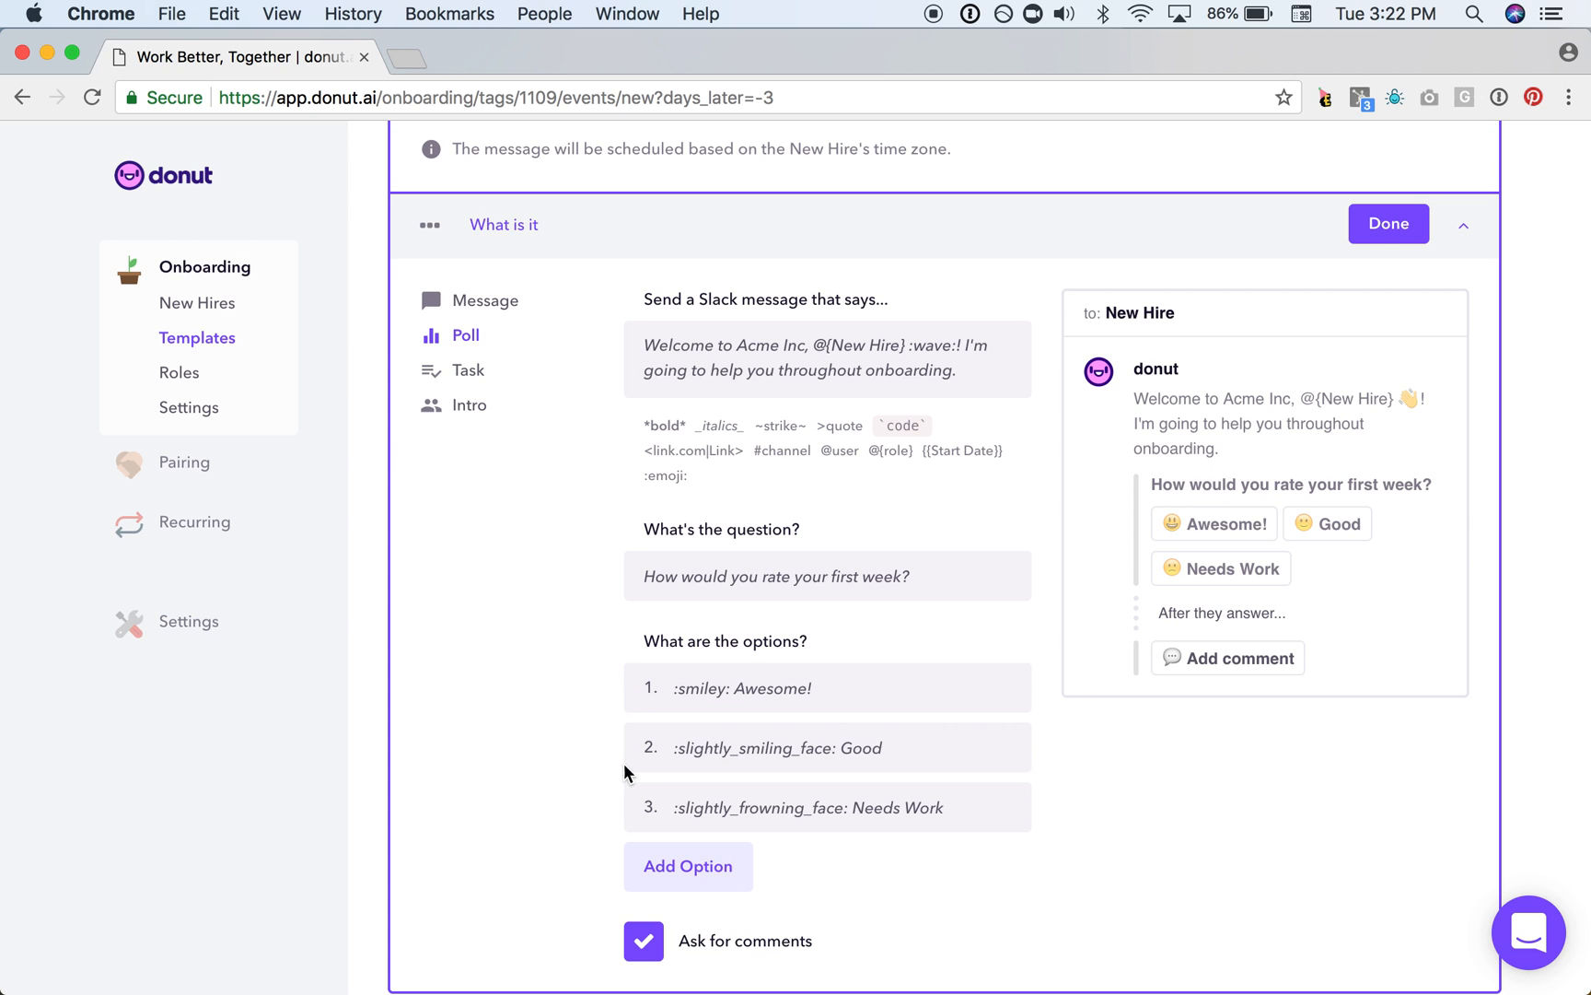
pyautogui.moveTo(454, 370)
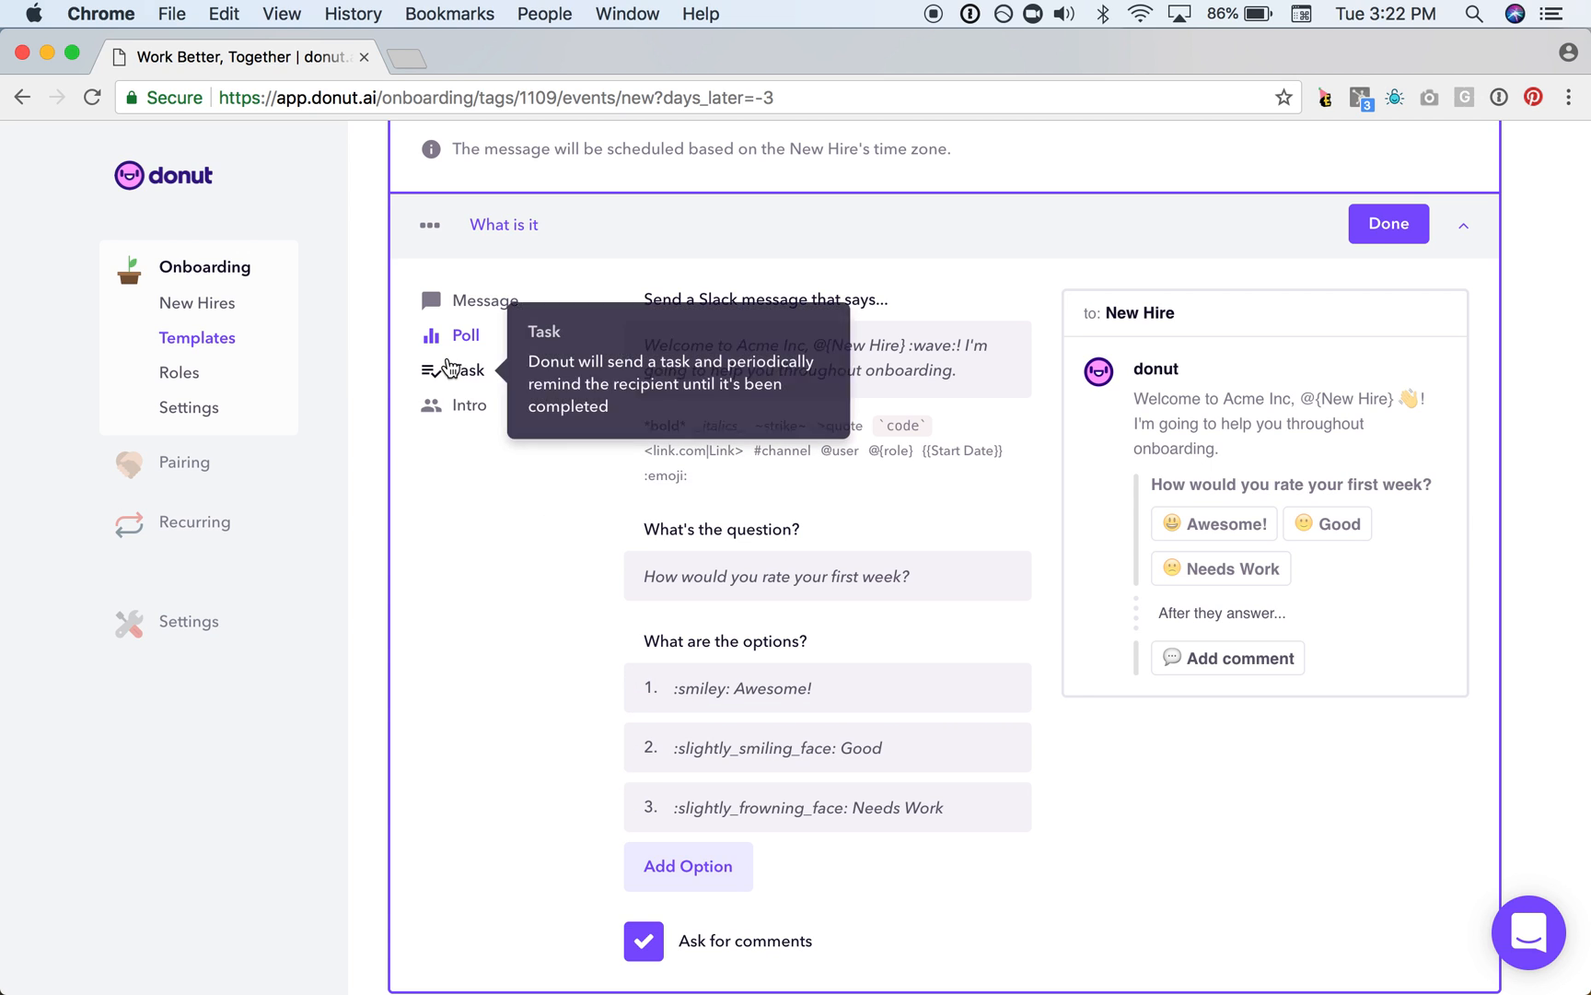
# Make the message a task with reminders kept at every 1 business day.
pyautogui.click(467, 369)
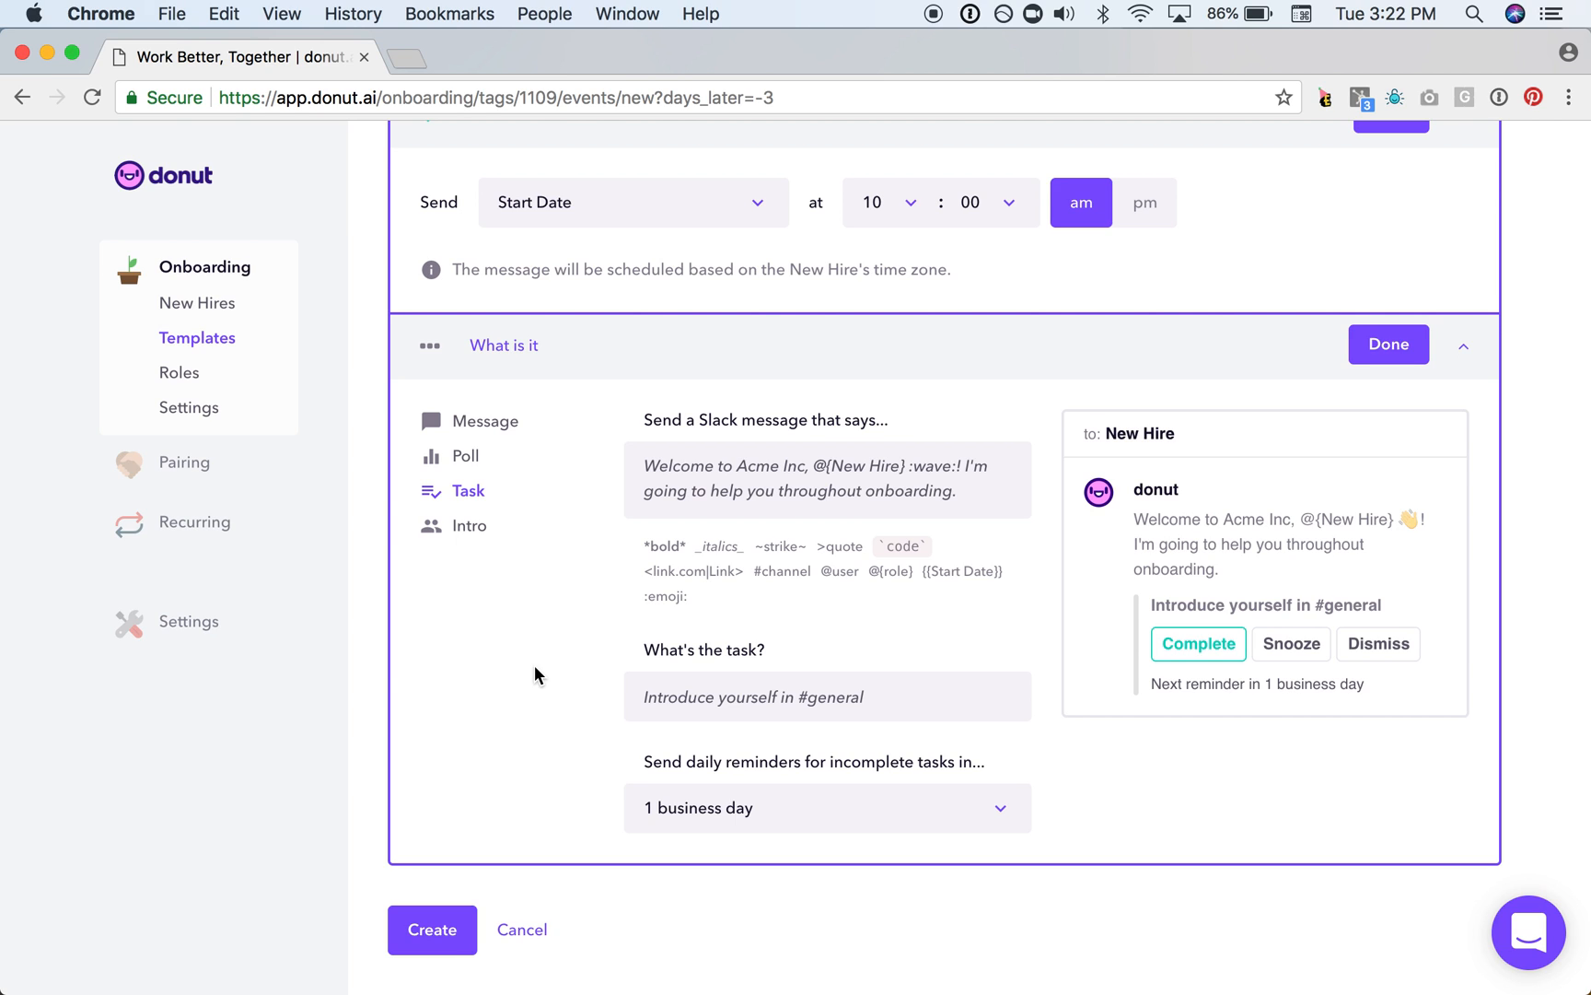
pyautogui.moveTo(1374, 683)
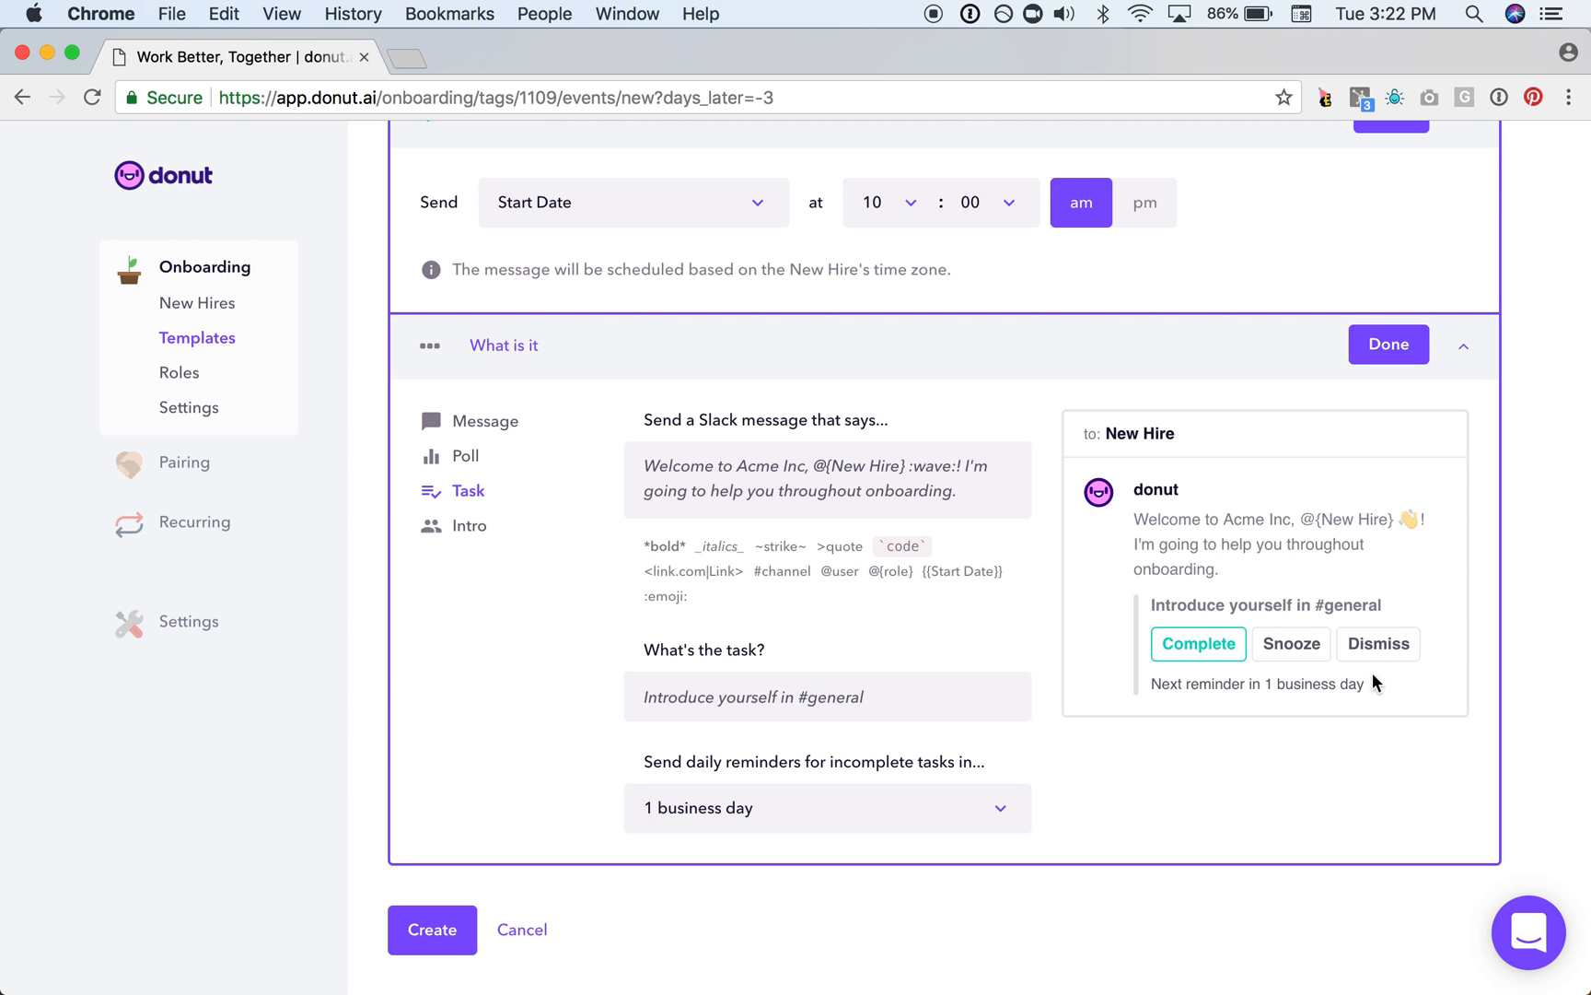
pyautogui.click(826, 806)
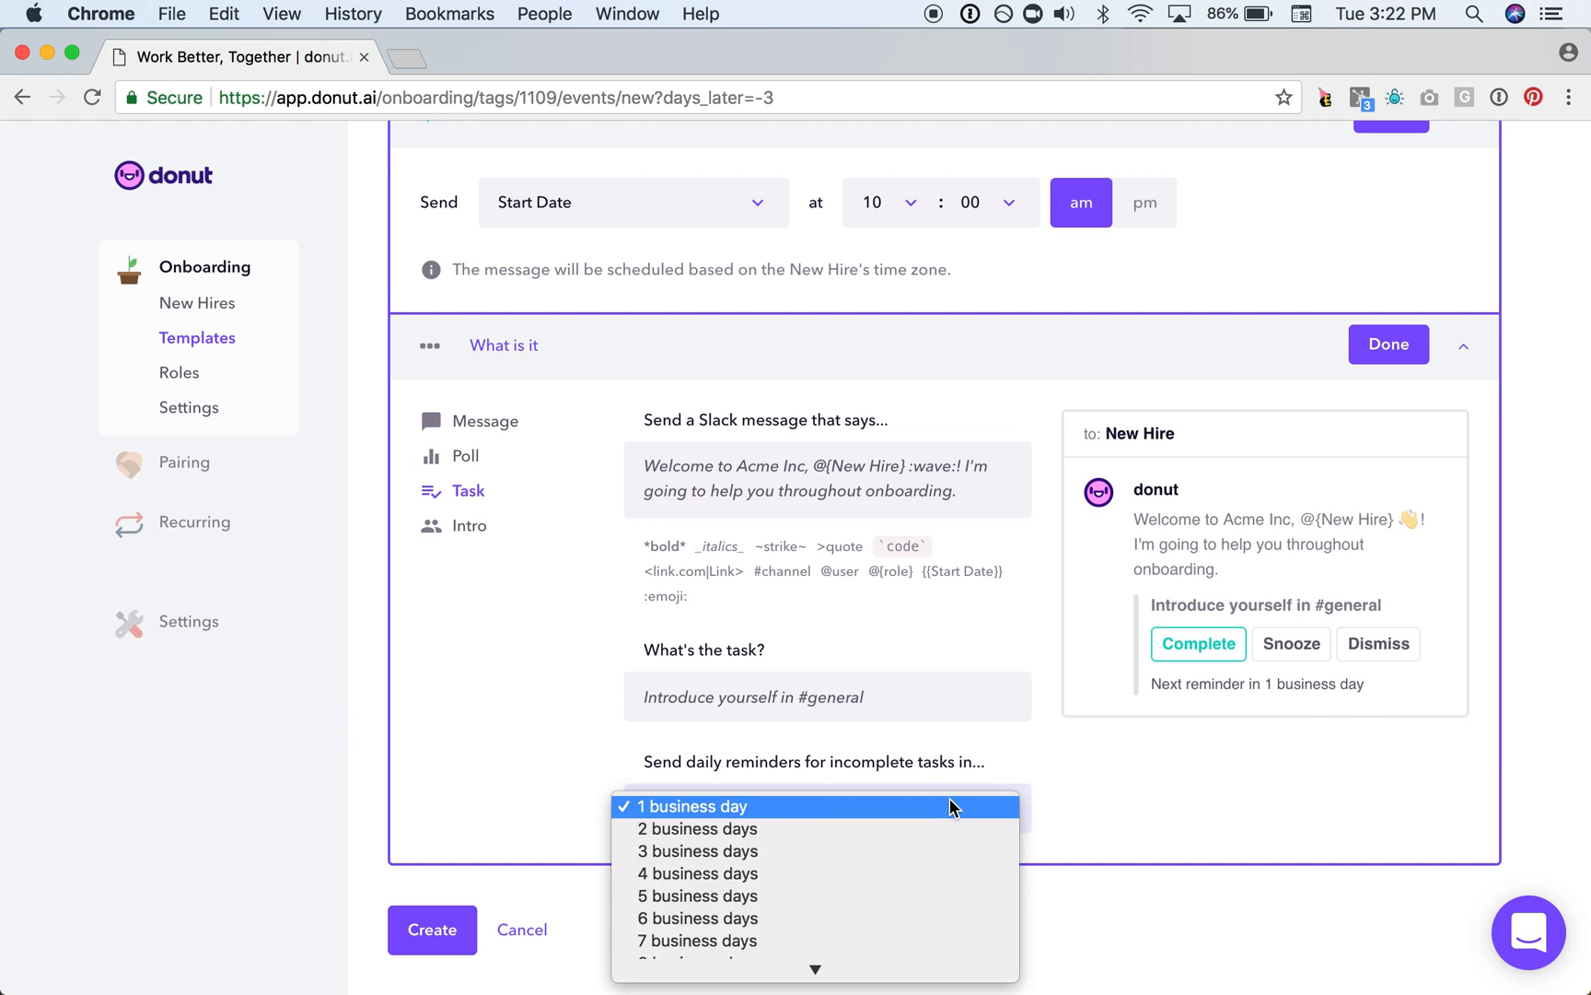
pyautogui.moveTo(1163, 803)
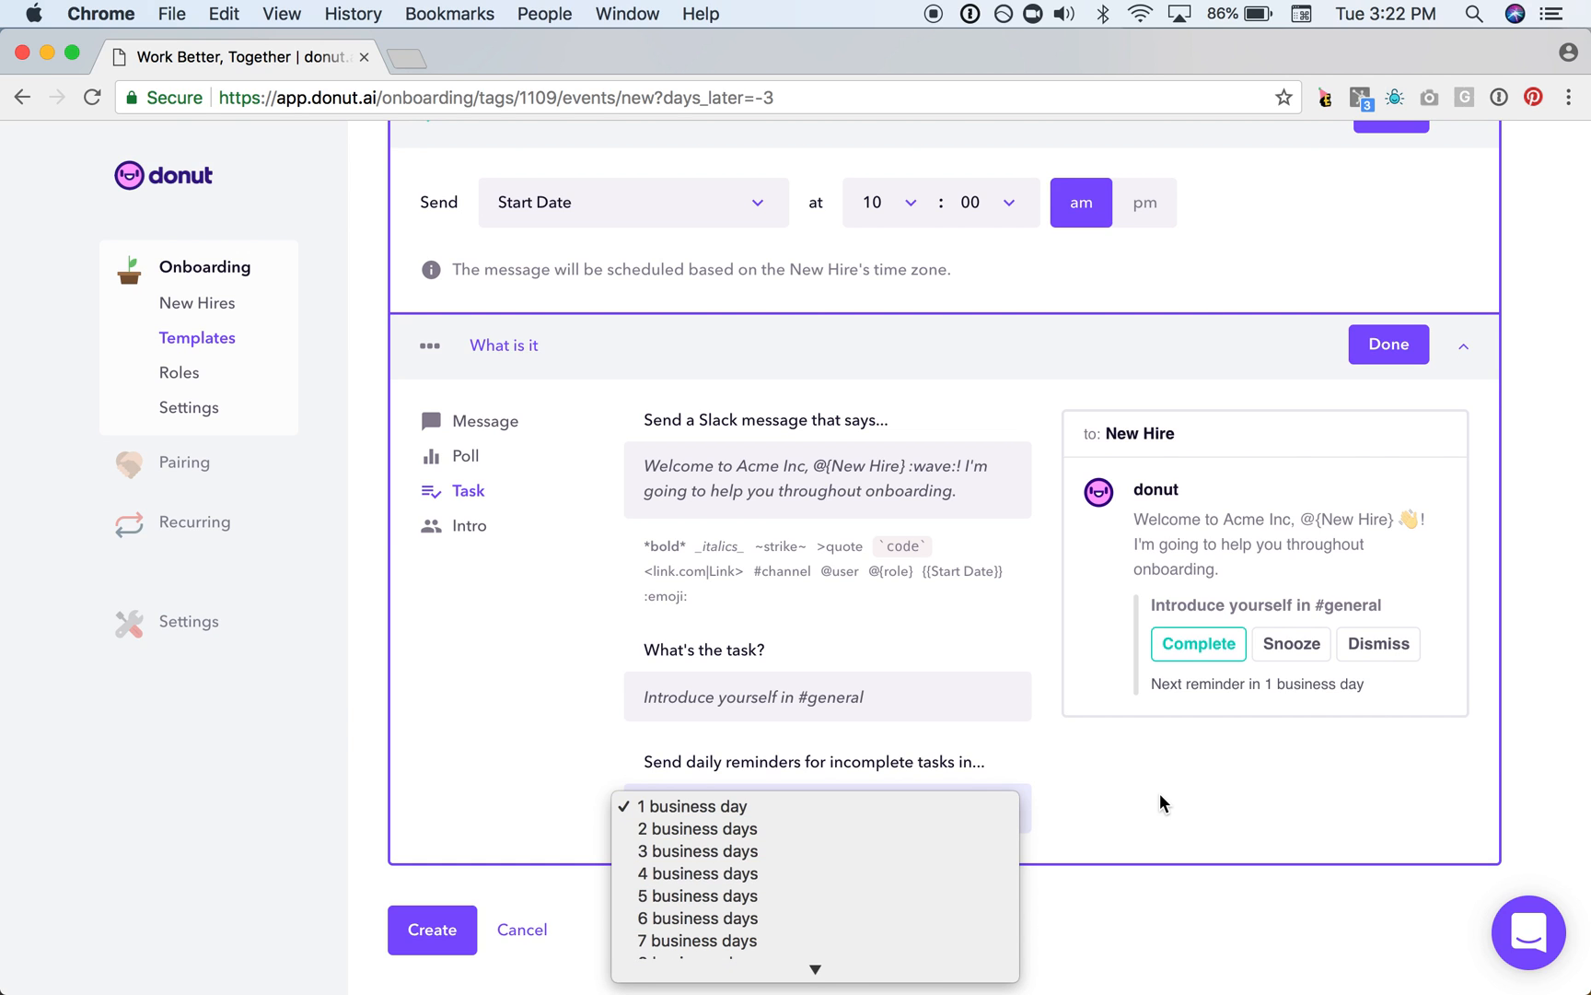
pyautogui.click(696, 805)
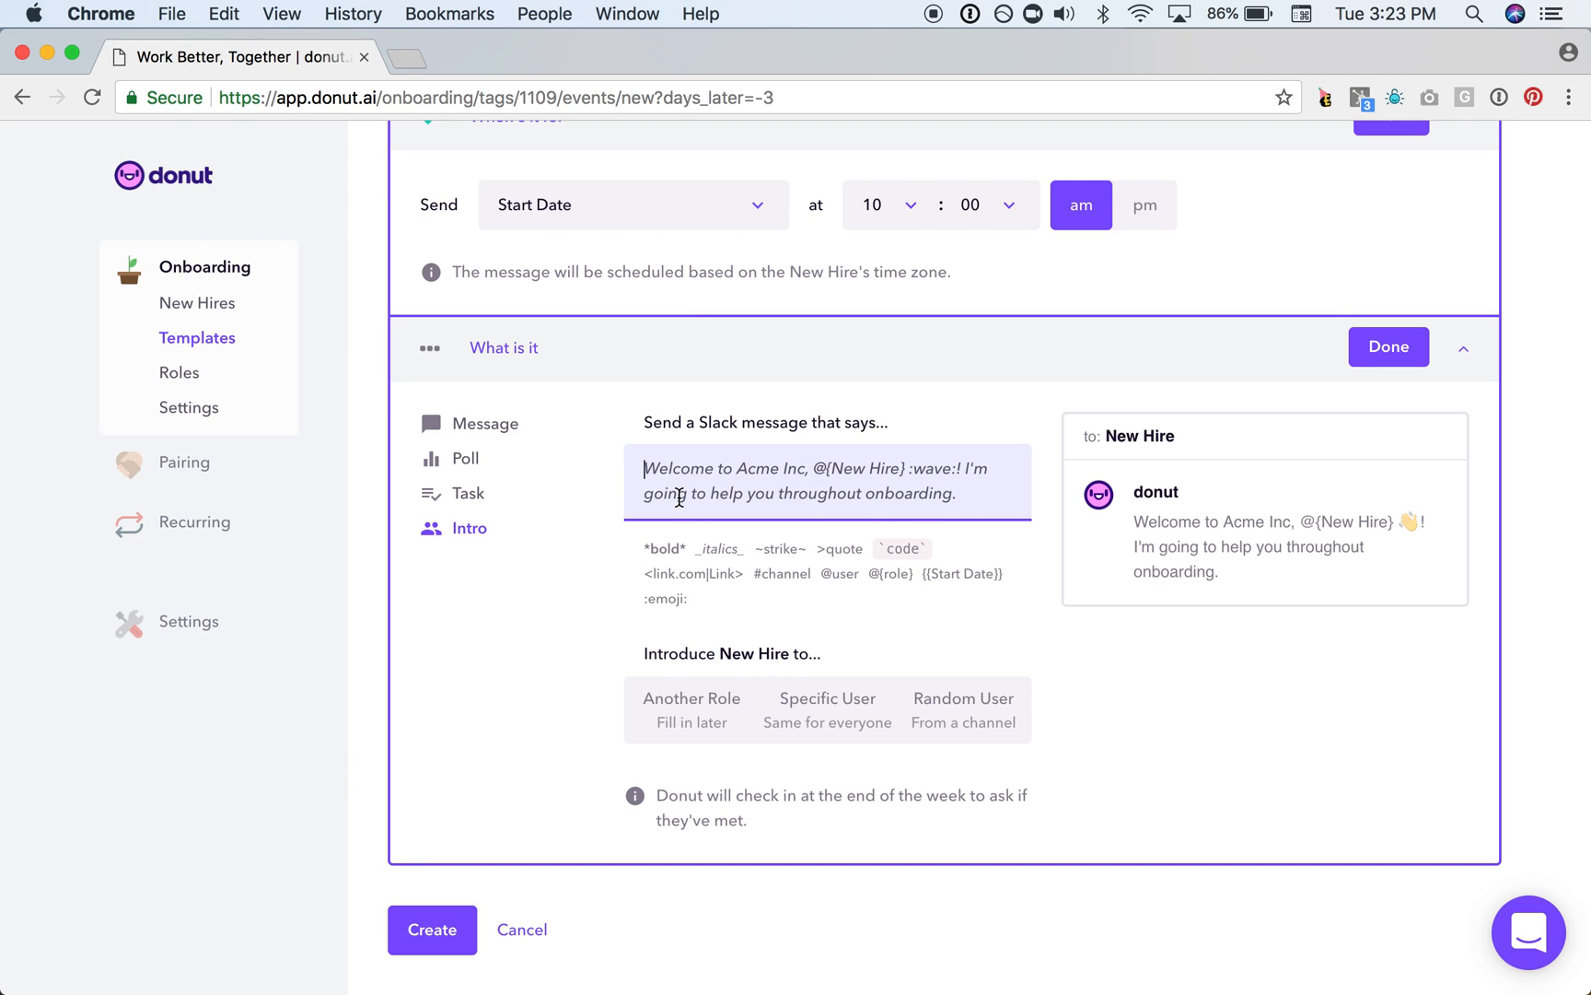
pyautogui.write('Hey @ne')
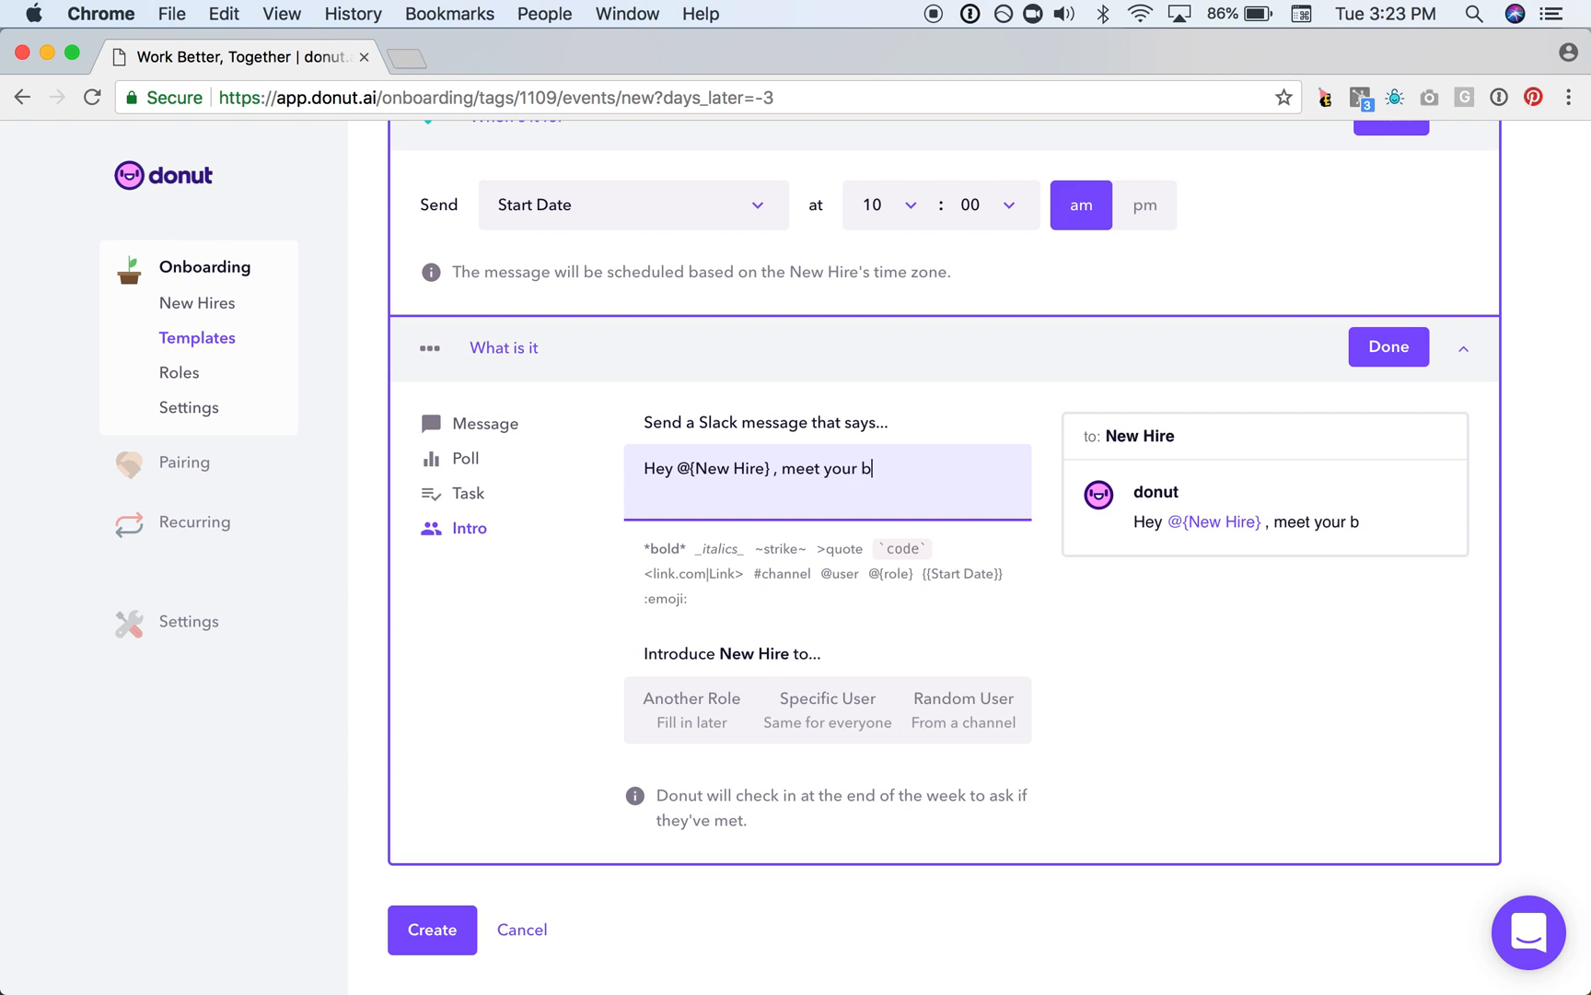
pyautogui.write('uddy @buddy} ! :r')
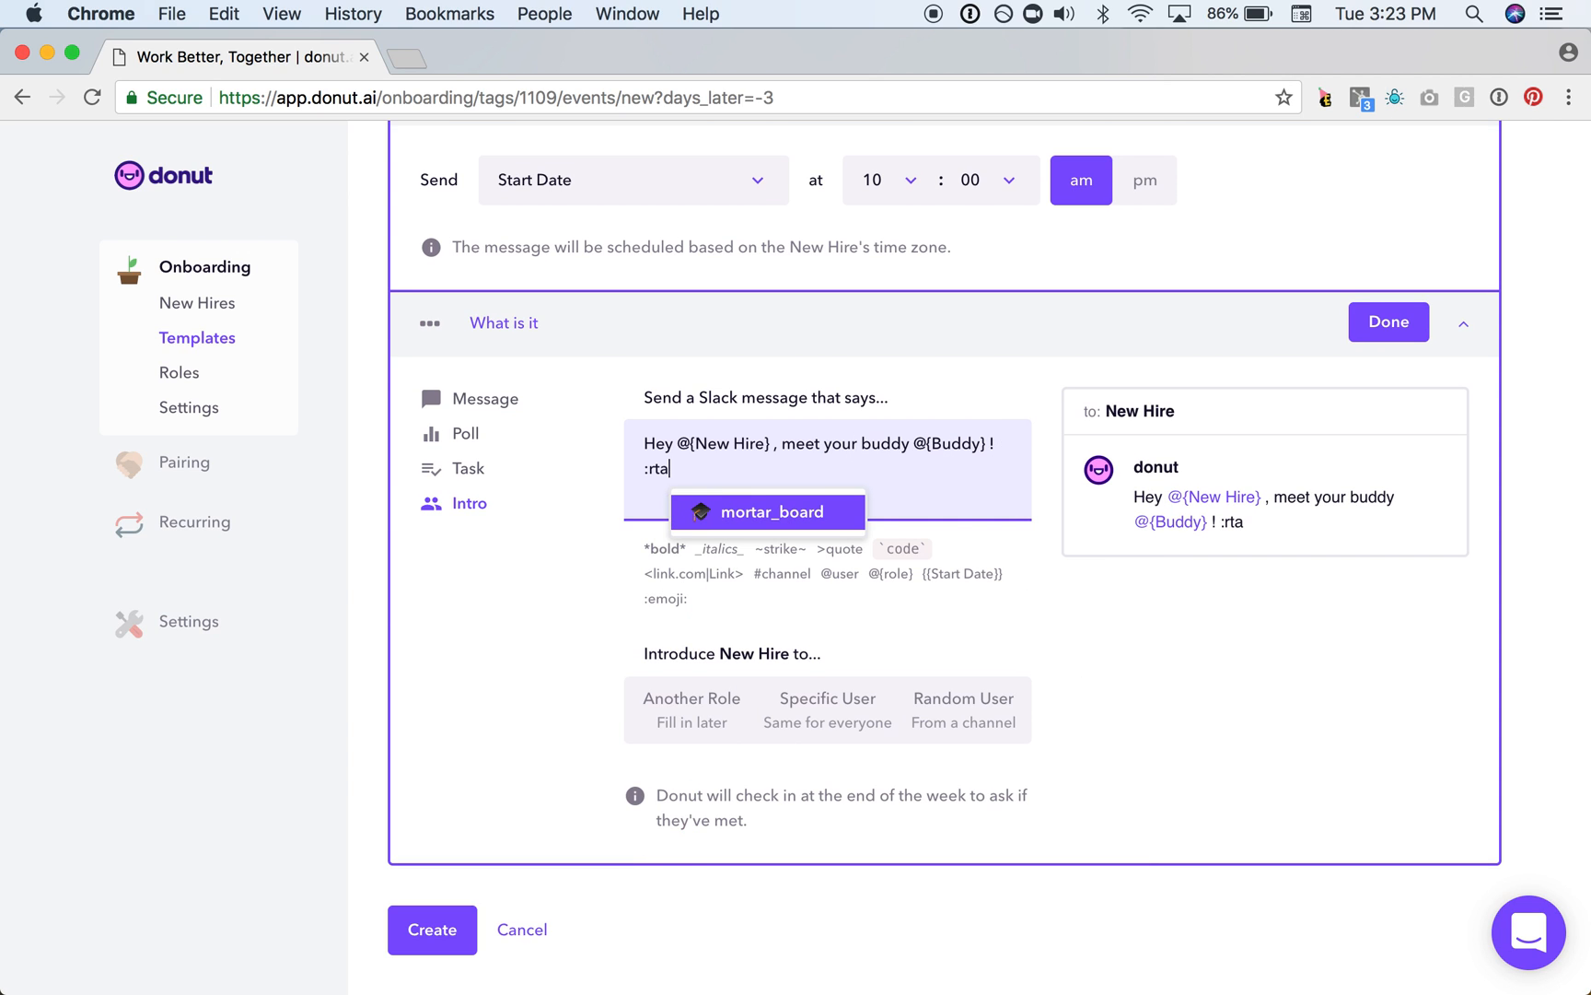
pyautogui.write('tada:')
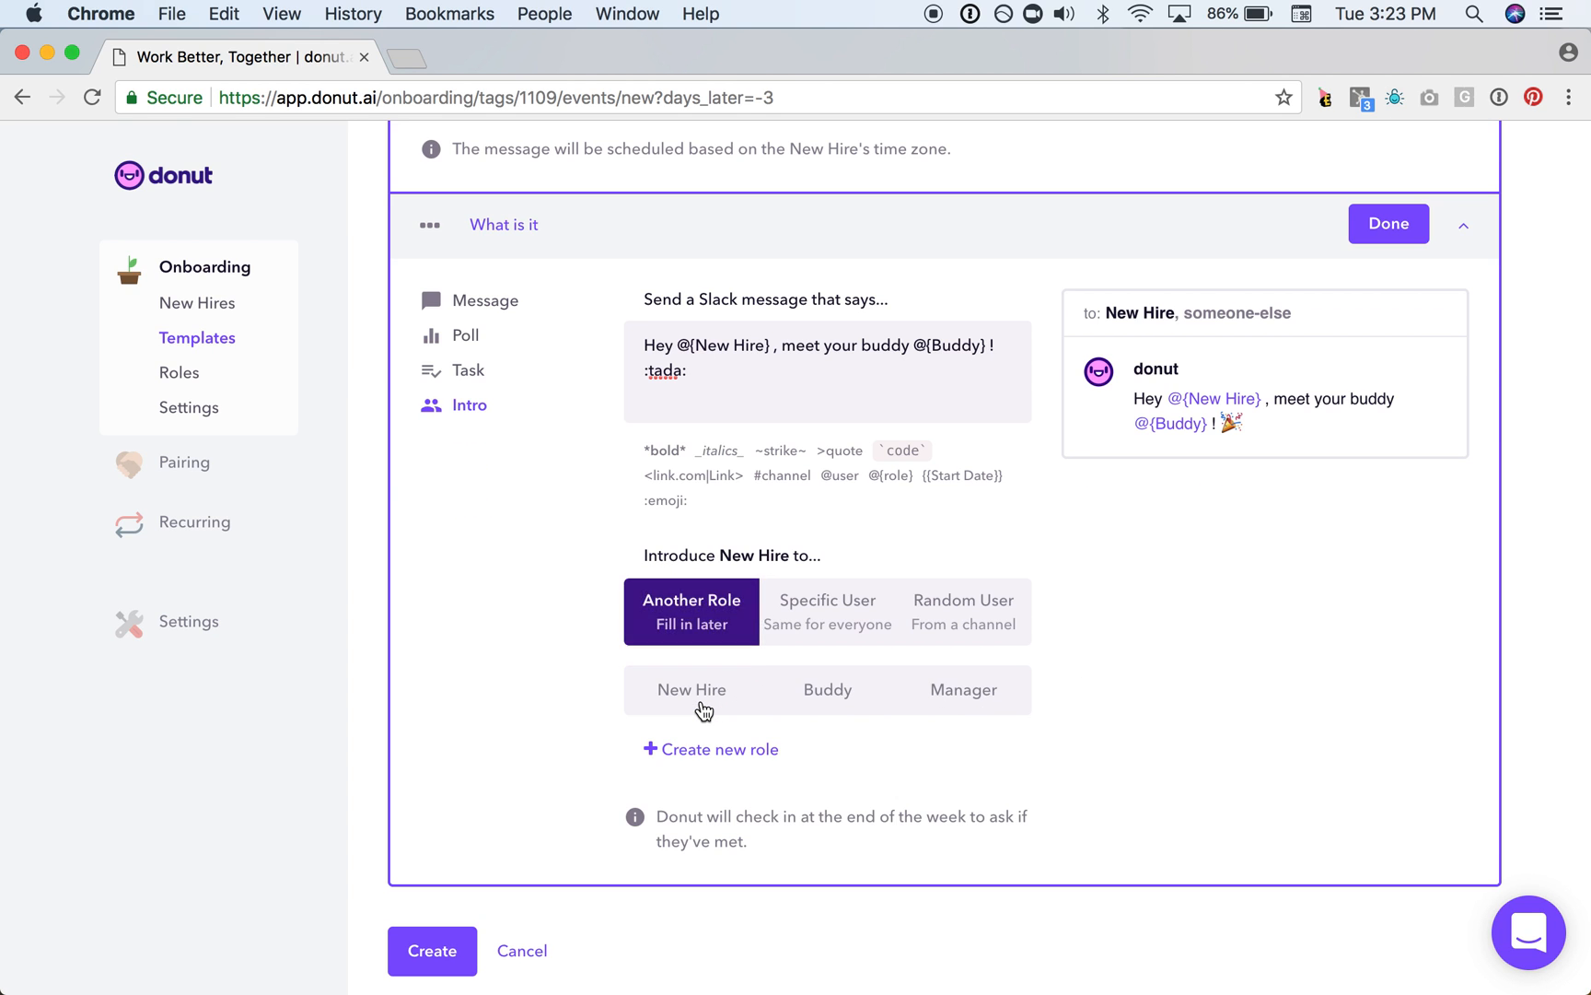
pyautogui.click(827, 688)
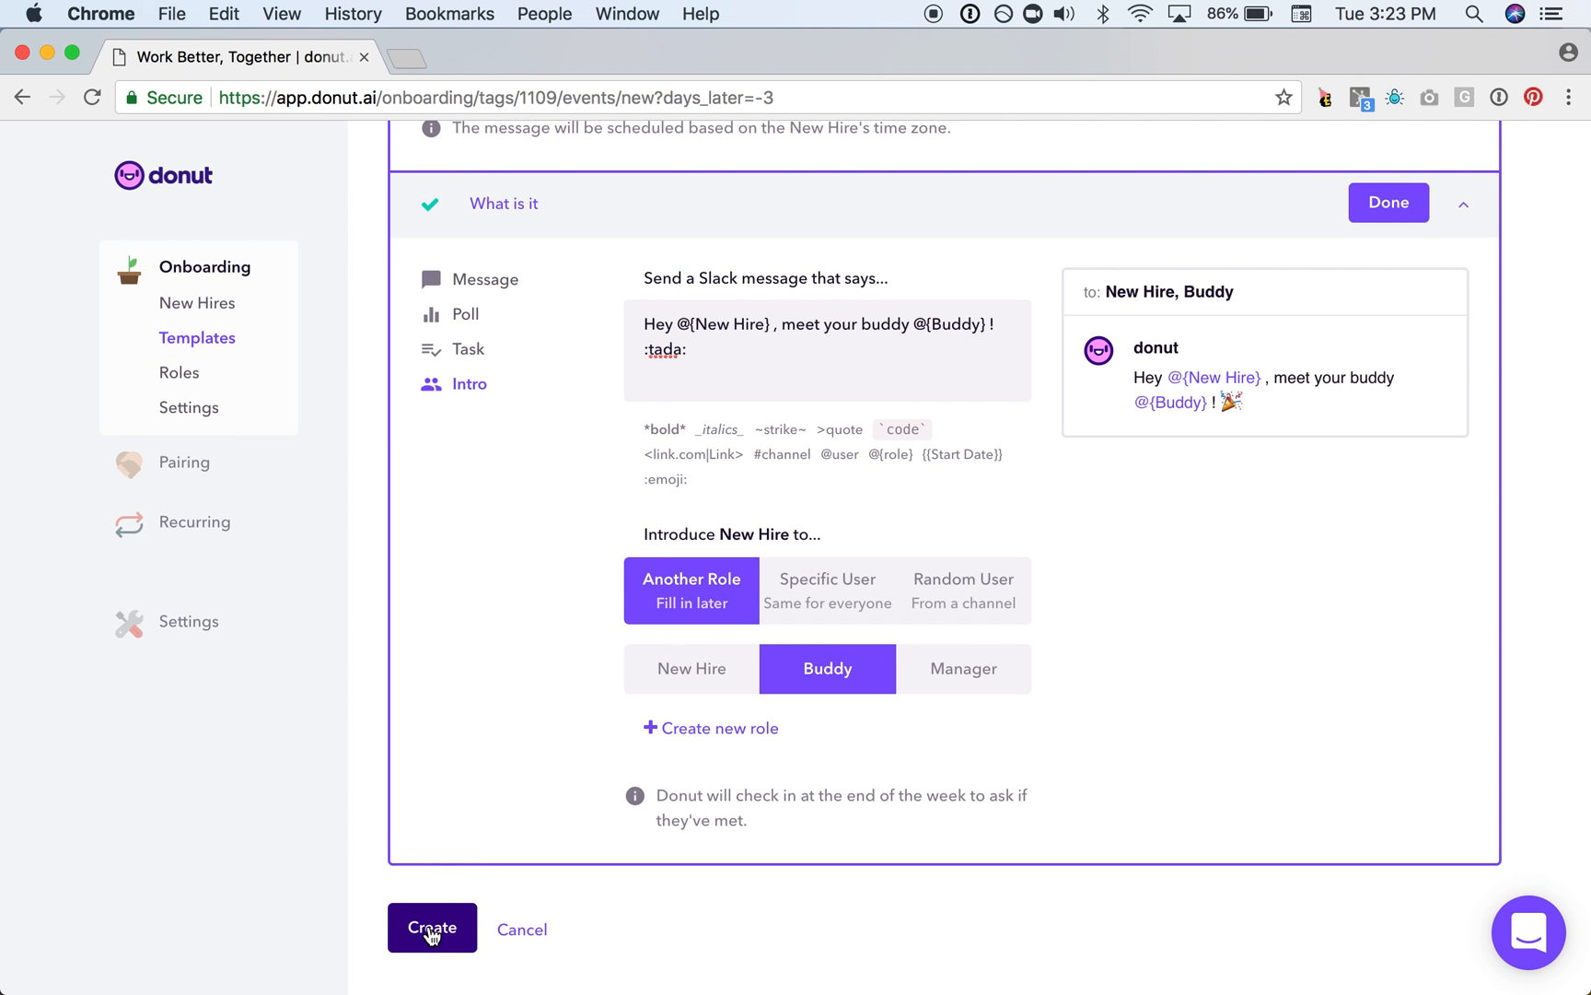
pyautogui.click(431, 927)
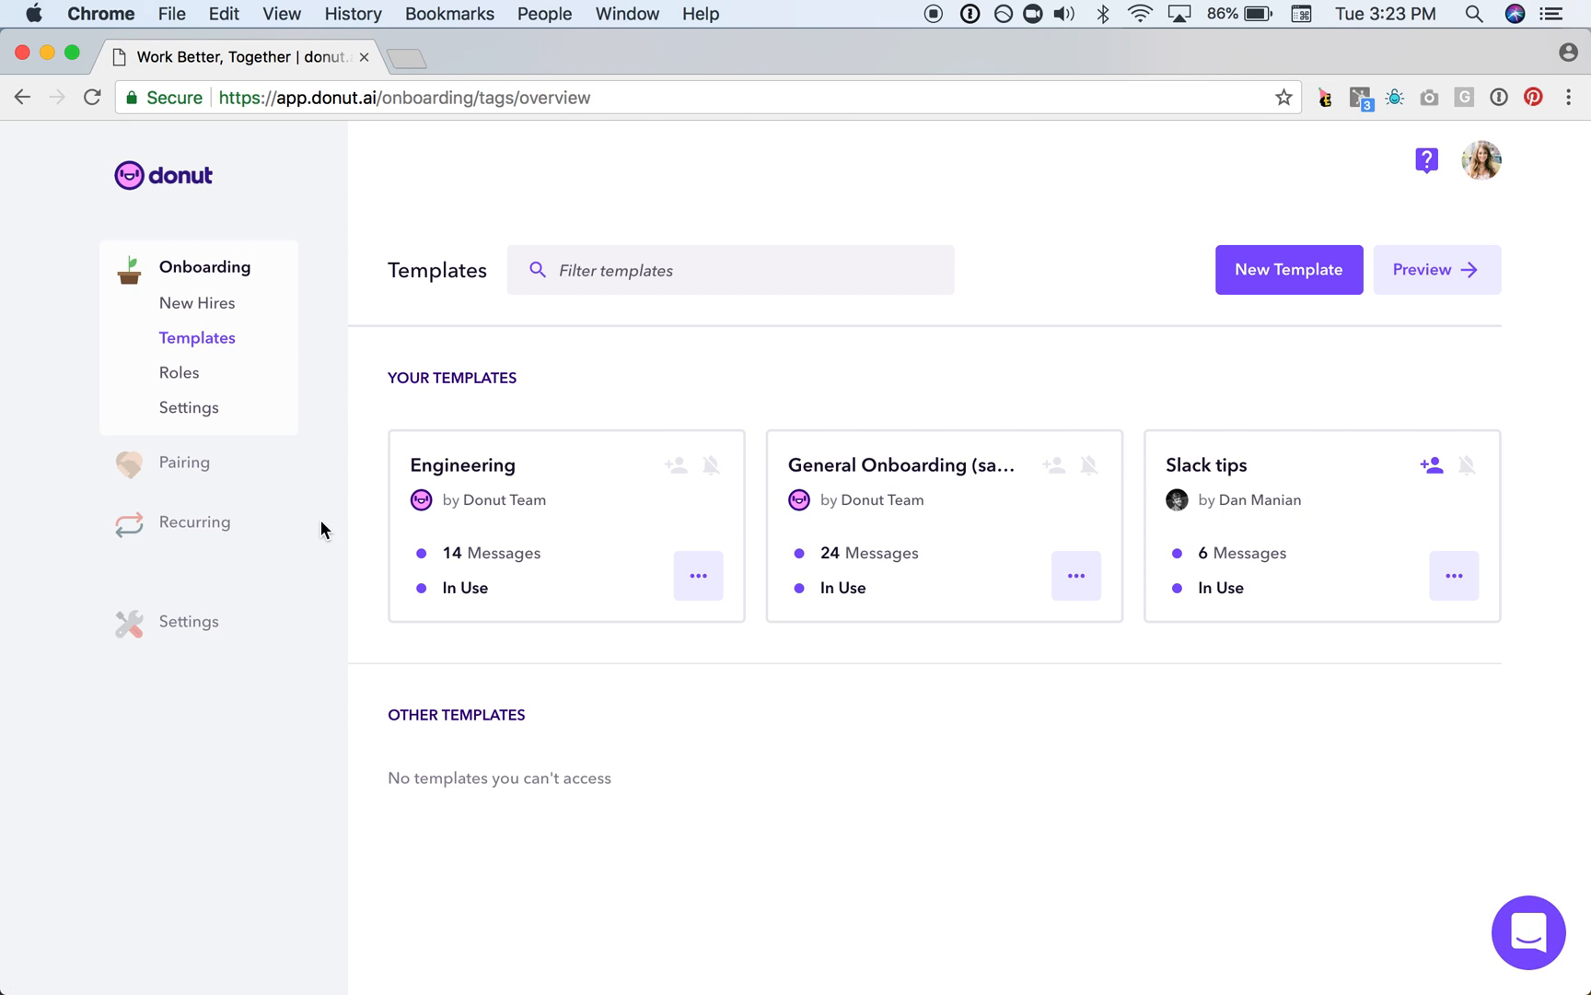
pyautogui.moveTo(222, 323)
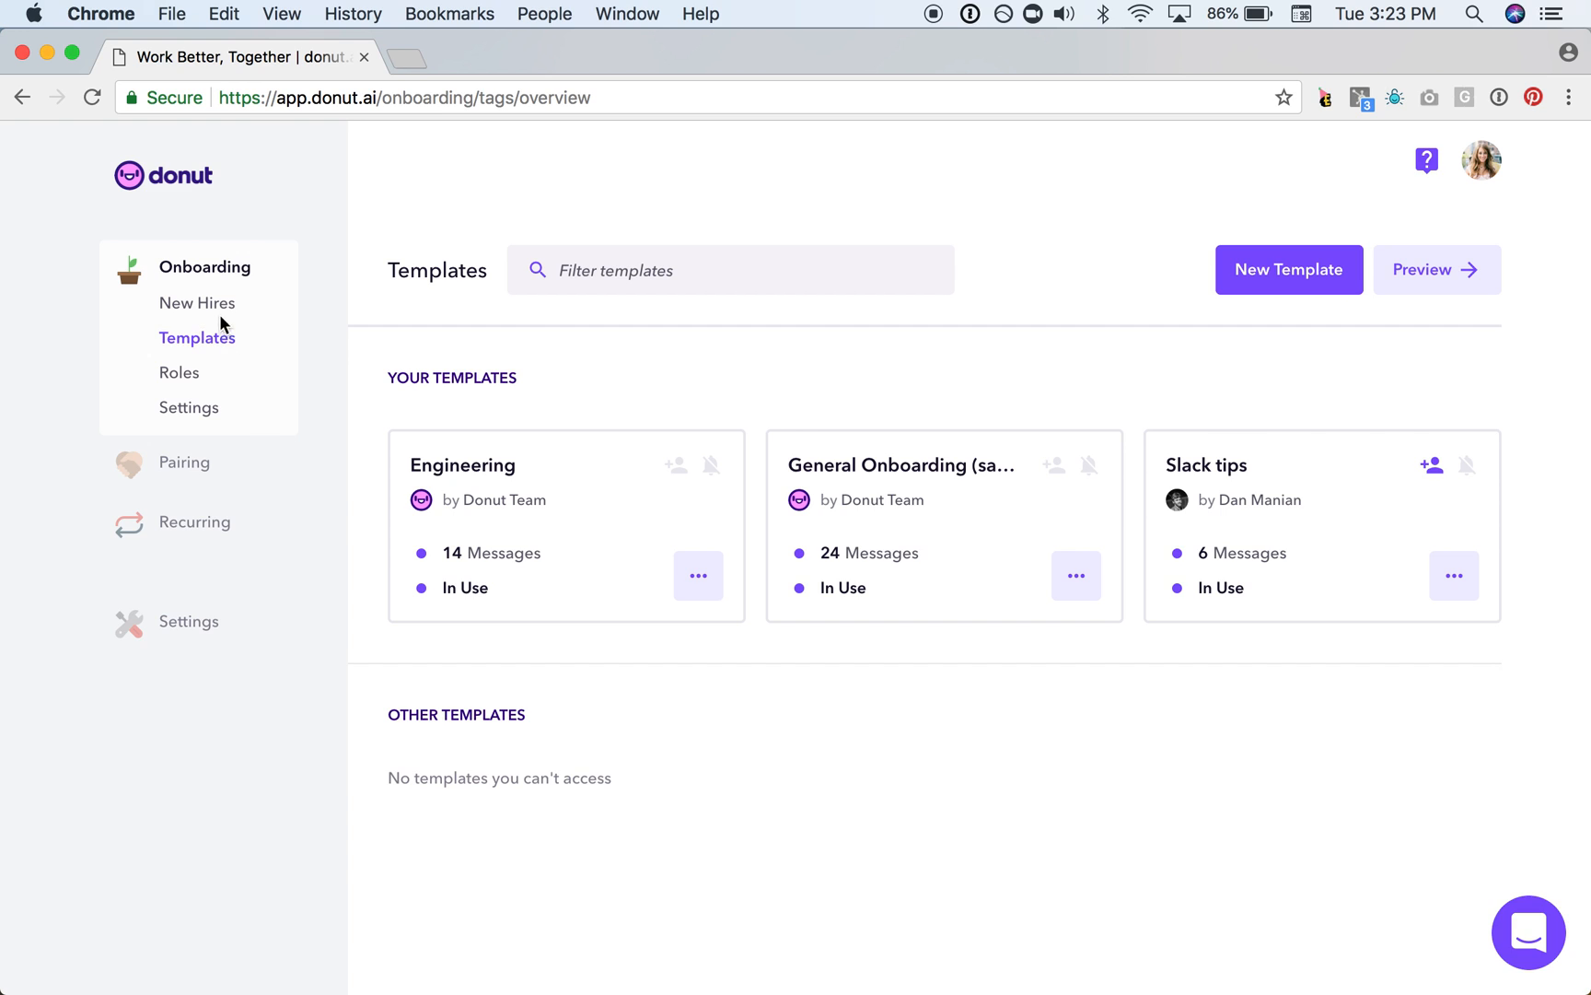
# Open Onboarding > New Hires to see the three onboarding classes.
pyautogui.click(198, 302)
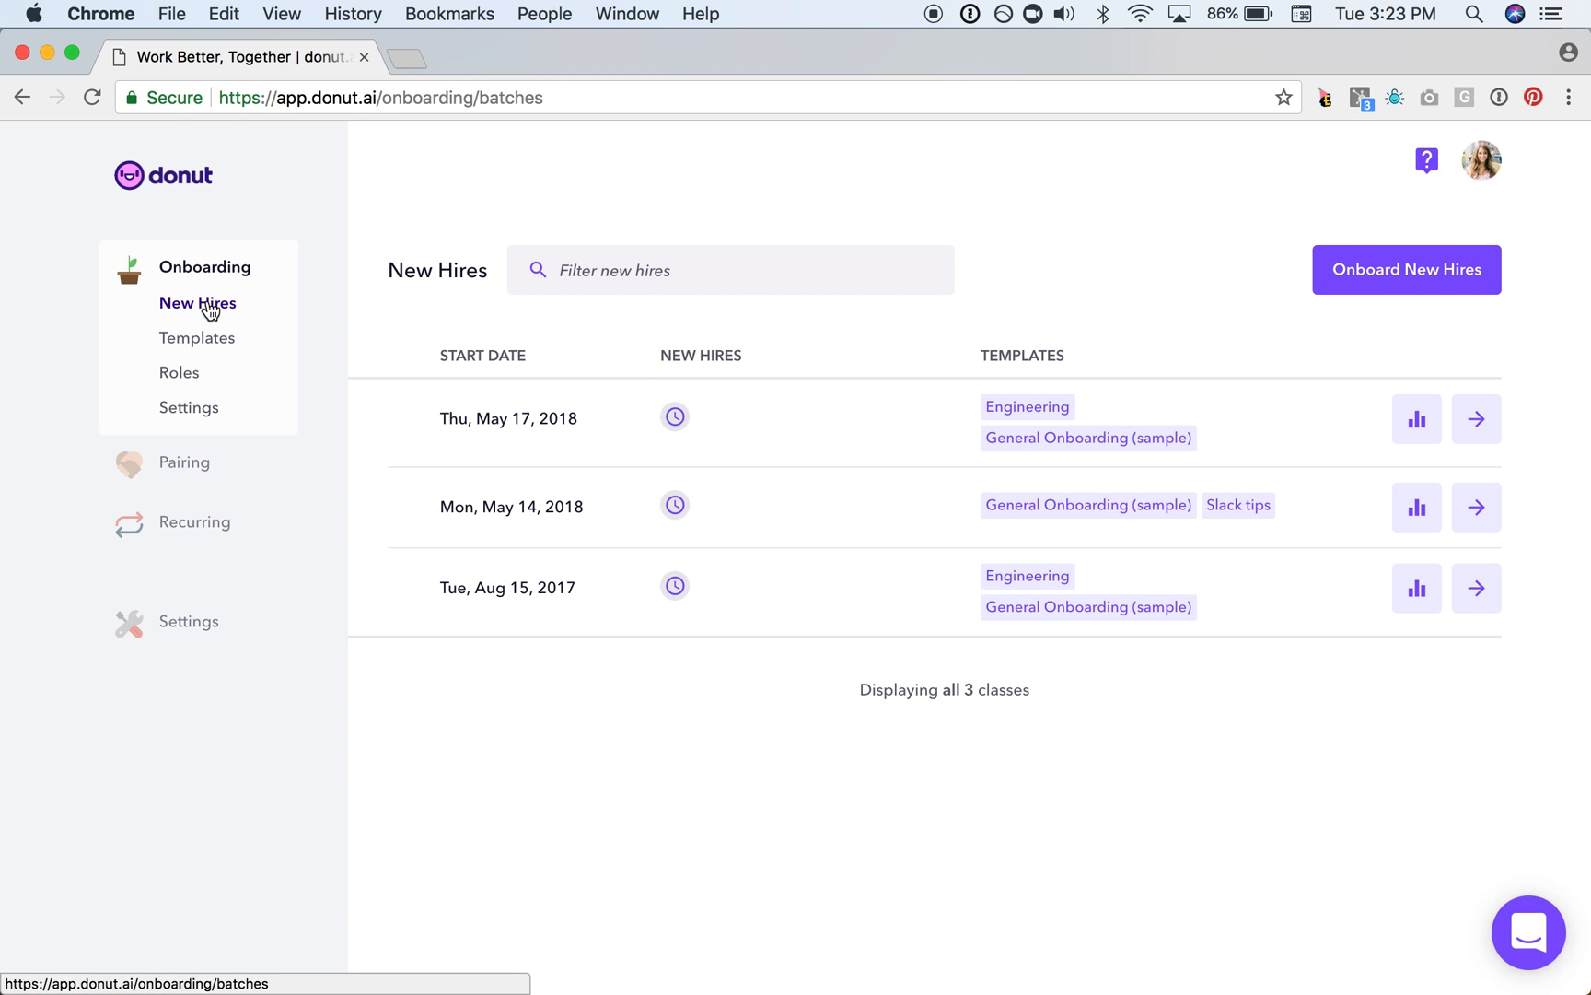
pyautogui.moveTo(678, 624)
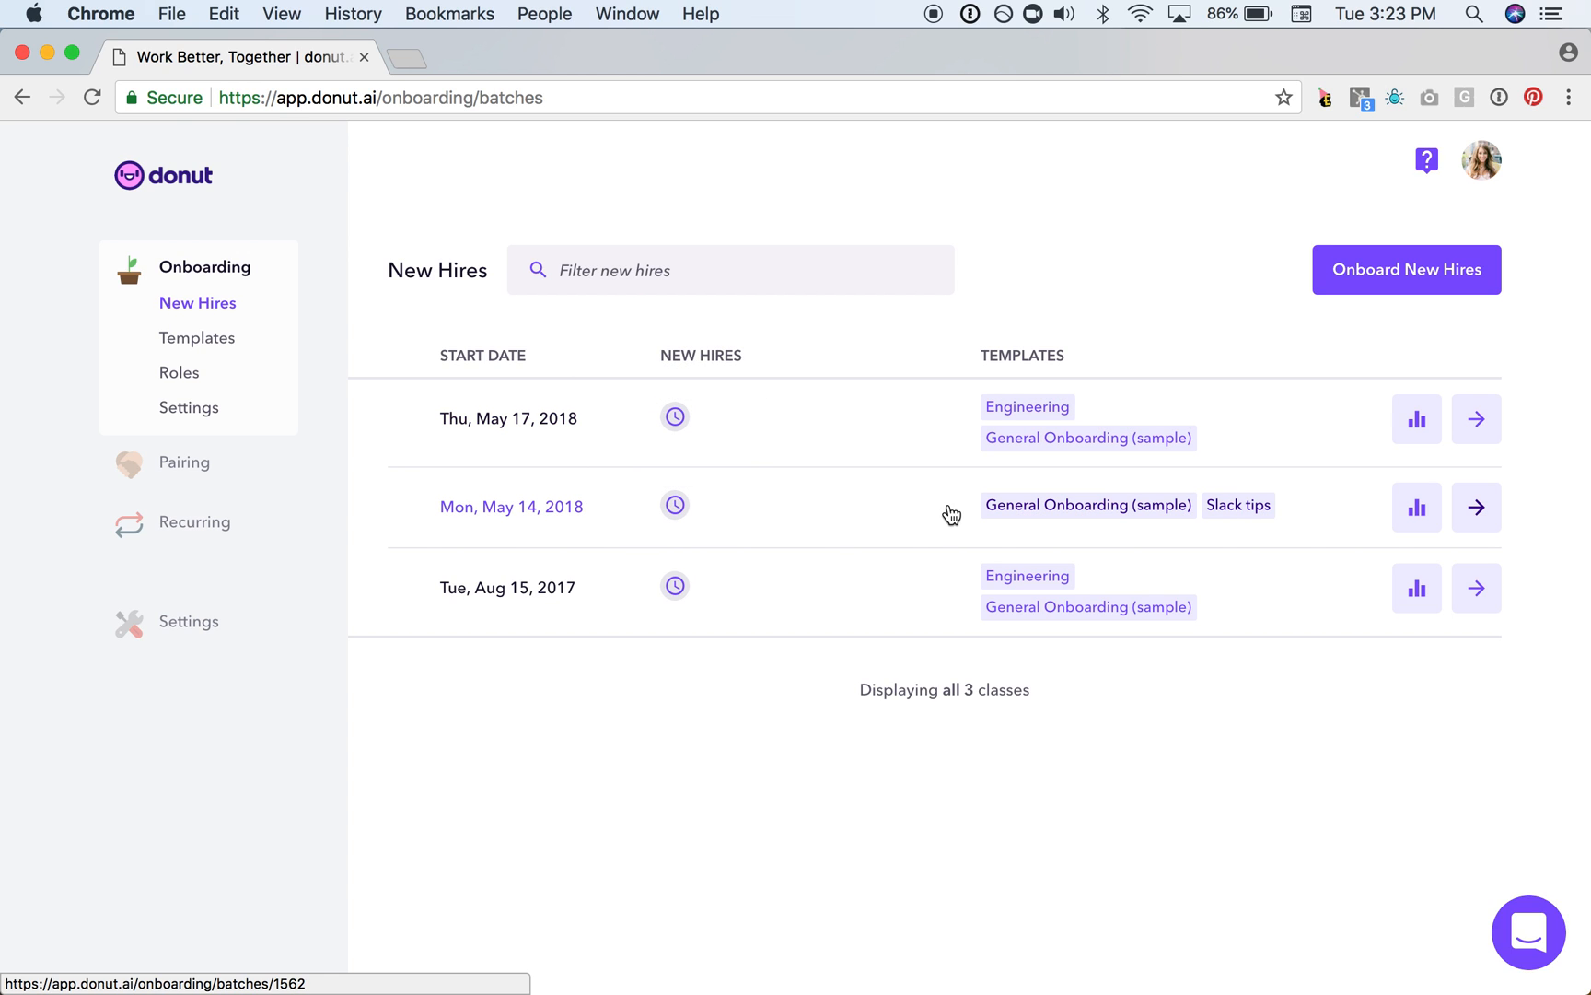
pyautogui.moveTo(1065, 519)
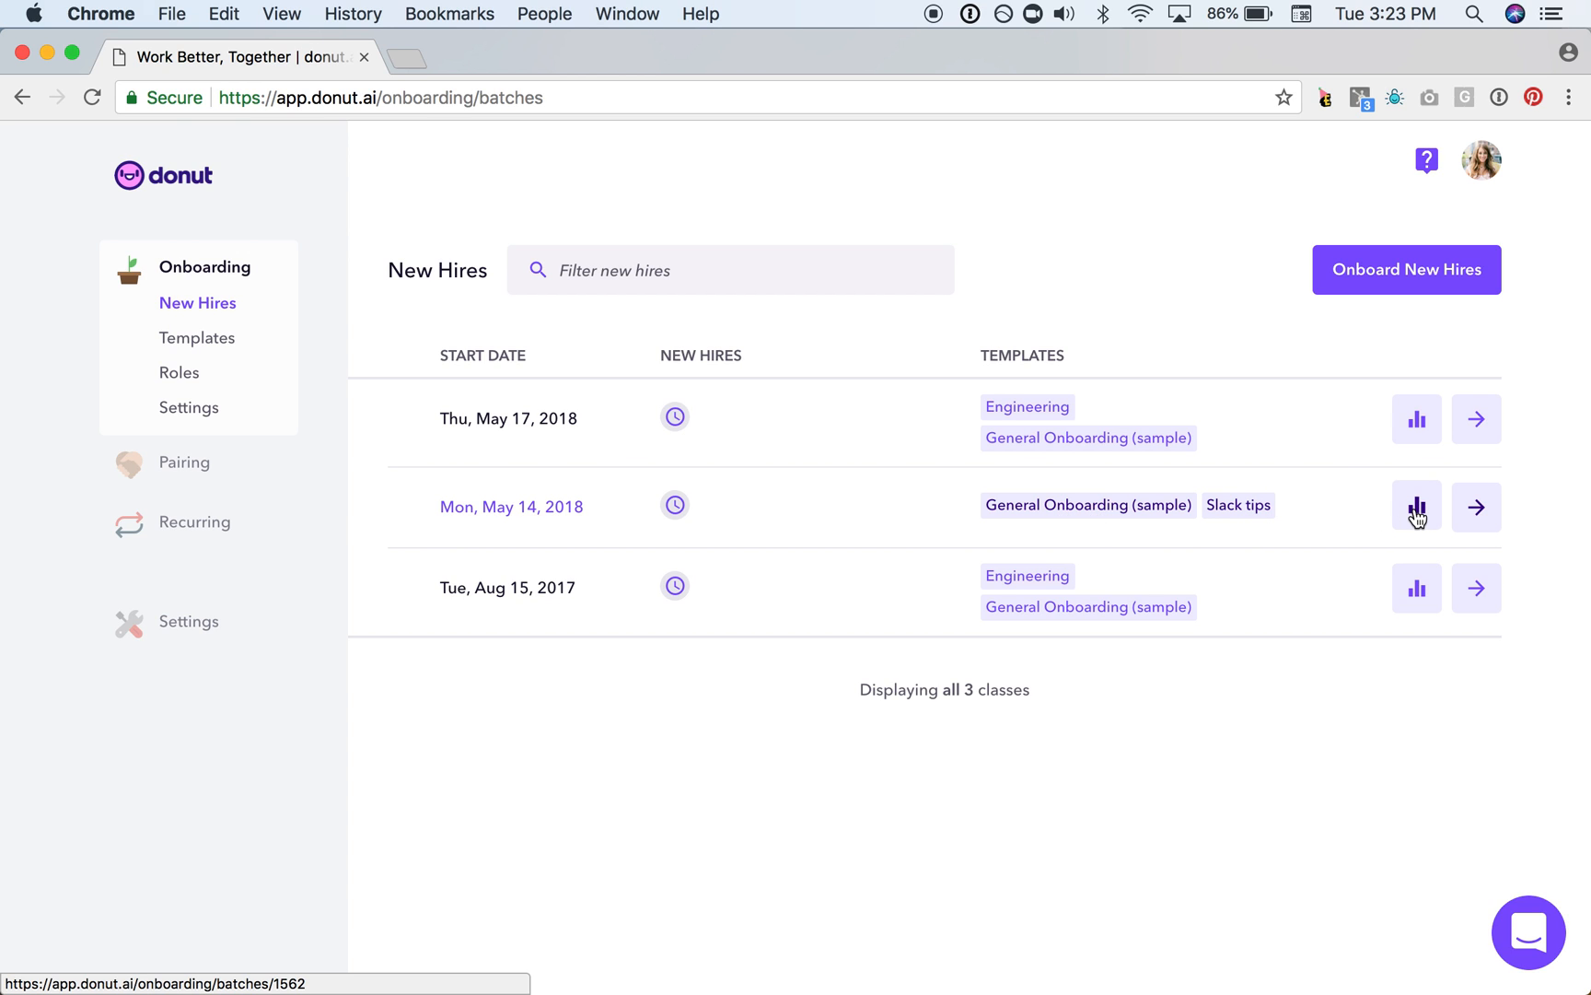
pyautogui.click(1417, 506)
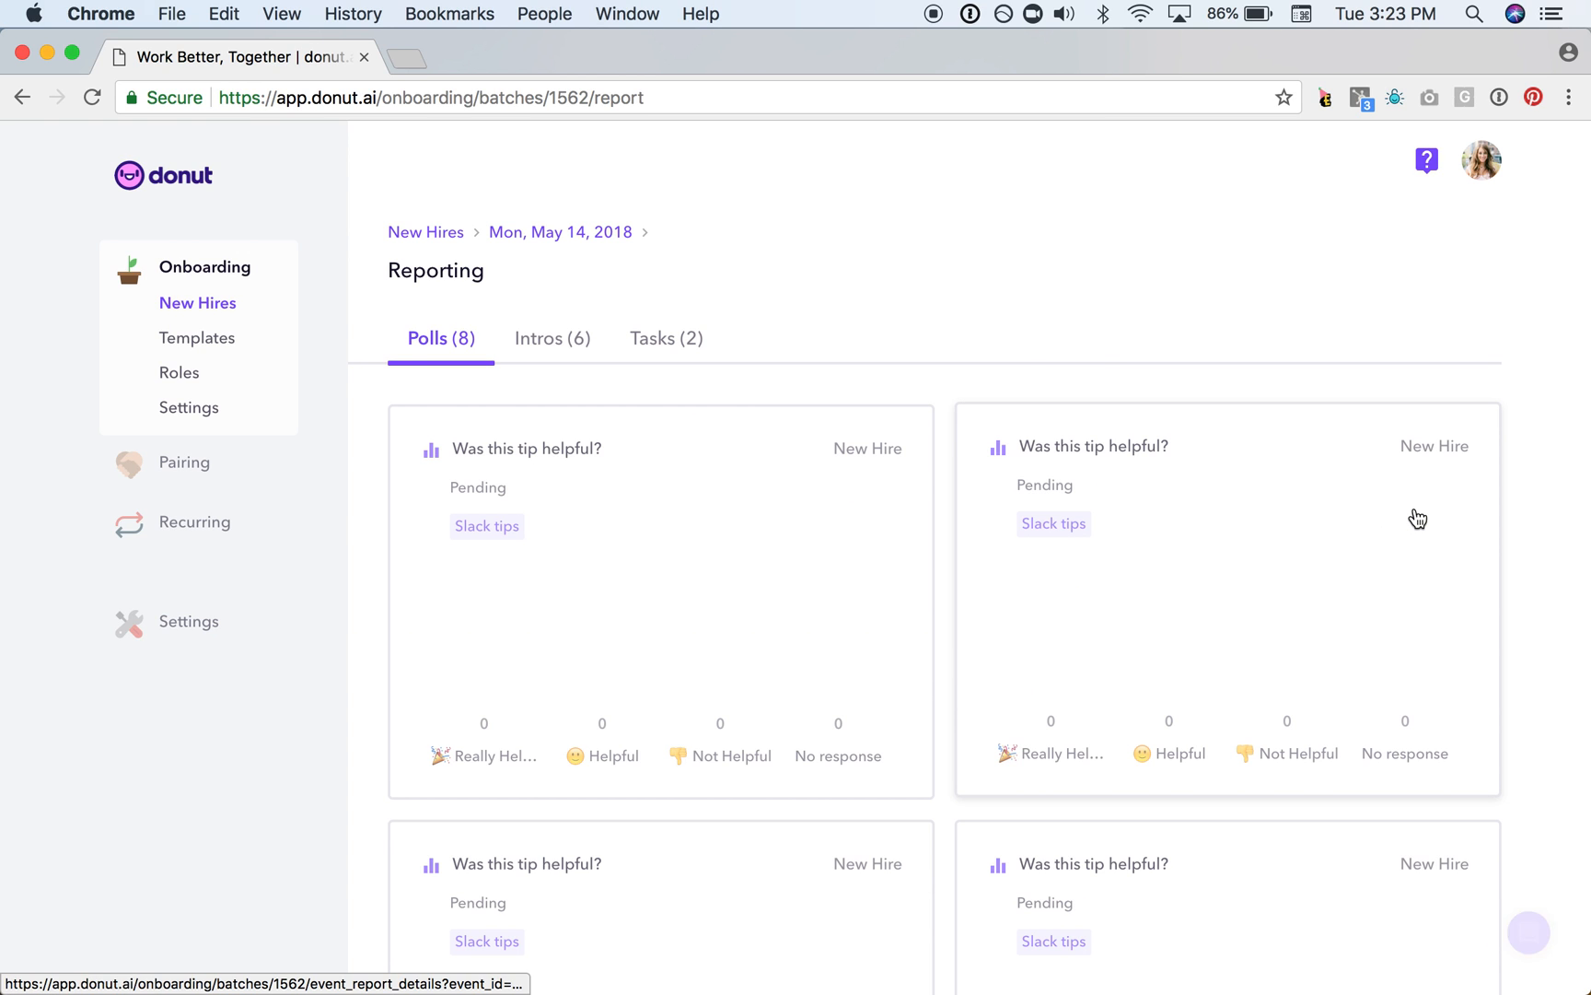
pyautogui.scroll(-3)
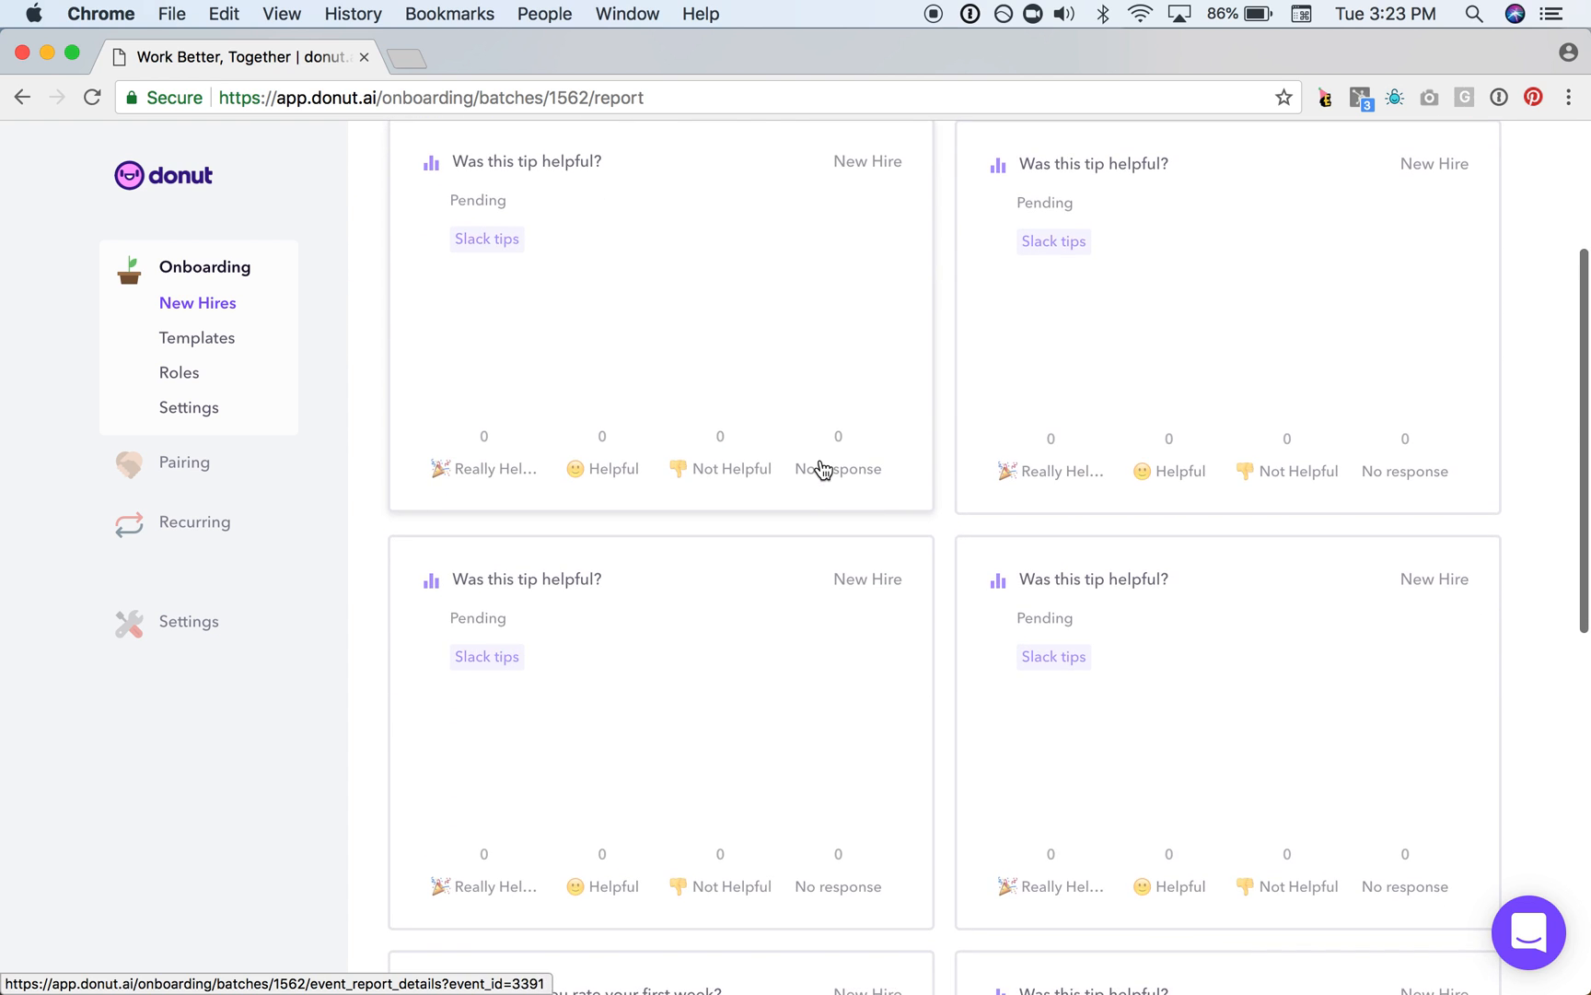
pyautogui.click(551, 215)
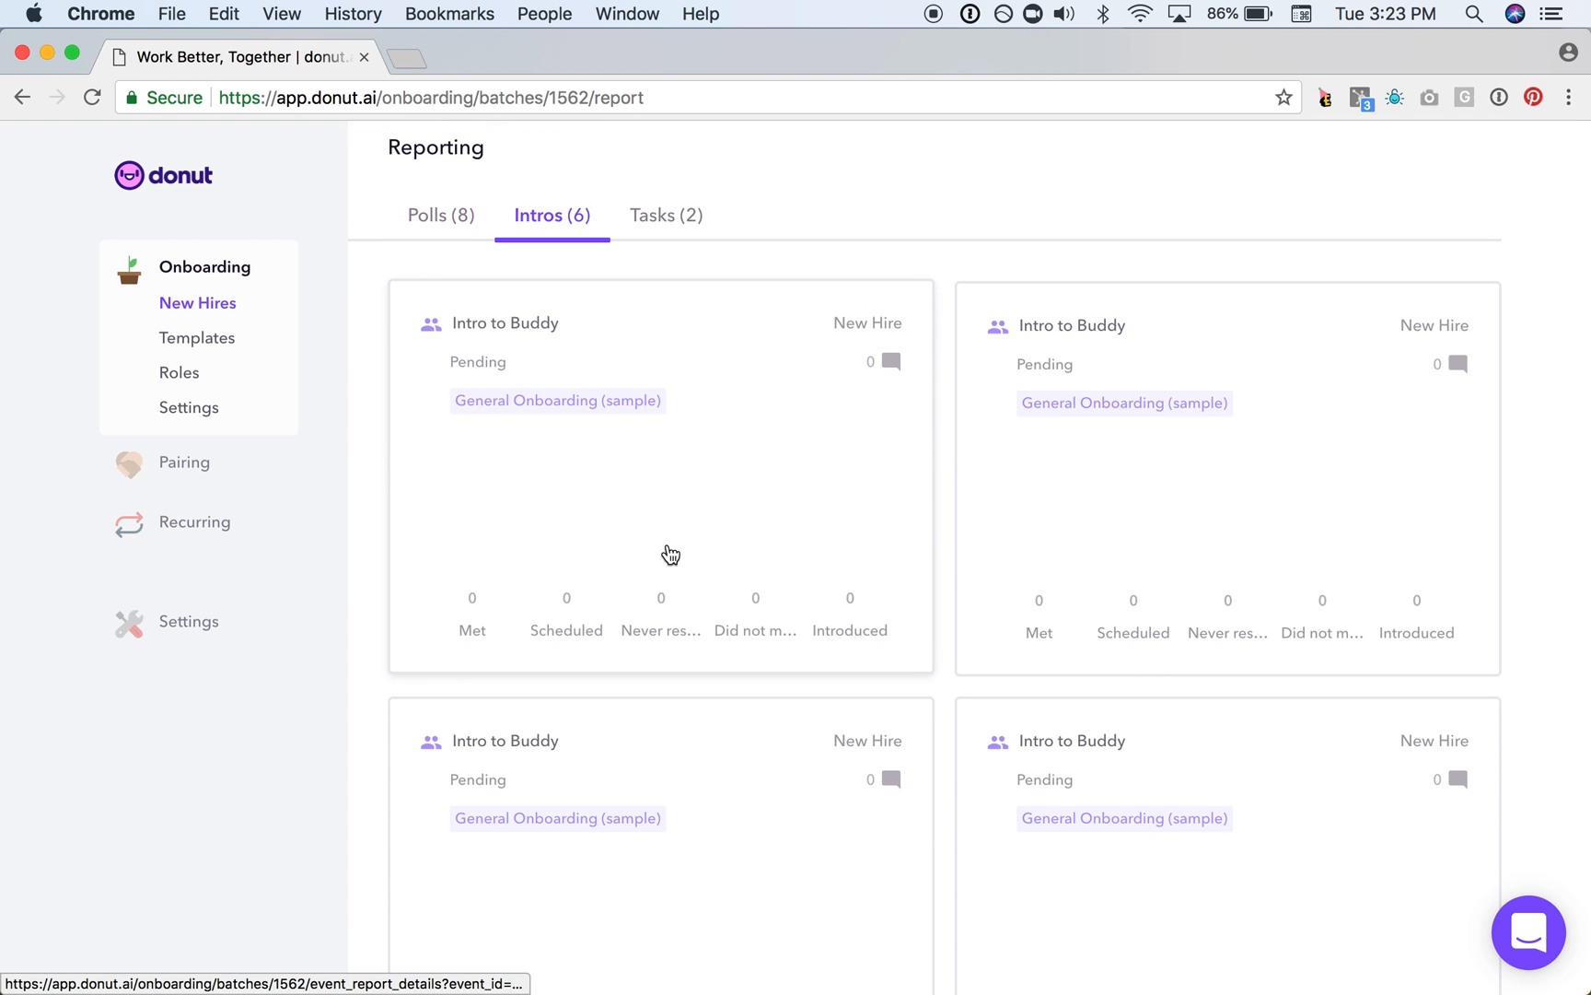
pyautogui.scroll(-3)
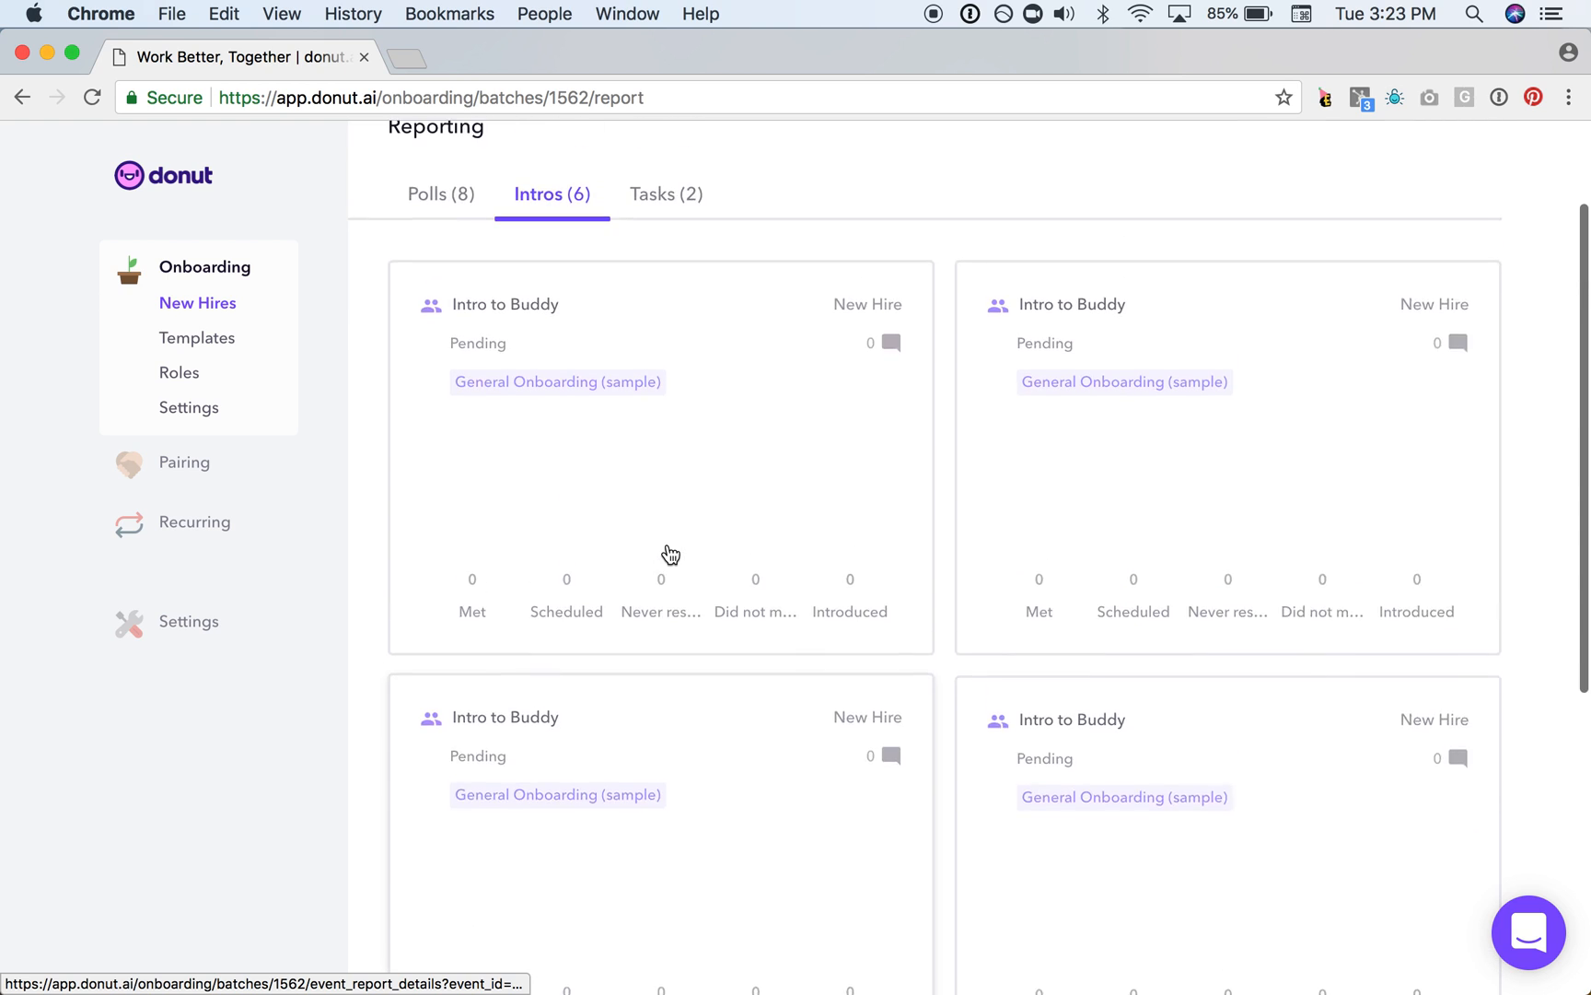
pyautogui.click(666, 193)
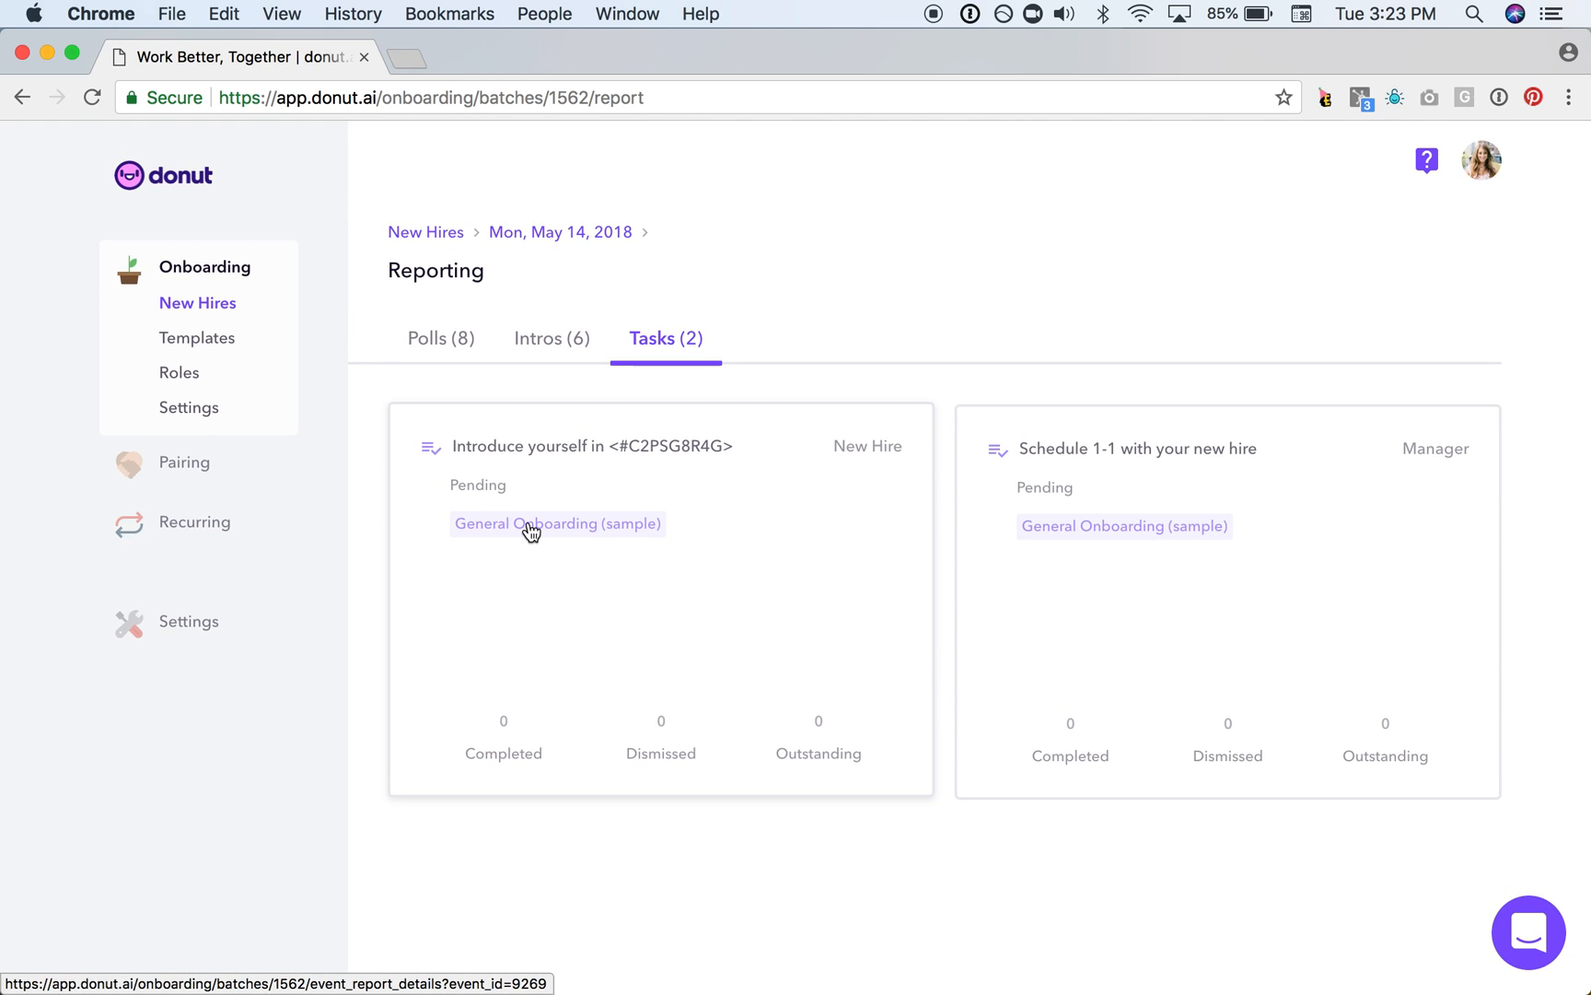
pyautogui.click(426, 231)
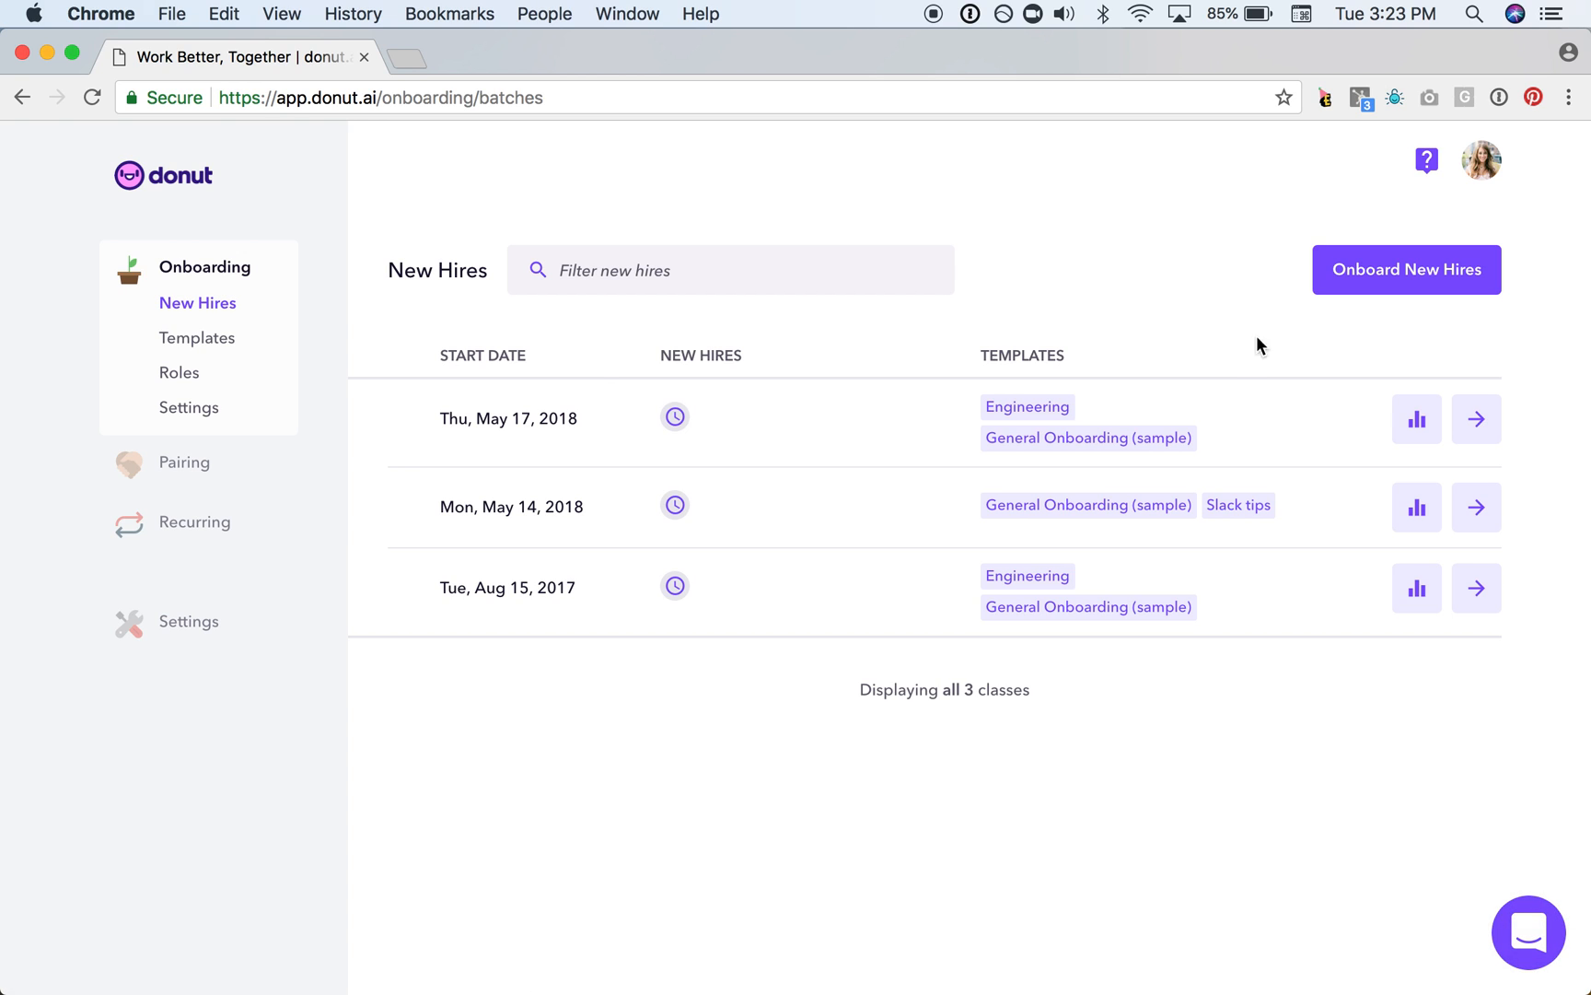
pyautogui.moveTo(1406, 267)
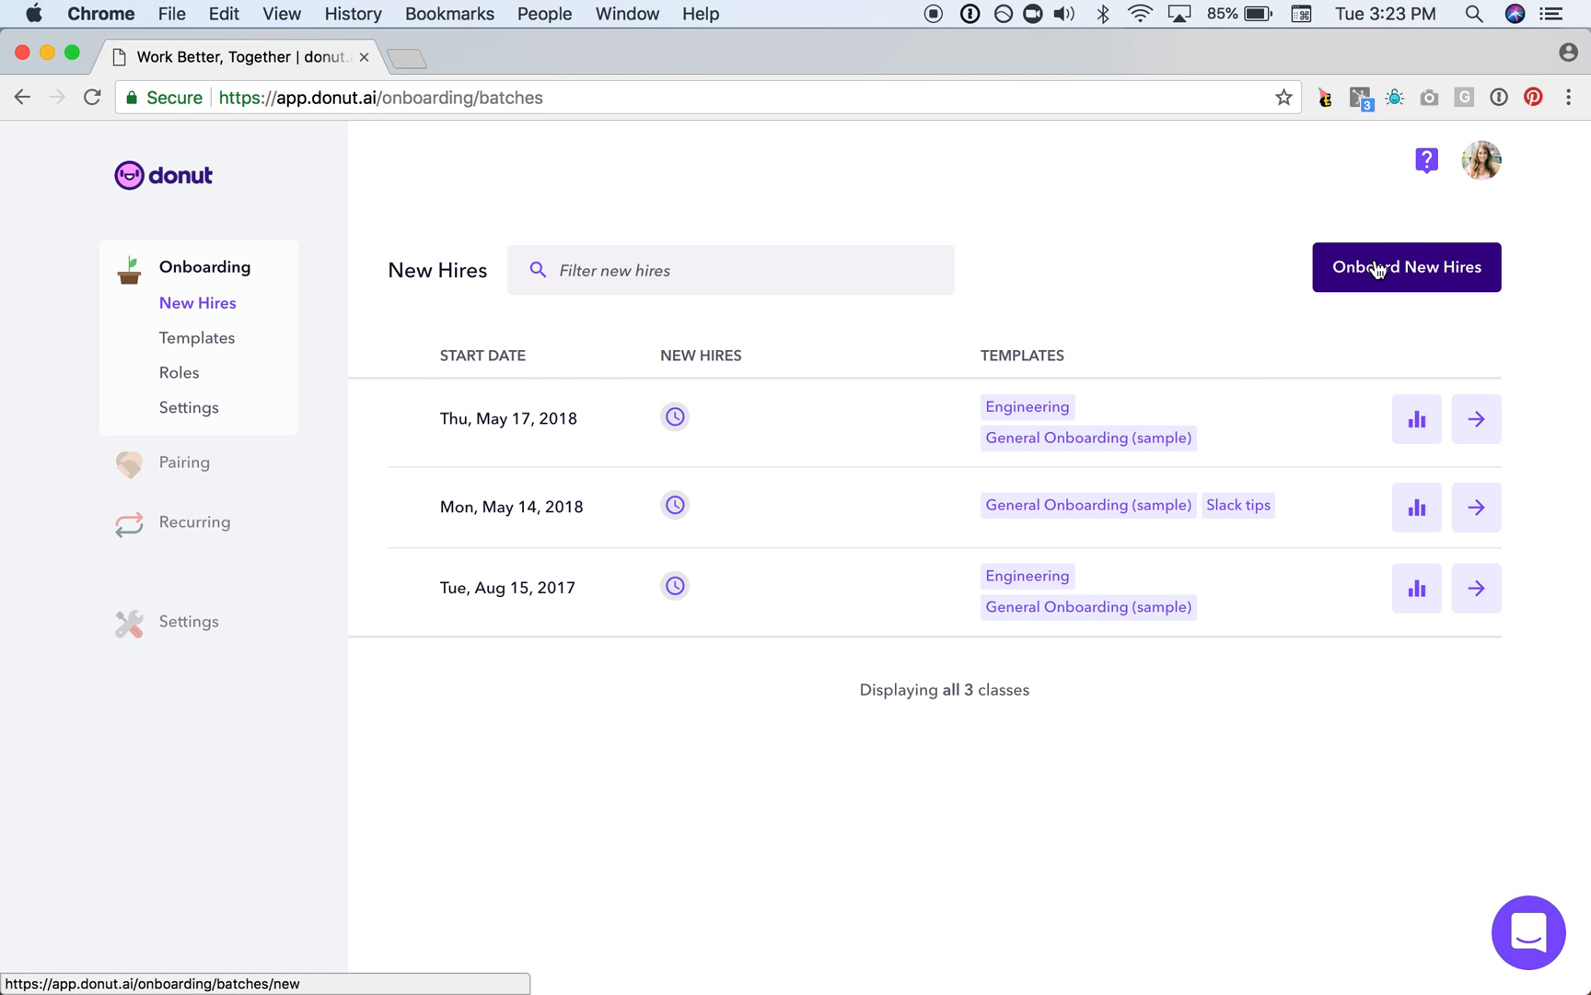
# Start onboarding with start date 05/14/2018 in Eastern Time and add one new hire.
pyautogui.click(1405, 267)
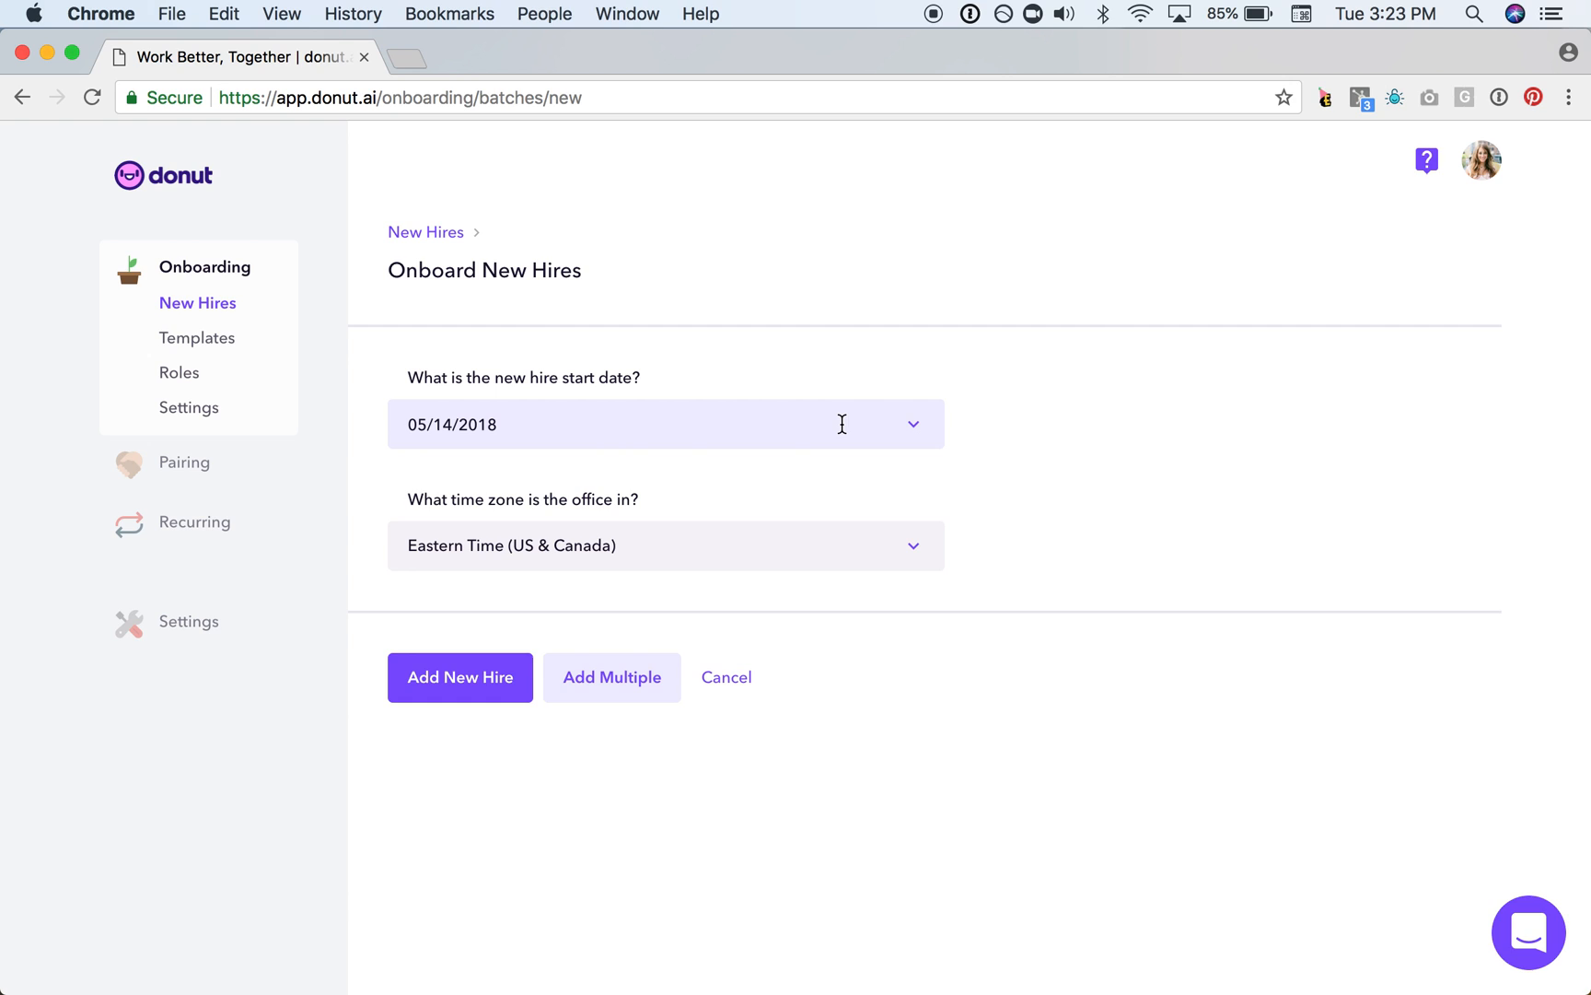
pyautogui.moveTo(777, 545)
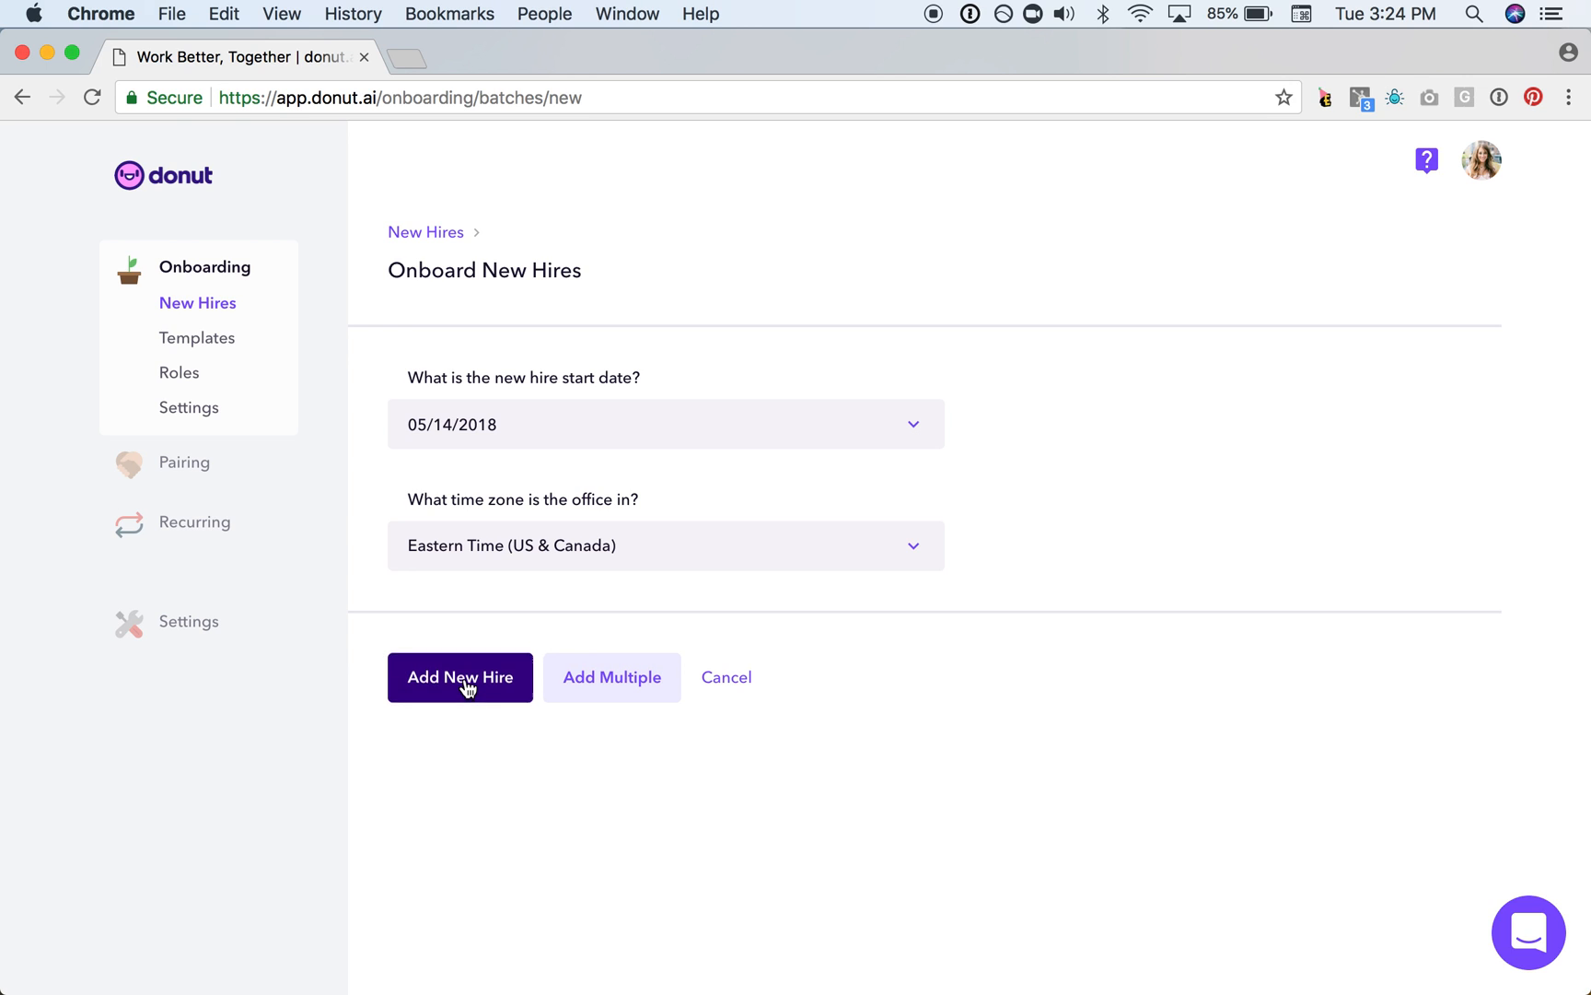
pyautogui.click(459, 677)
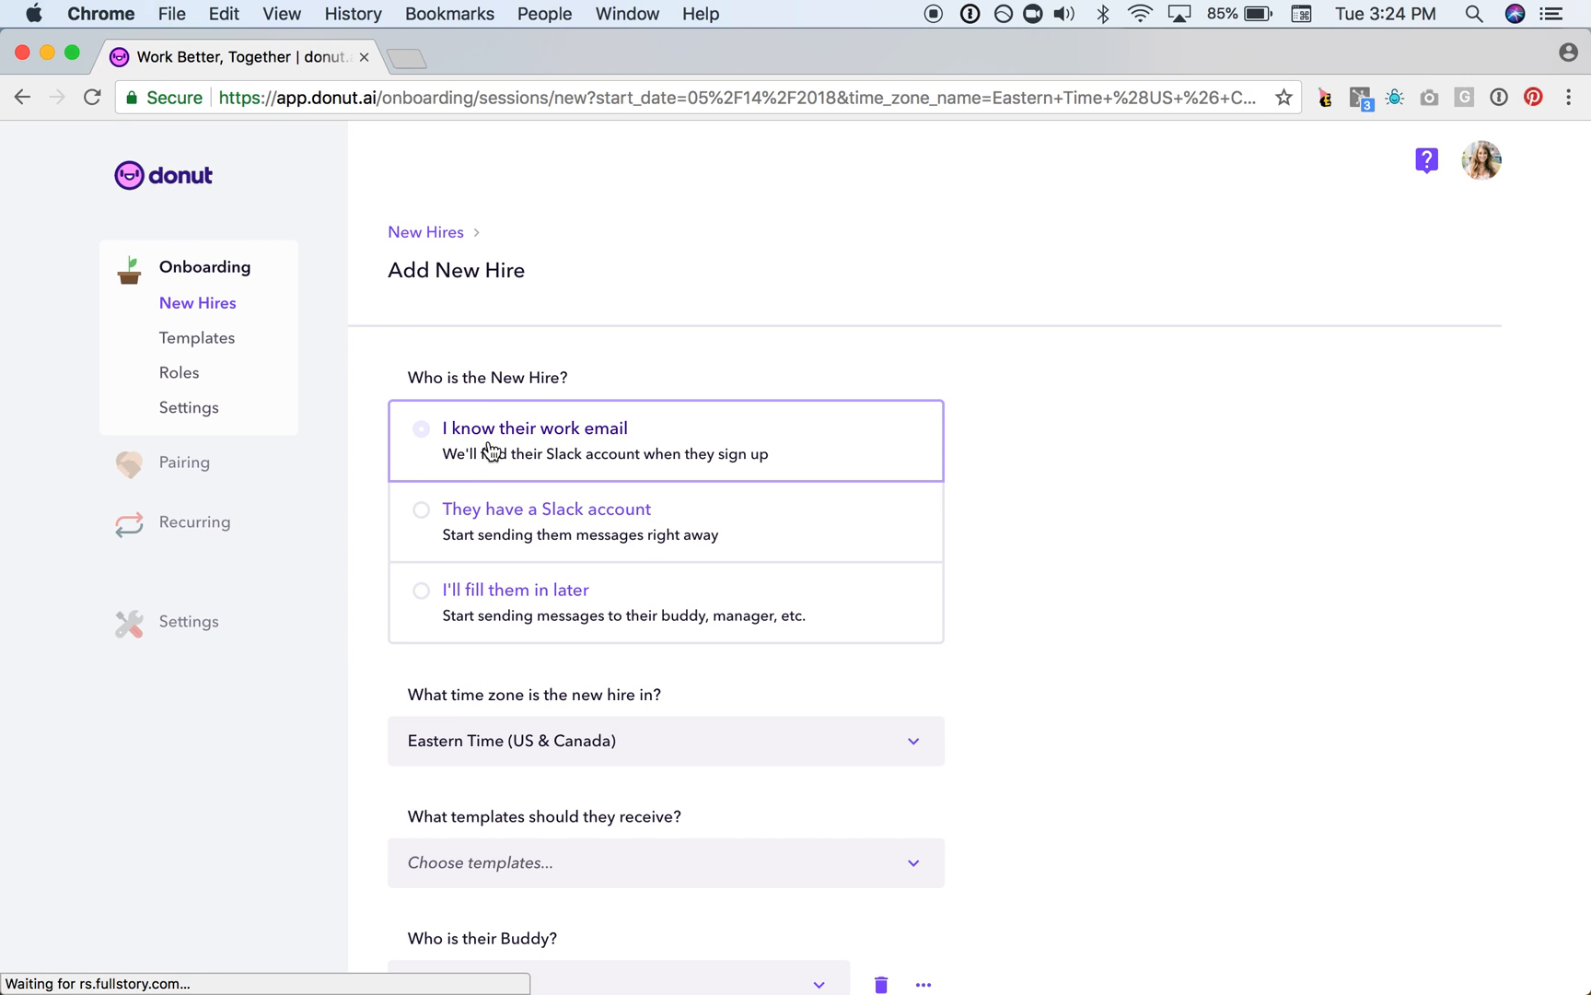
pyautogui.click(420, 427)
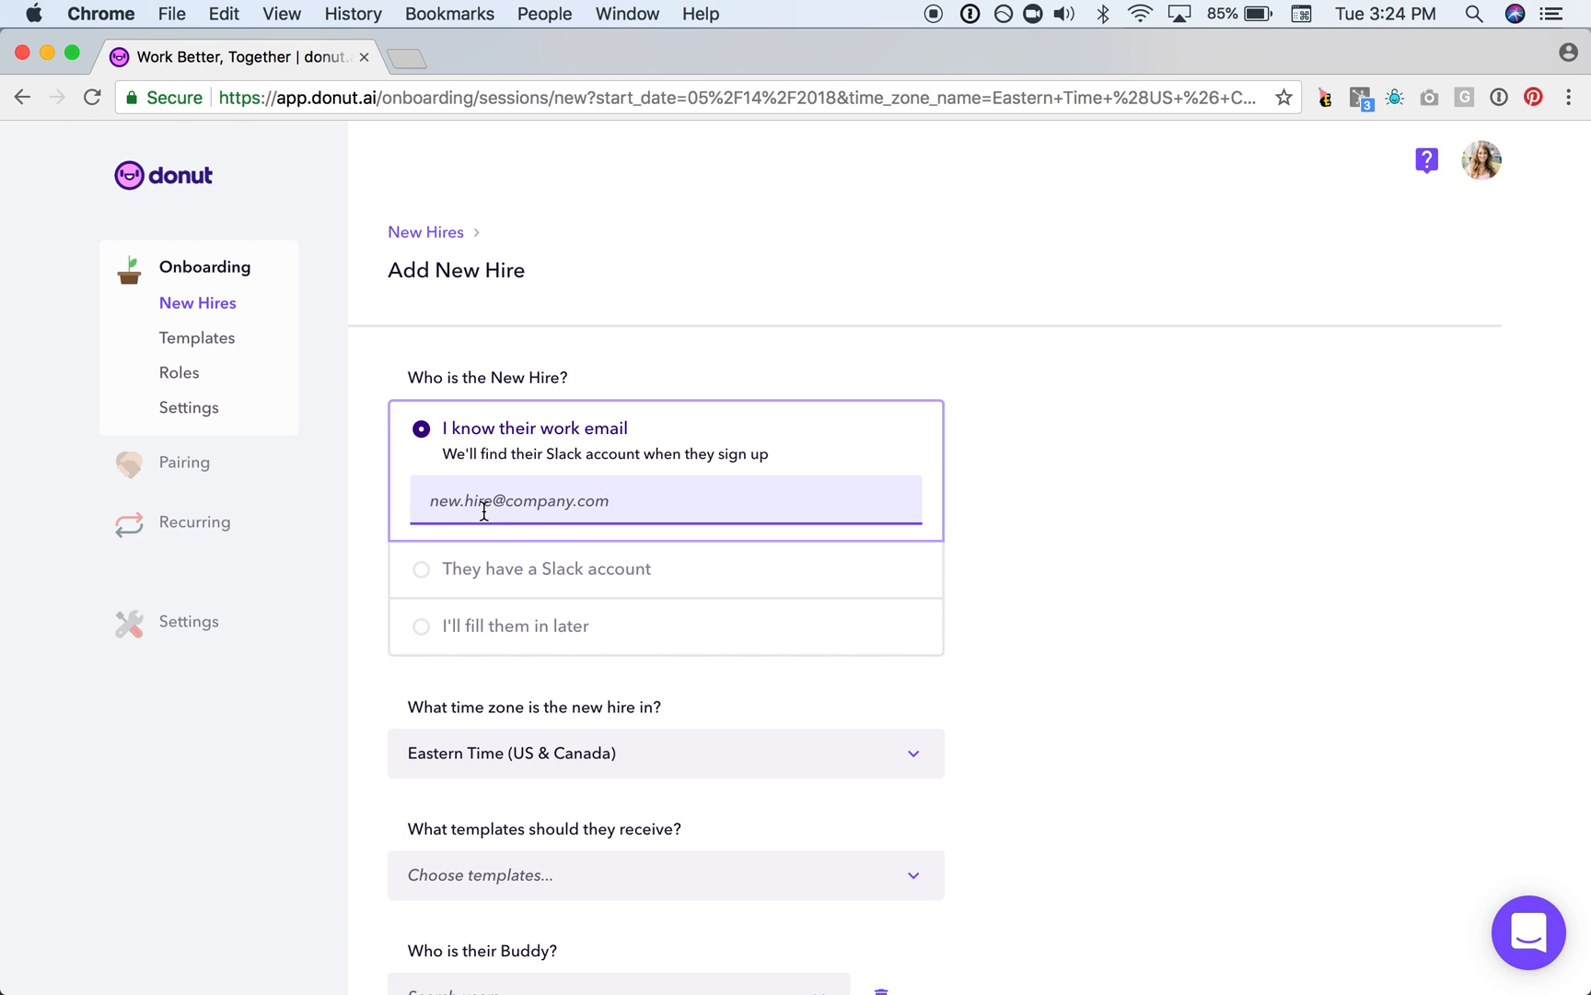
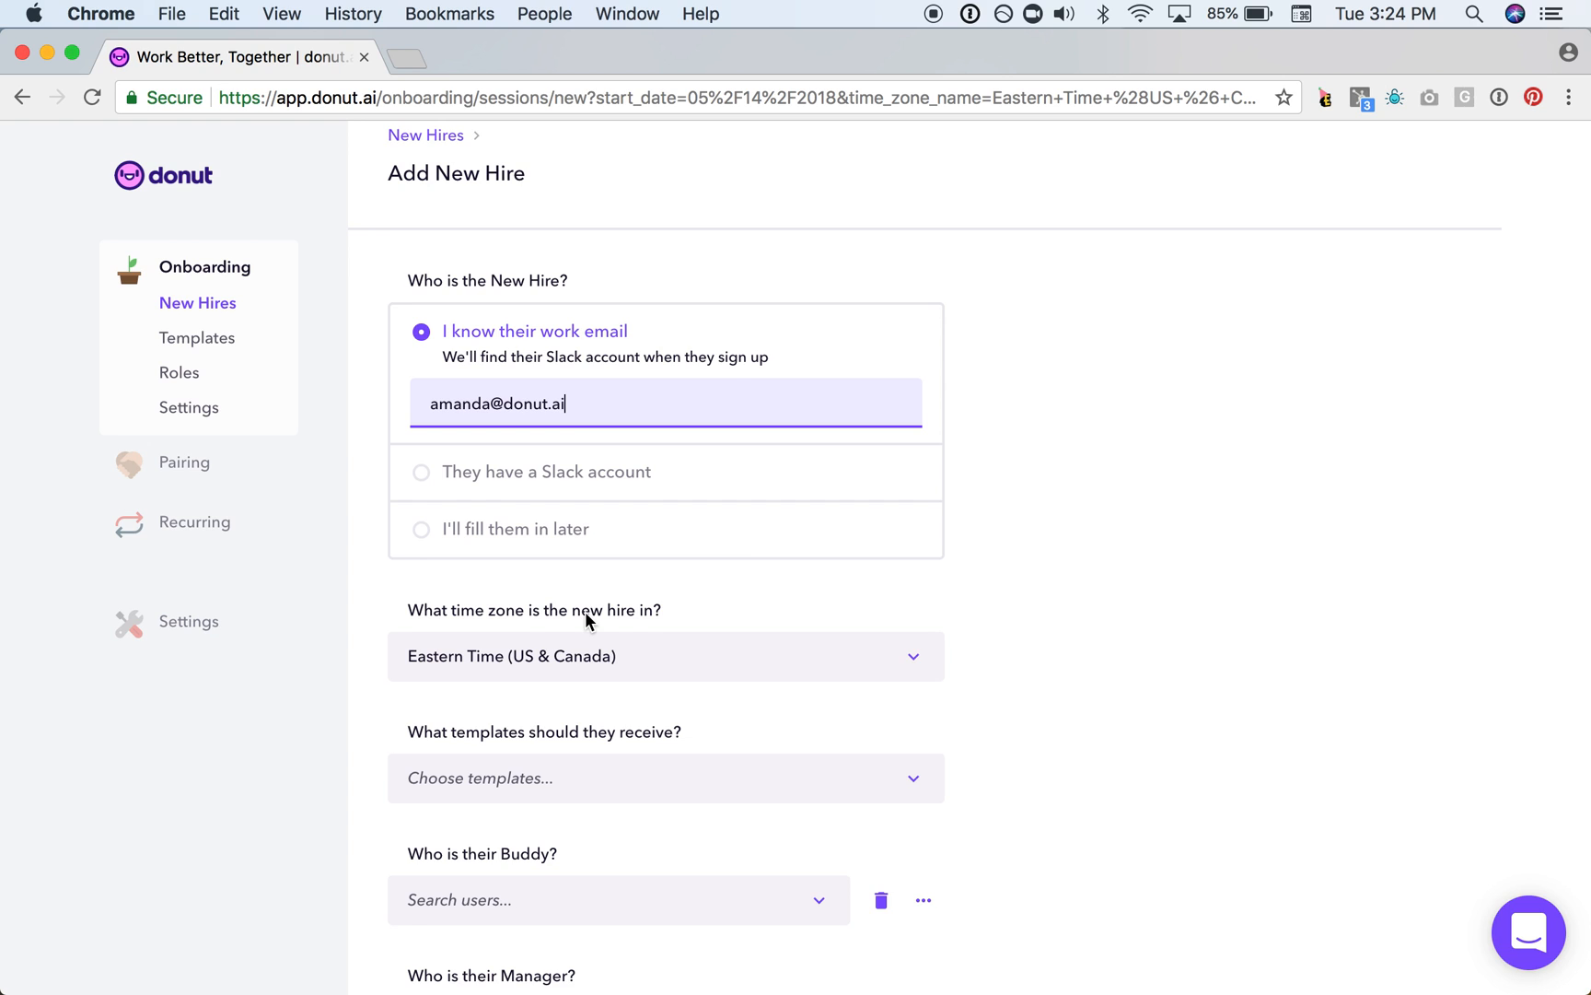
pyautogui.scroll(-3)
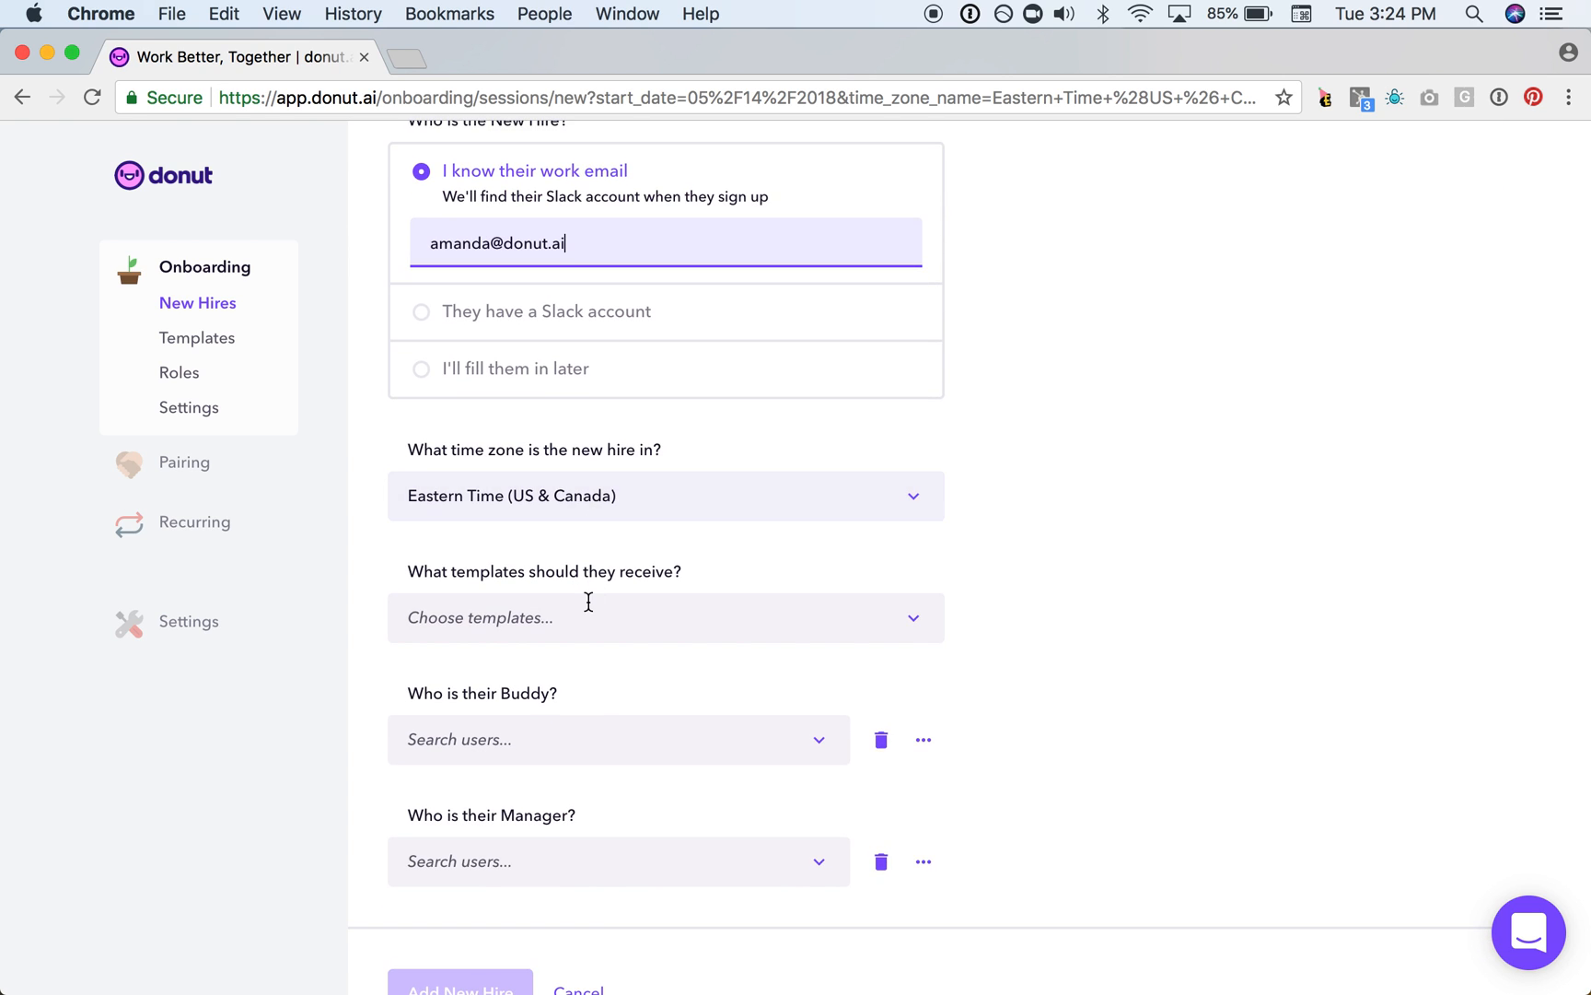
pyautogui.click(666, 617)
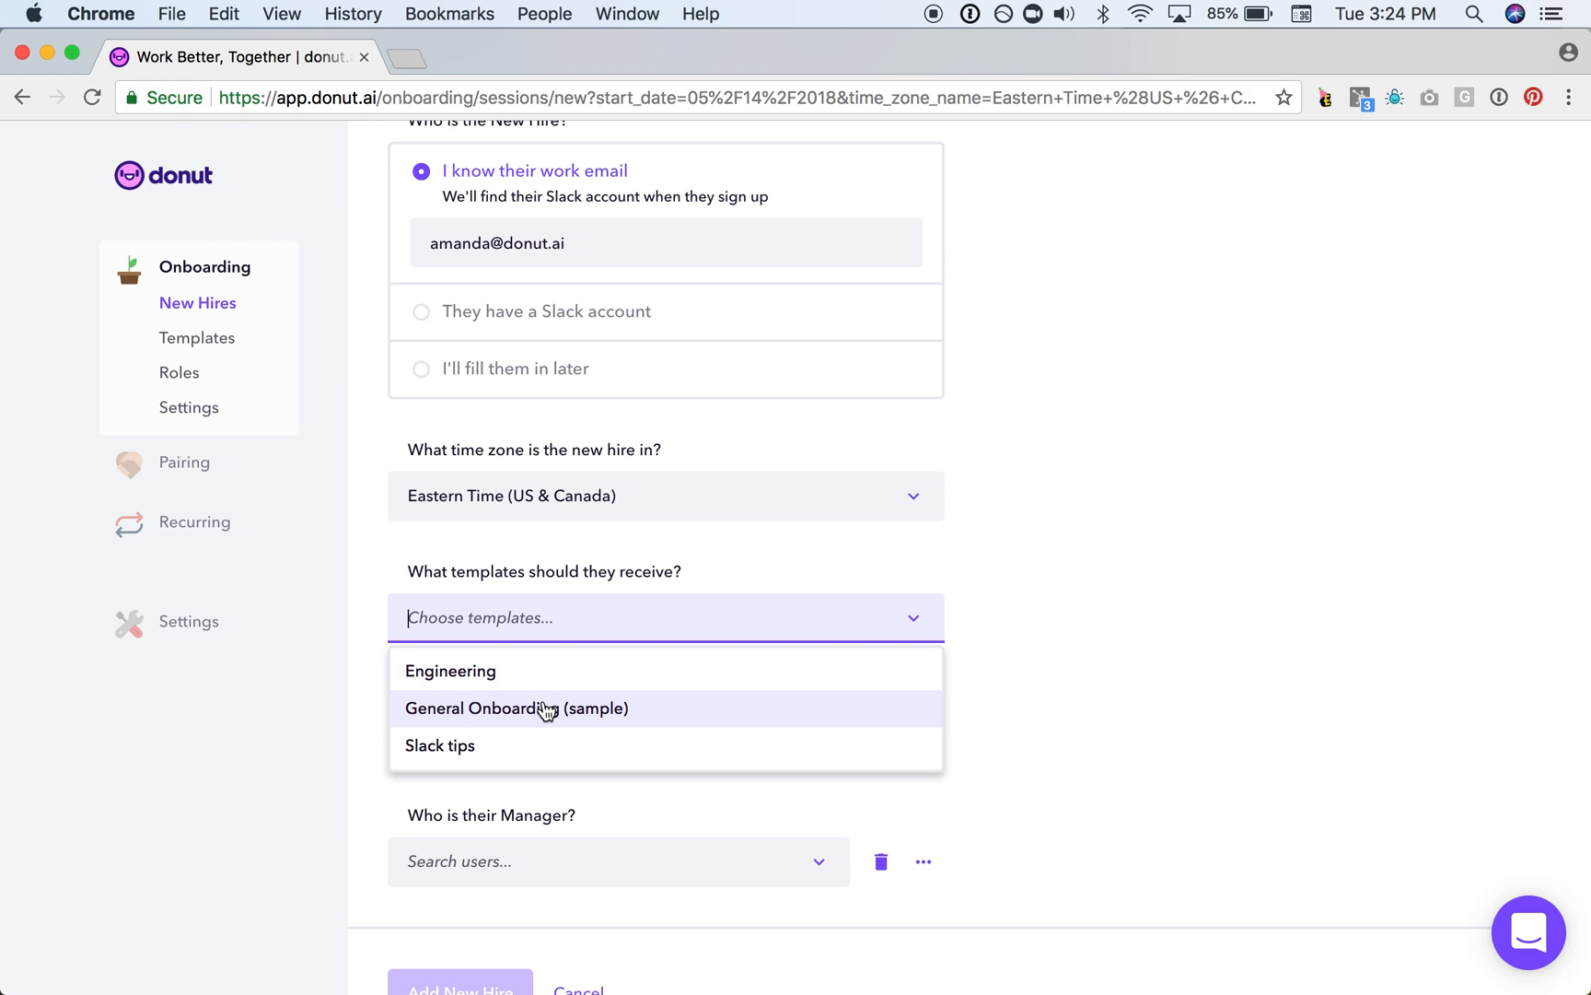
pyautogui.click(516, 707)
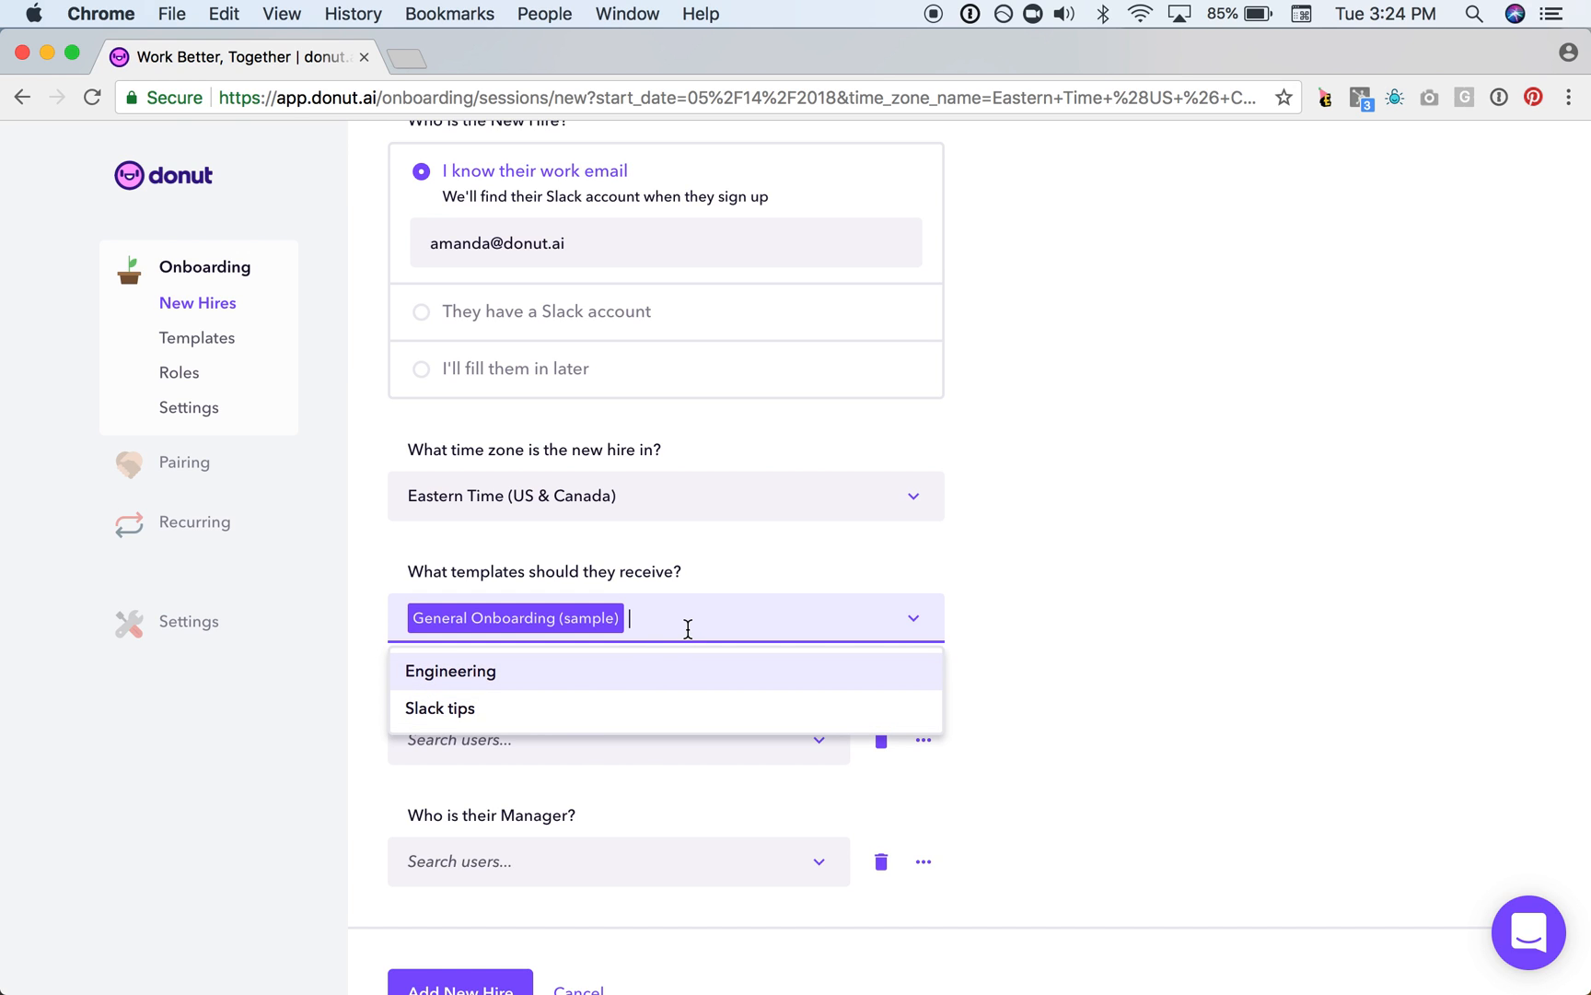
pyautogui.click(449, 670)
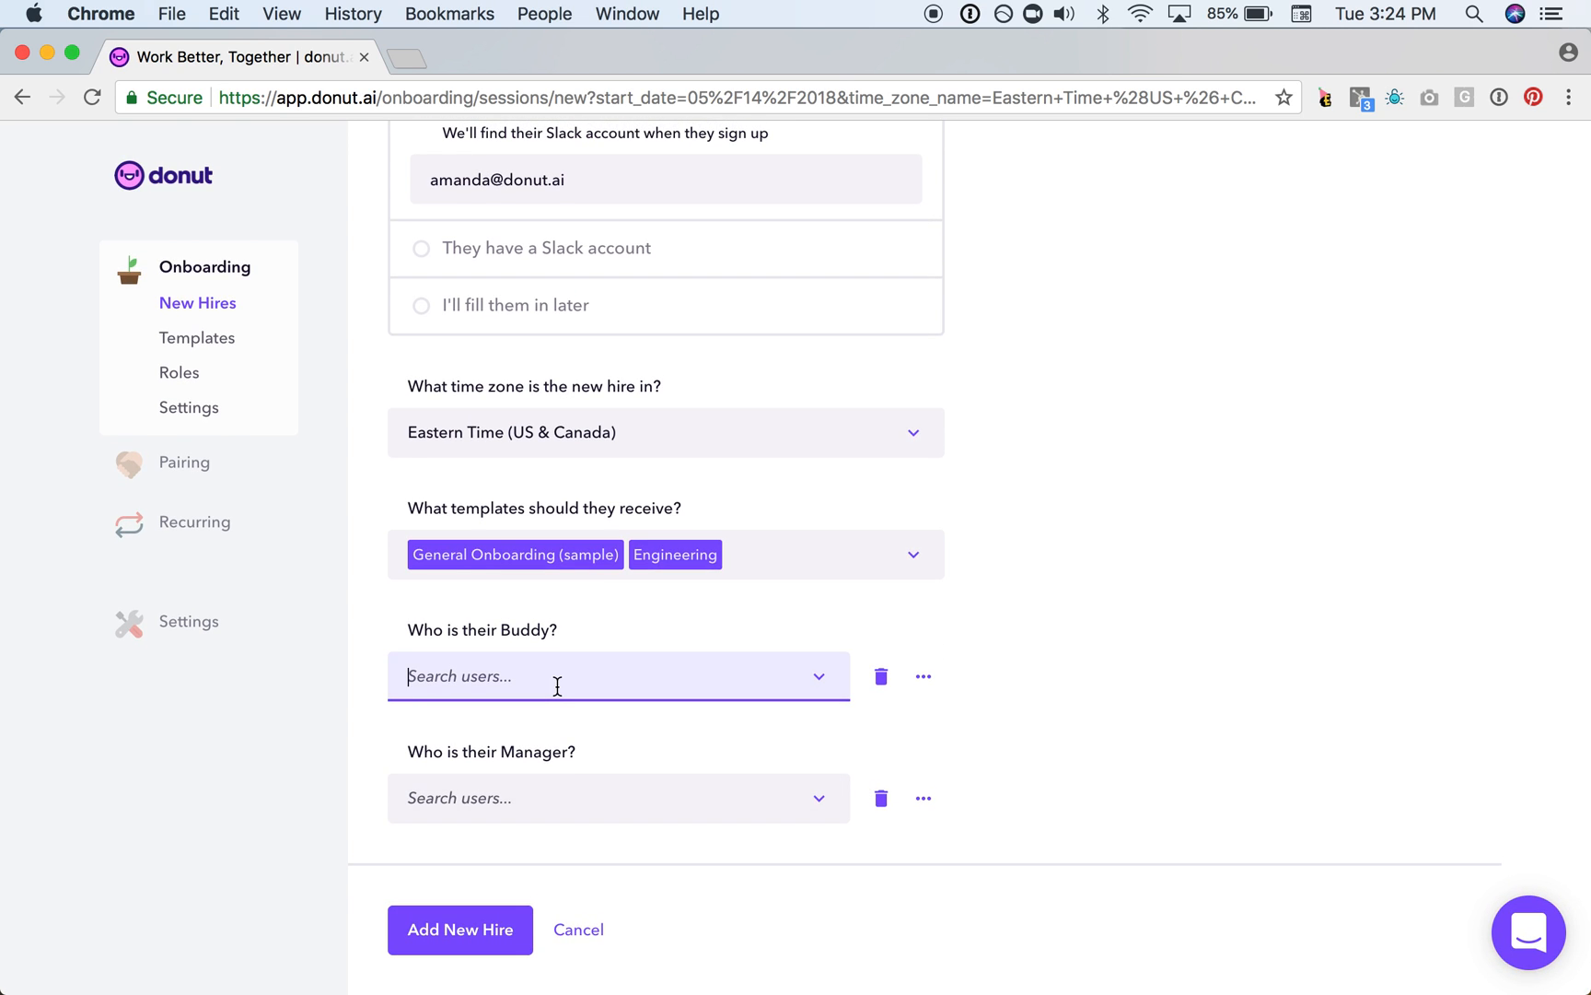
pyautogui.click(617, 676)
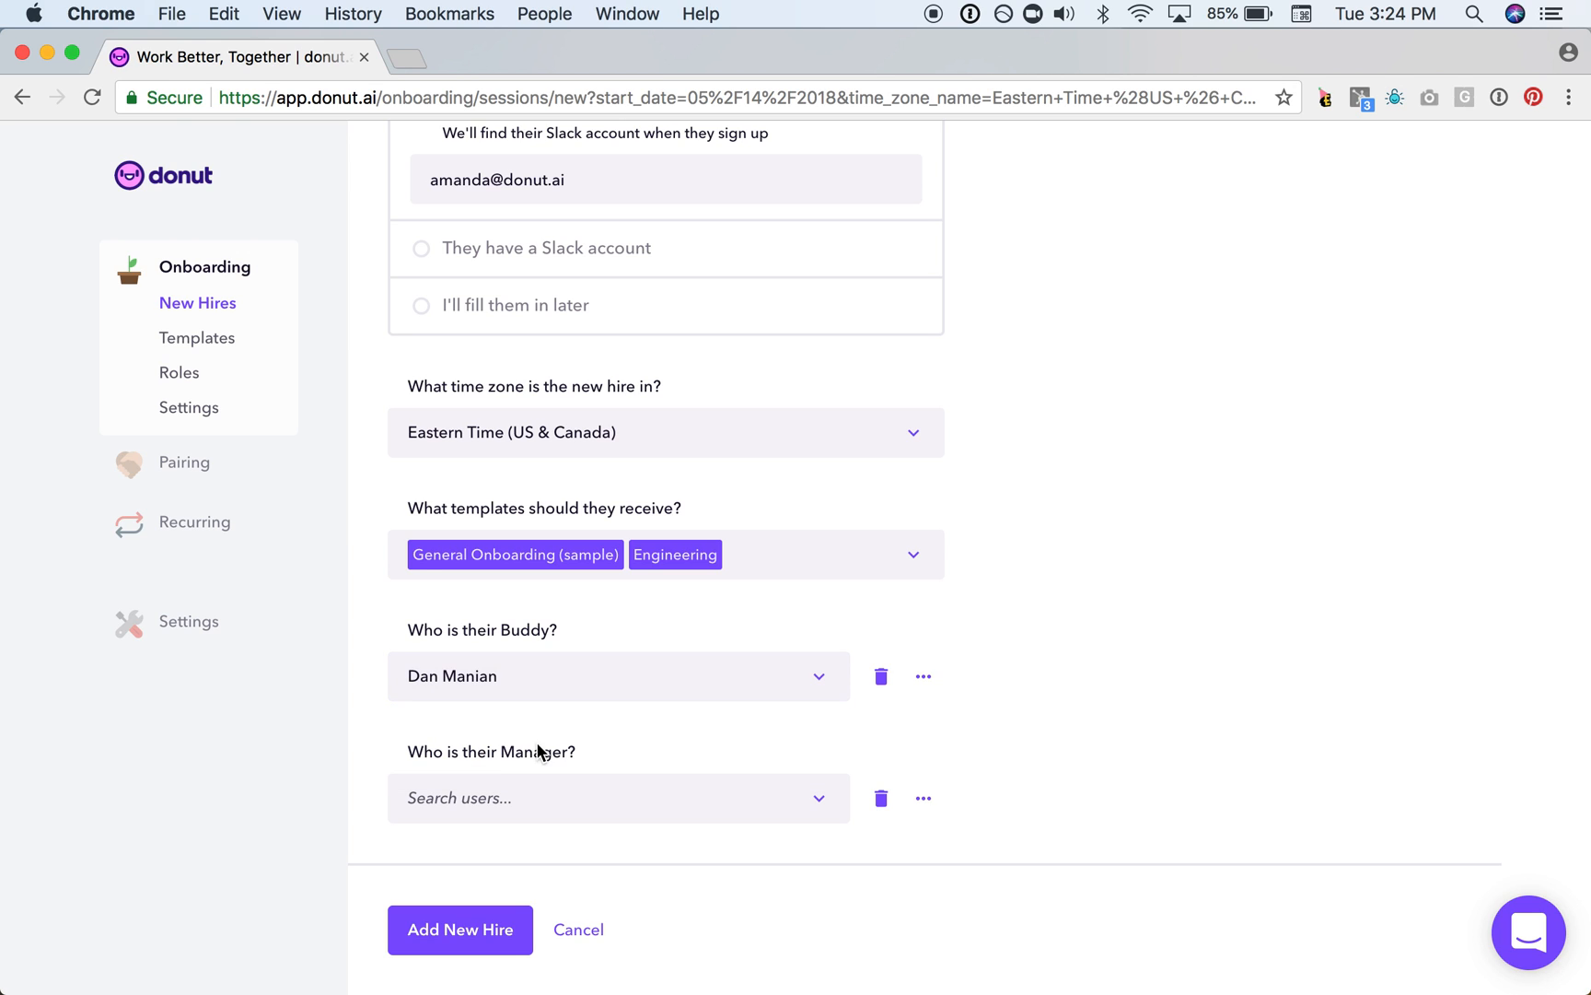
pyautogui.write('kip')
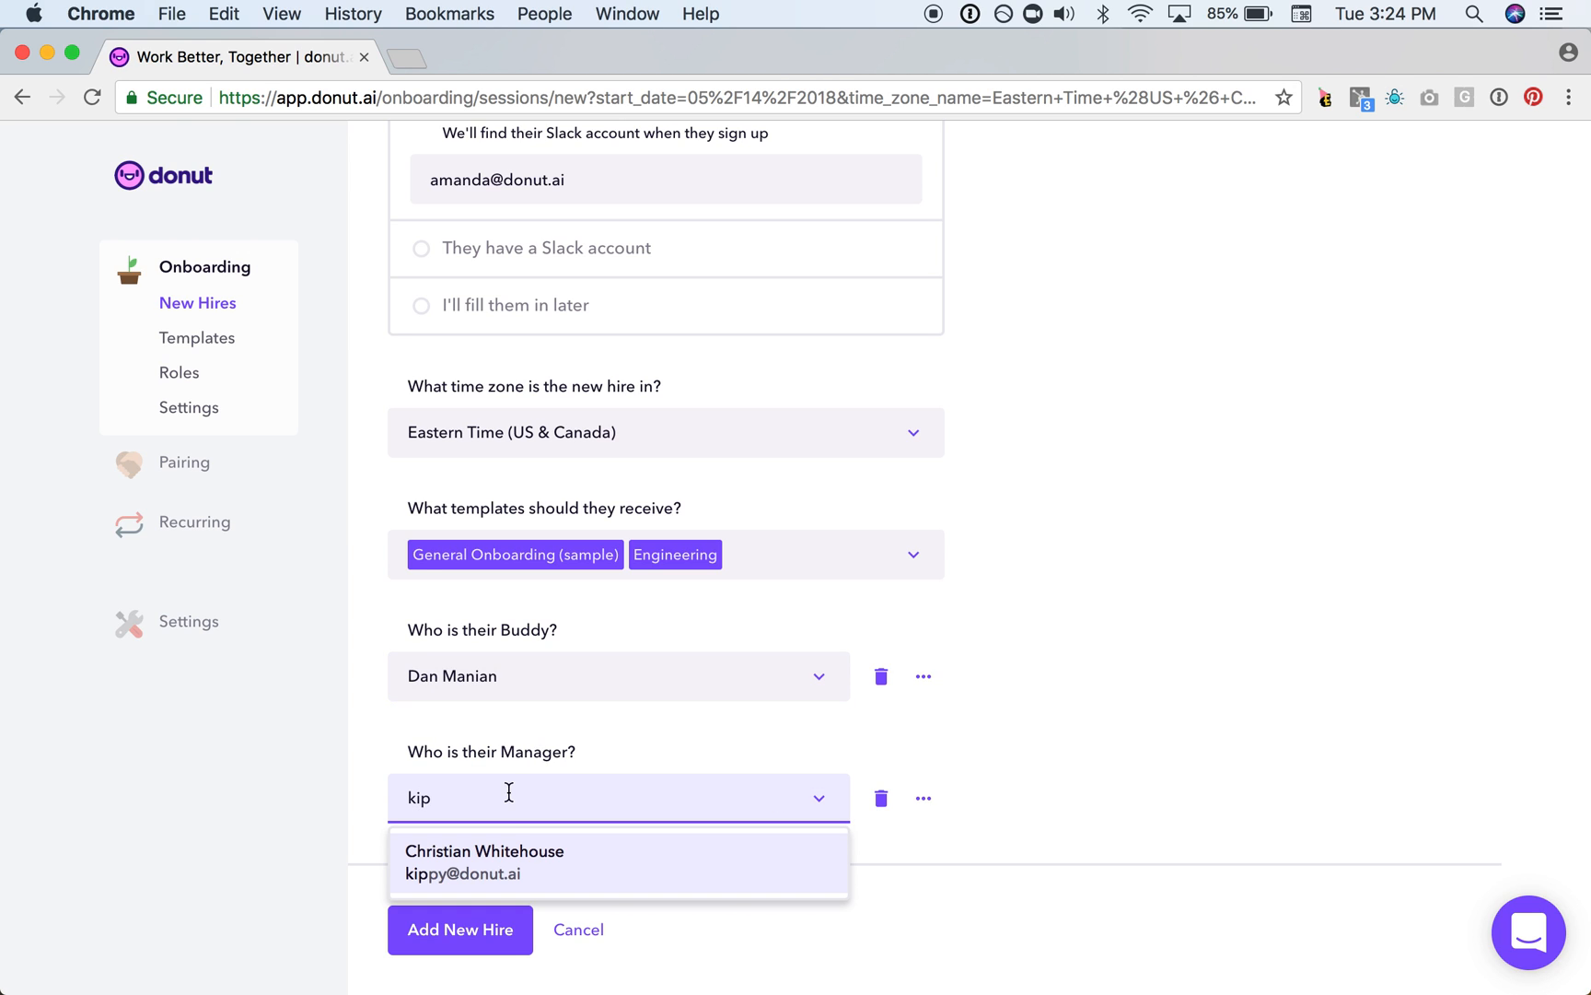
pyautogui.click(485, 863)
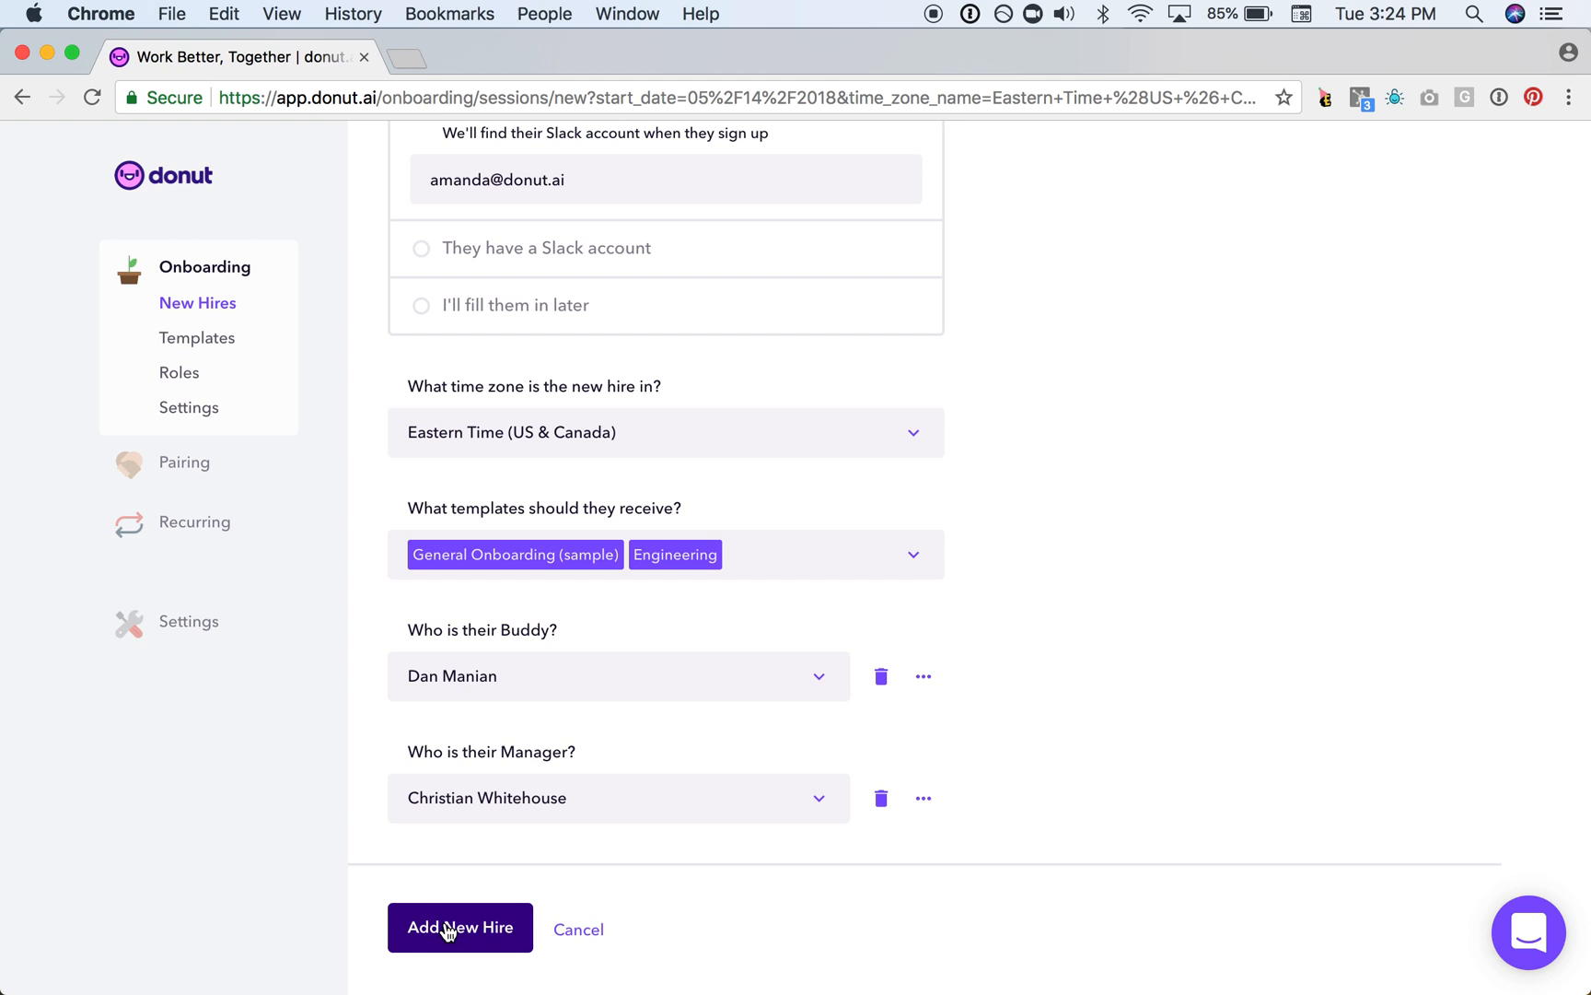